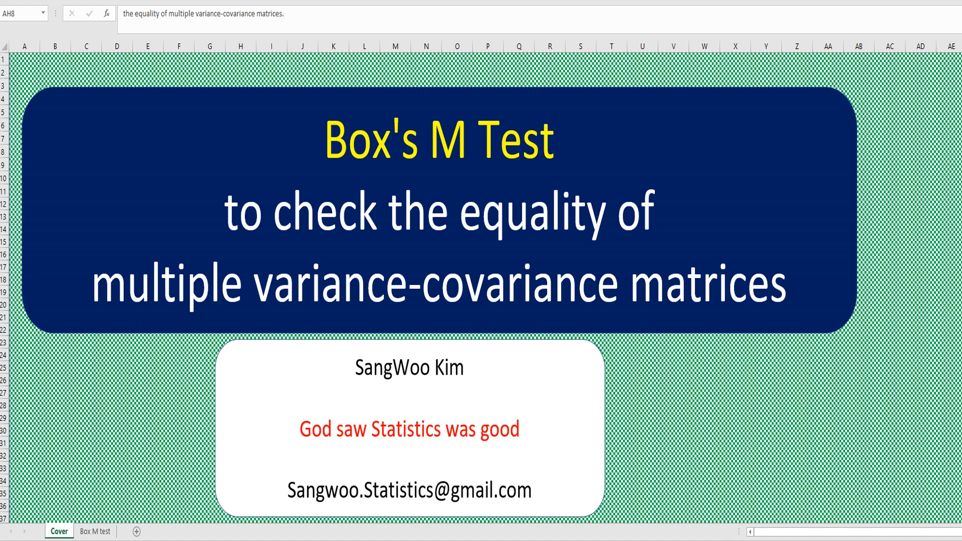
mouse_move(544, 236)
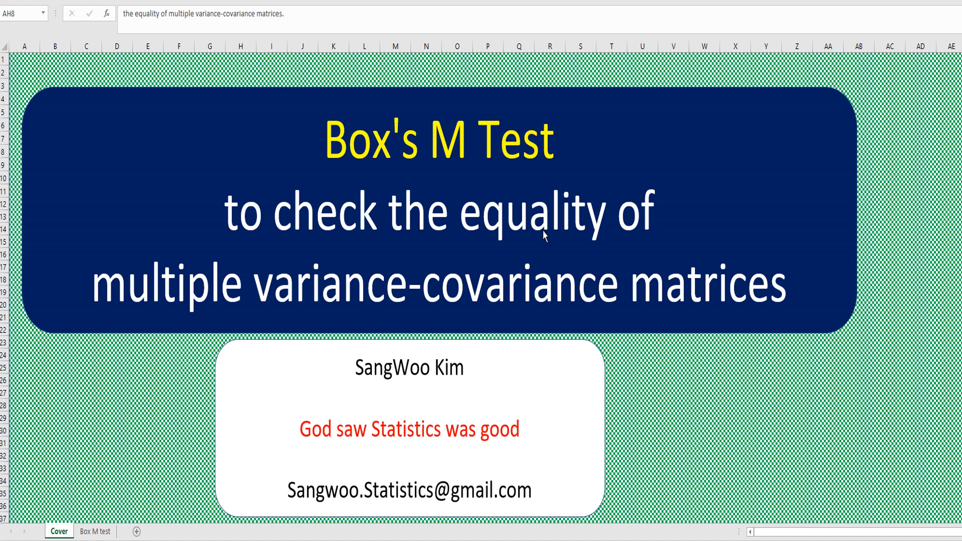
- Switch from the Cover sheet to the Box M test sheet
left_click(98, 531)
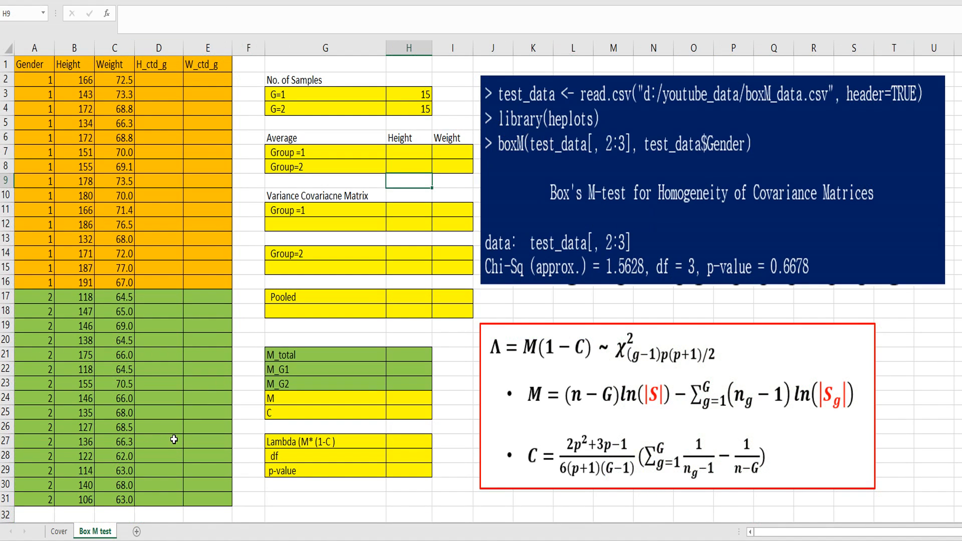
mouse_move(101, 438)
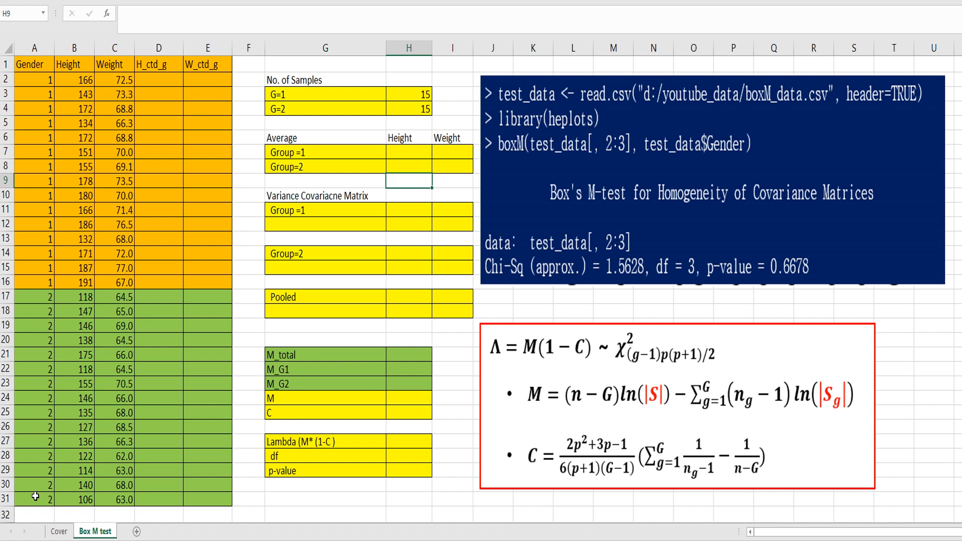
mouse_move(160, 239)
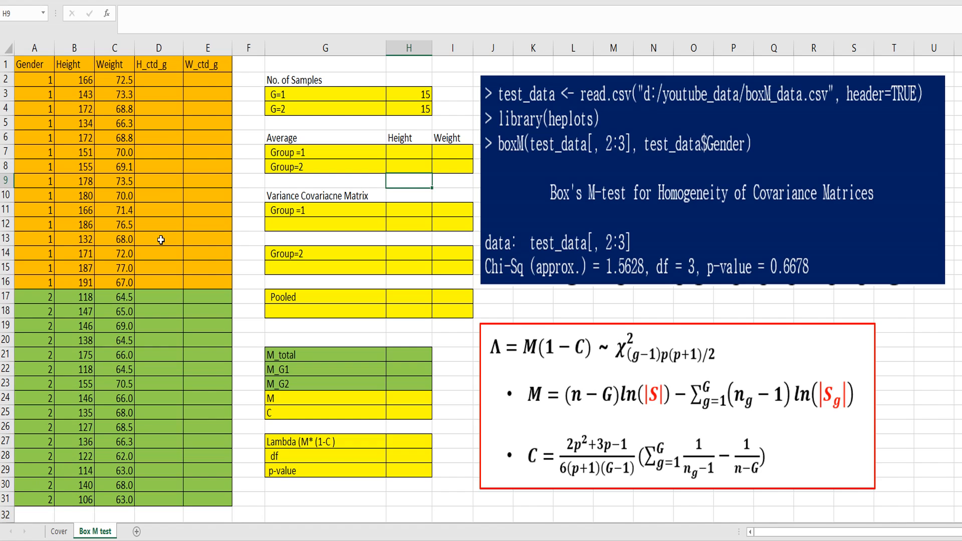
mouse_move(158, 210)
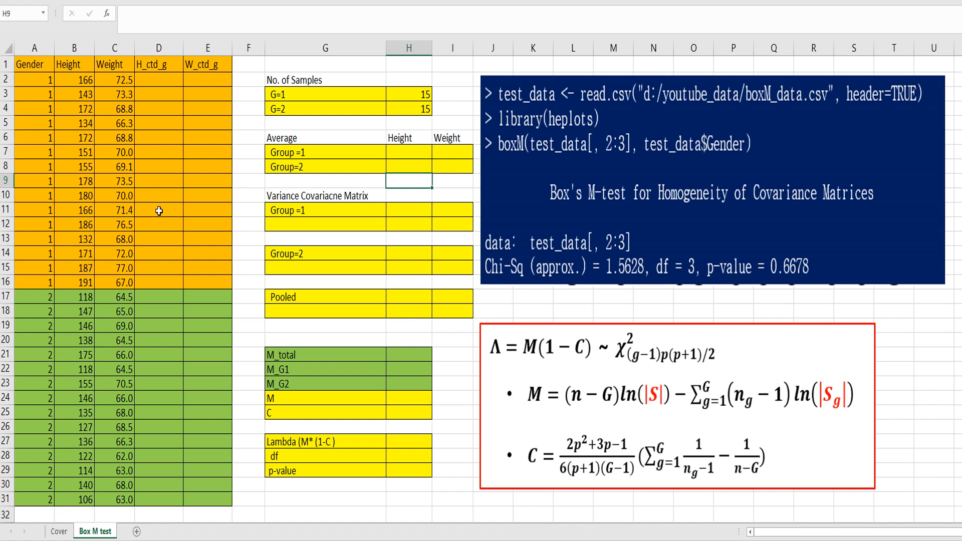
mouse_move(159, 227)
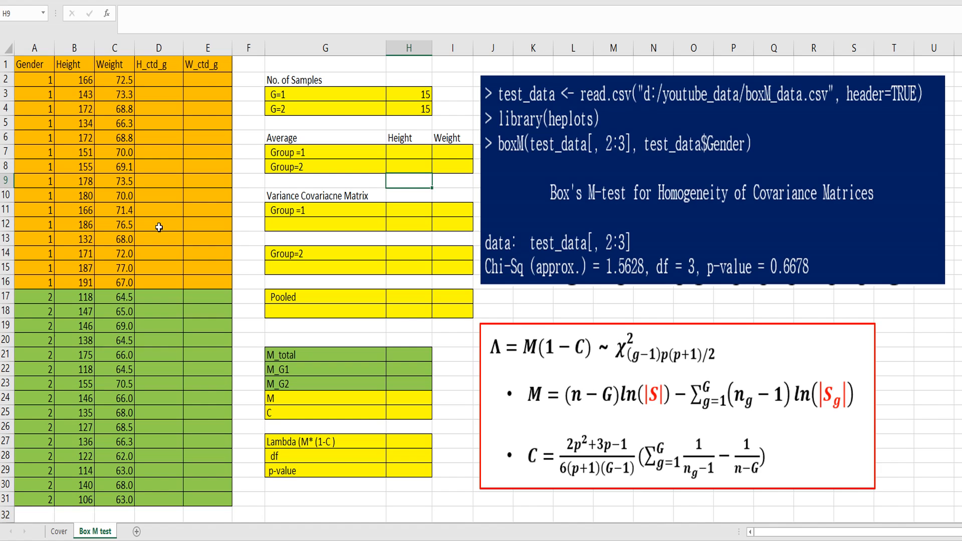
mouse_move(347, 204)
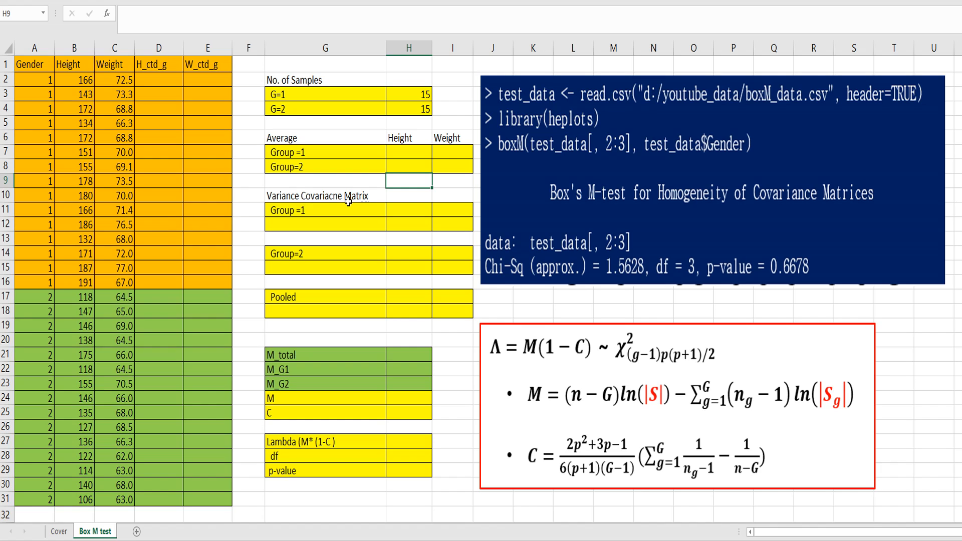
mouse_move(529, 184)
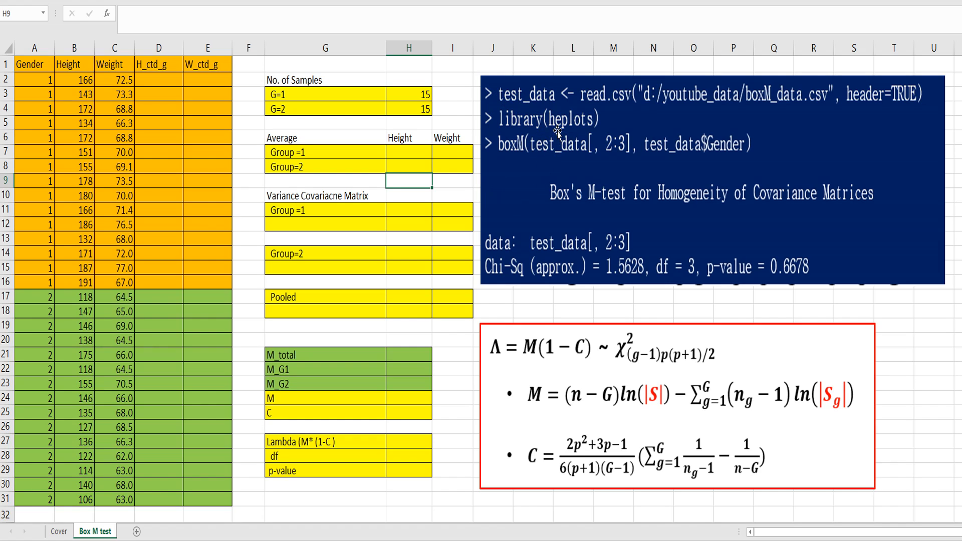
mouse_move(504, 293)
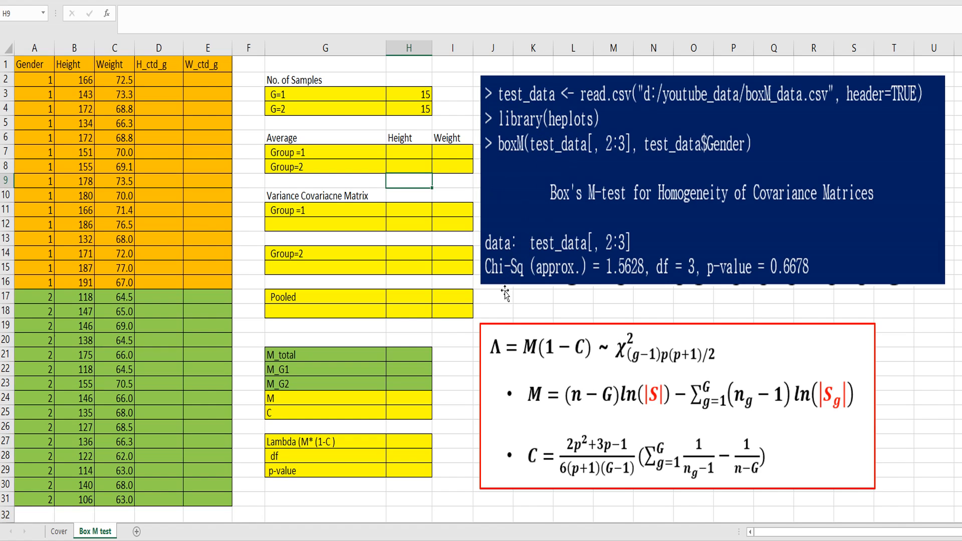
mouse_move(506, 389)
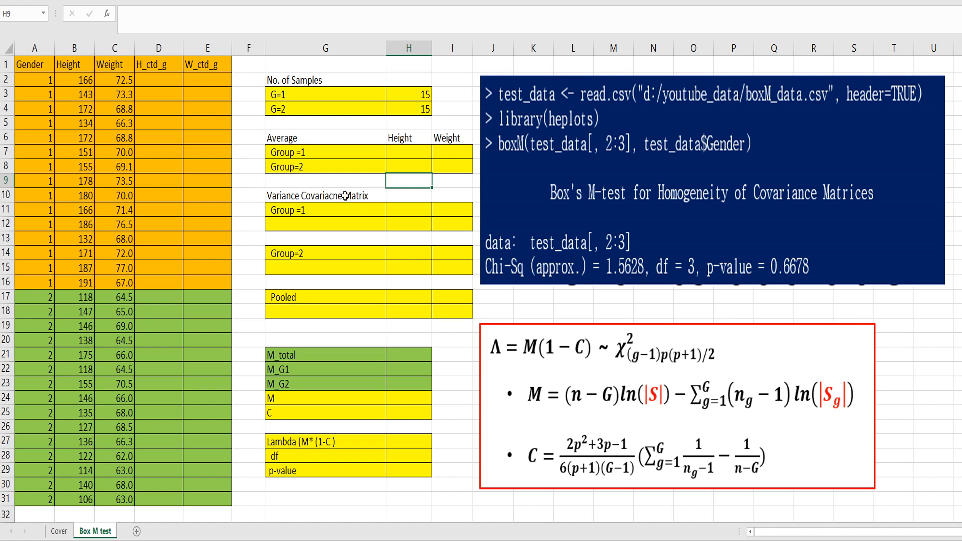
left_click(159, 79)
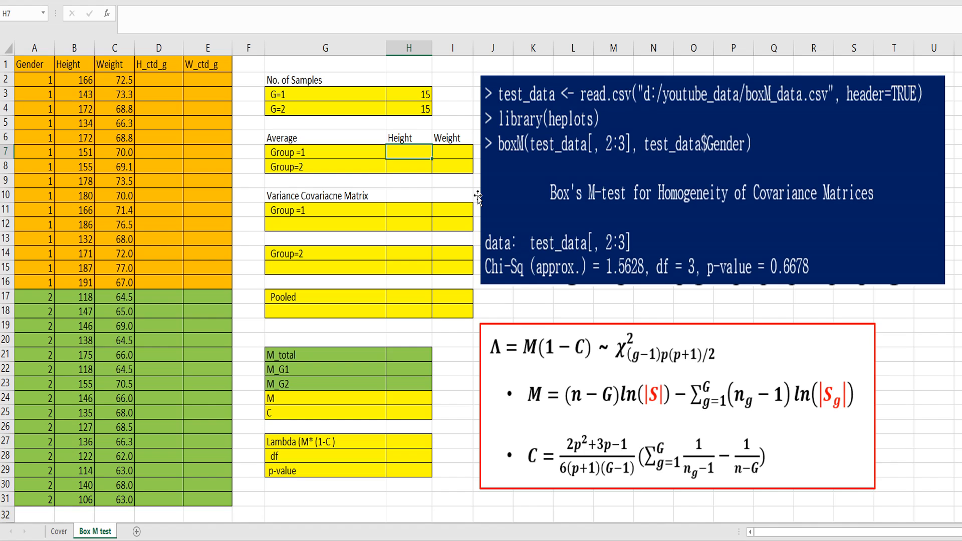
- Enter the Group 1 Height average =AVERAGEIF($A$2:$A$31,1,$B$2:$B$31) in H7, giving 165.60
type("=")
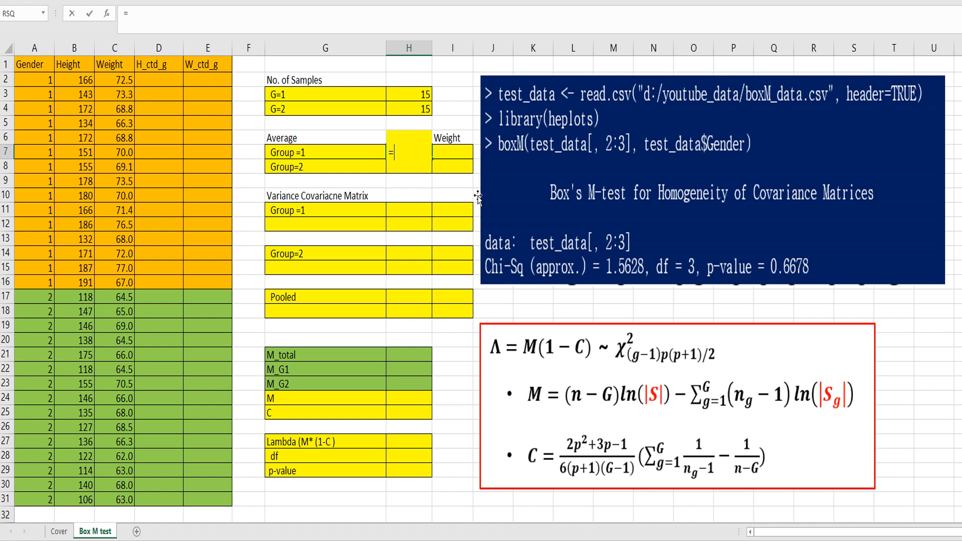
type("averageif")
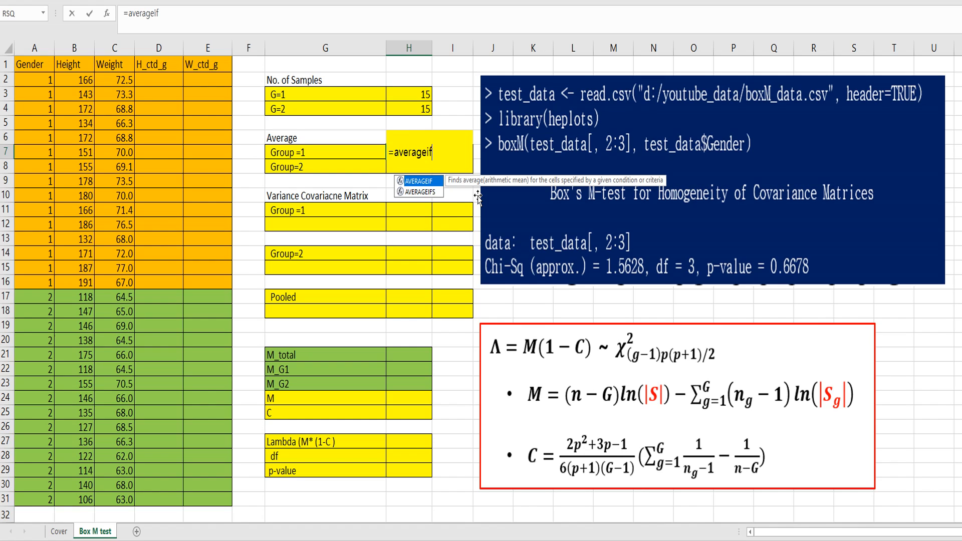
type("($A$2:$A$31,1,f")
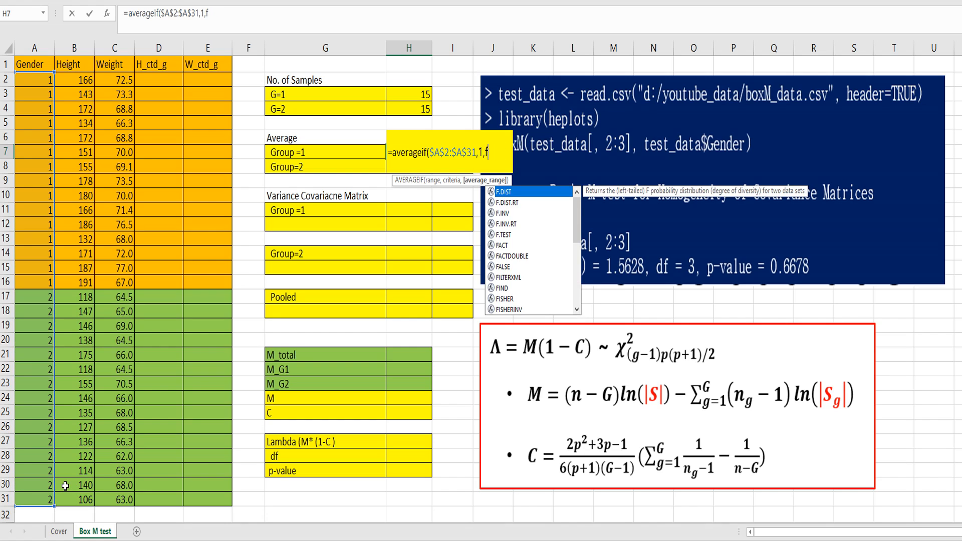
key("Backspace")
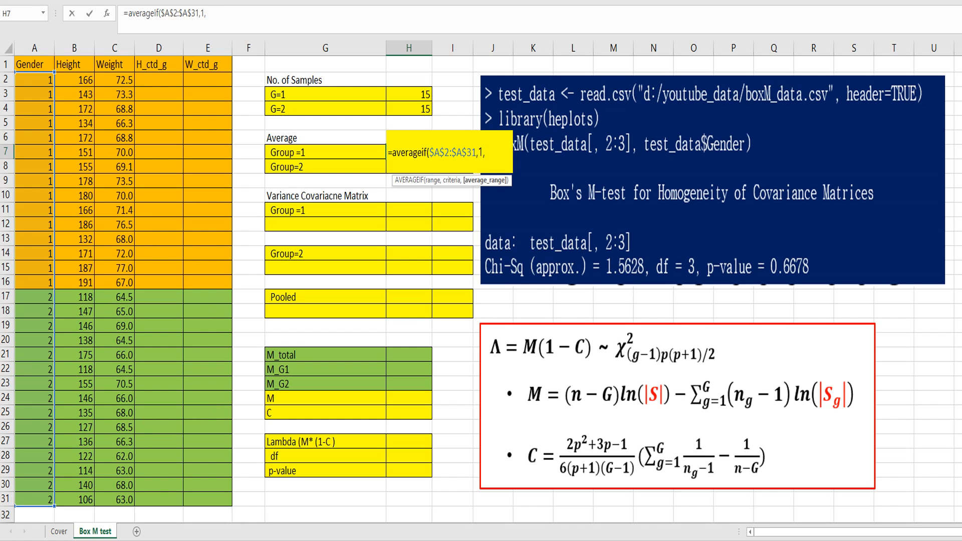
left_click(77, 78)
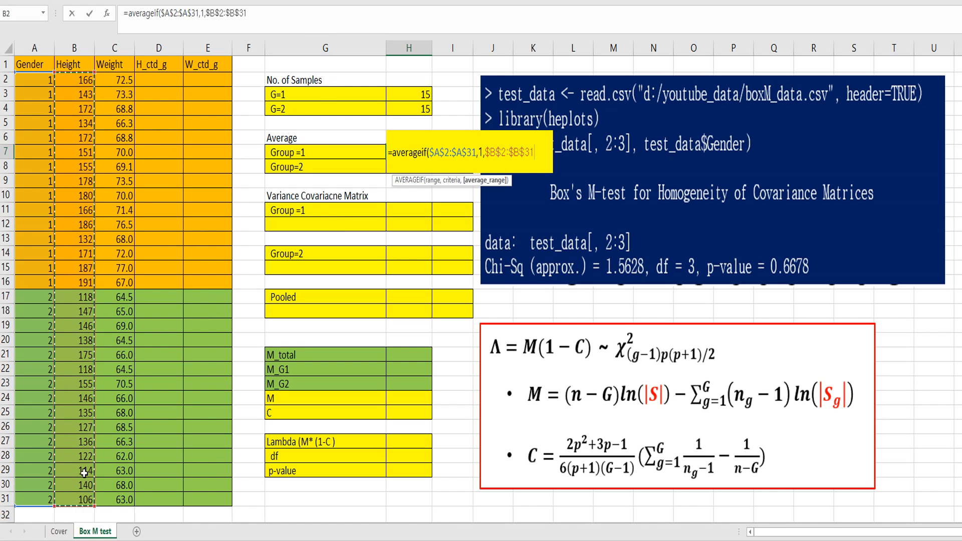
key("Enter")
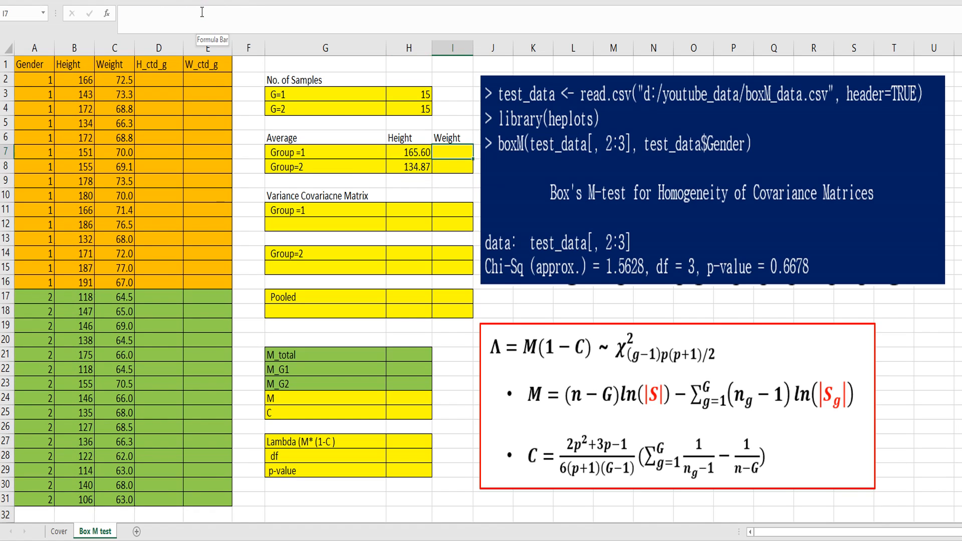
- Enter the Weight AVERAGEIF formulas over the Gender and Weight ranges, giving 70.95 and 65.92
type("=avera")
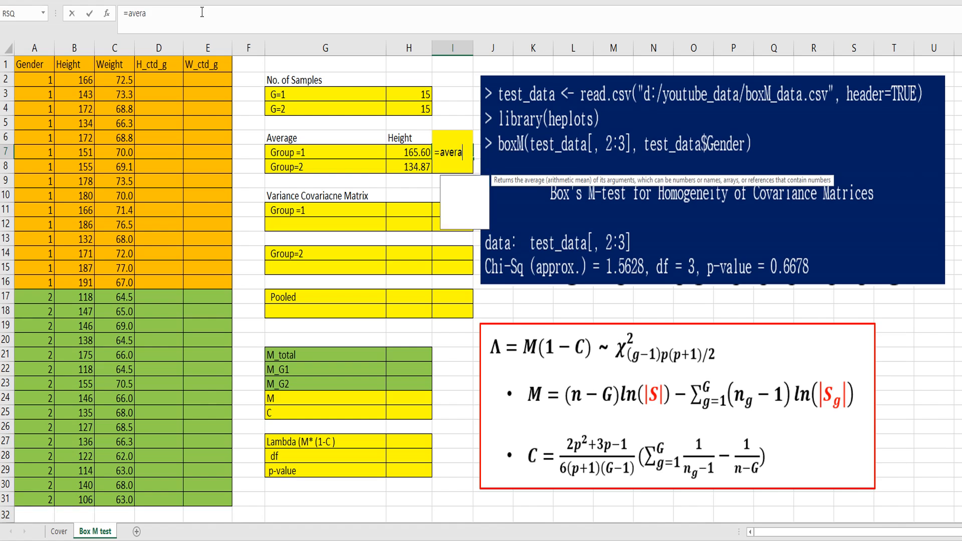
type("geif(")
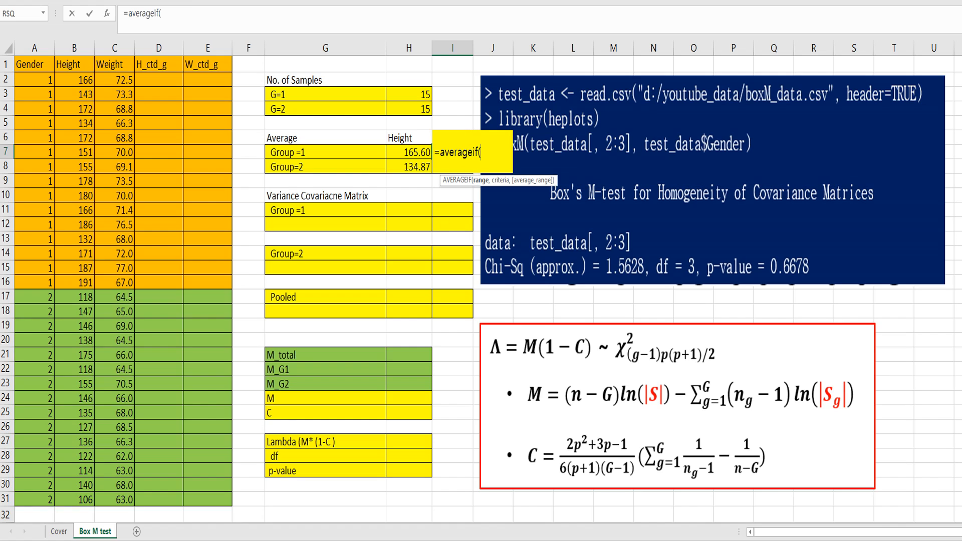
left_click(33, 79)
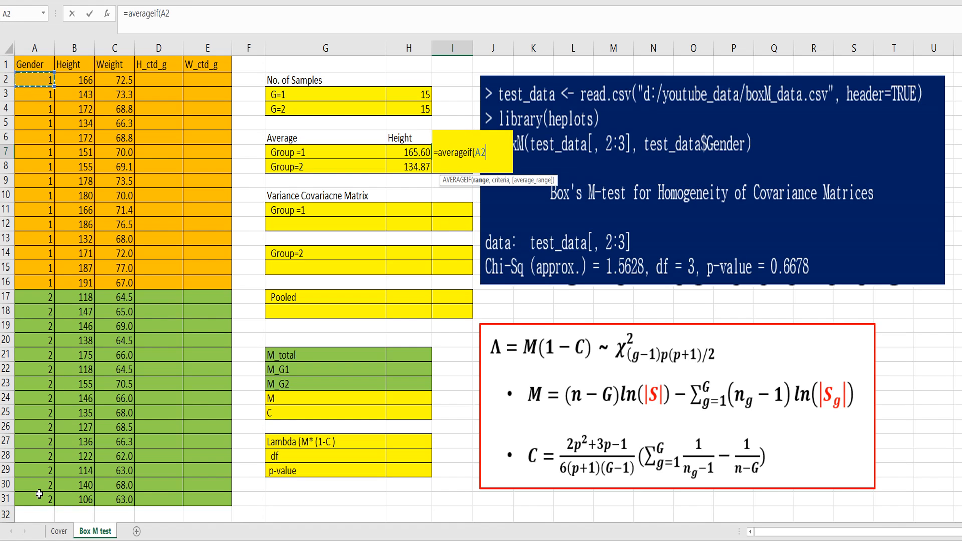
left_click_drag(34, 80, 34, 500)
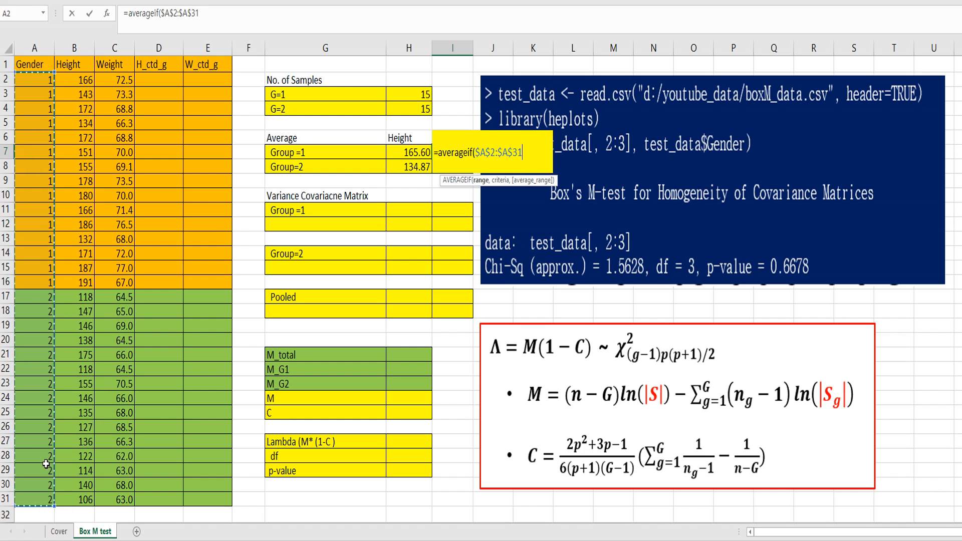
type("1,")
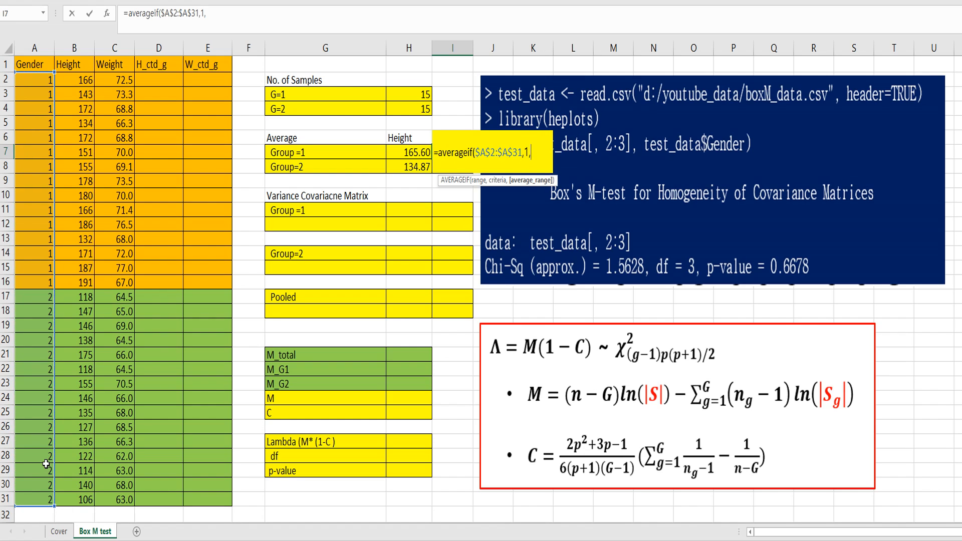
left_click(115, 78)
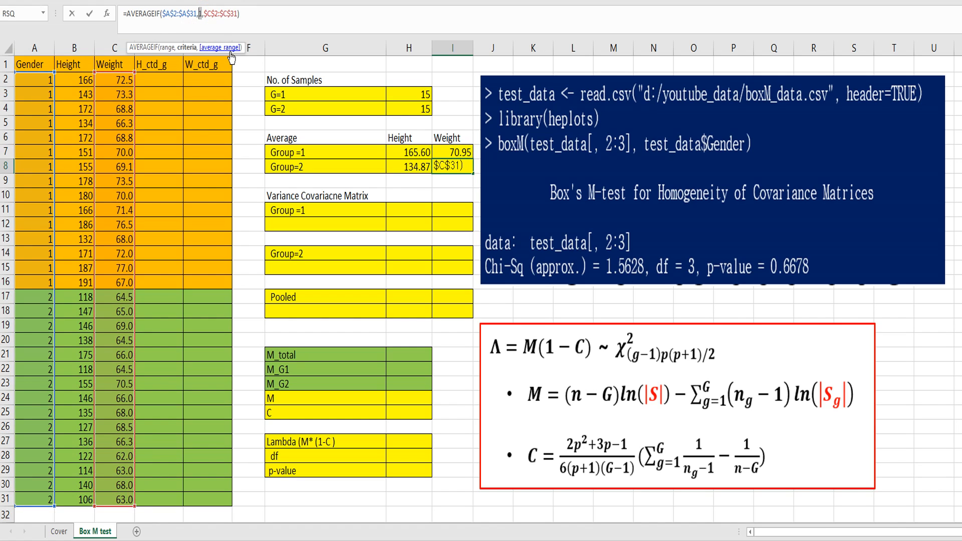
key("Enter")
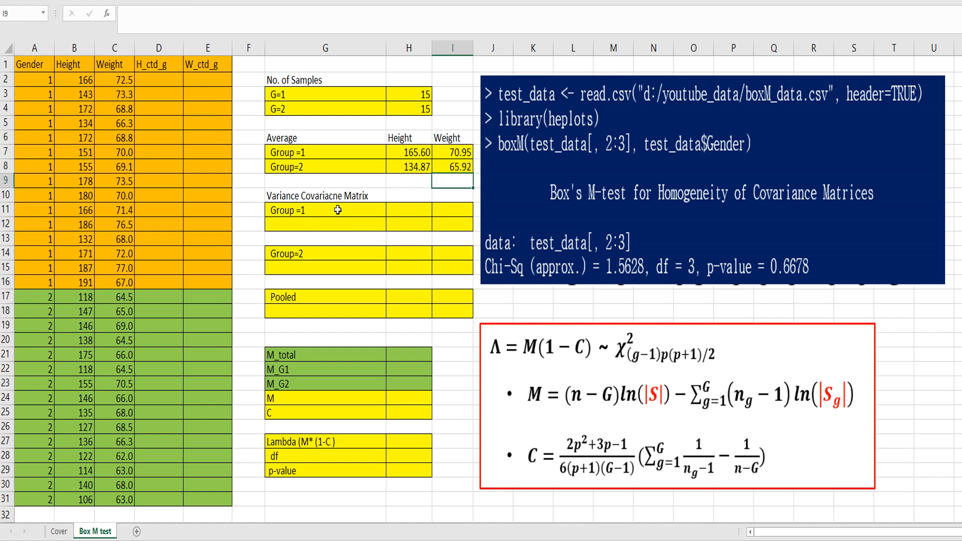
mouse_move(337, 207)
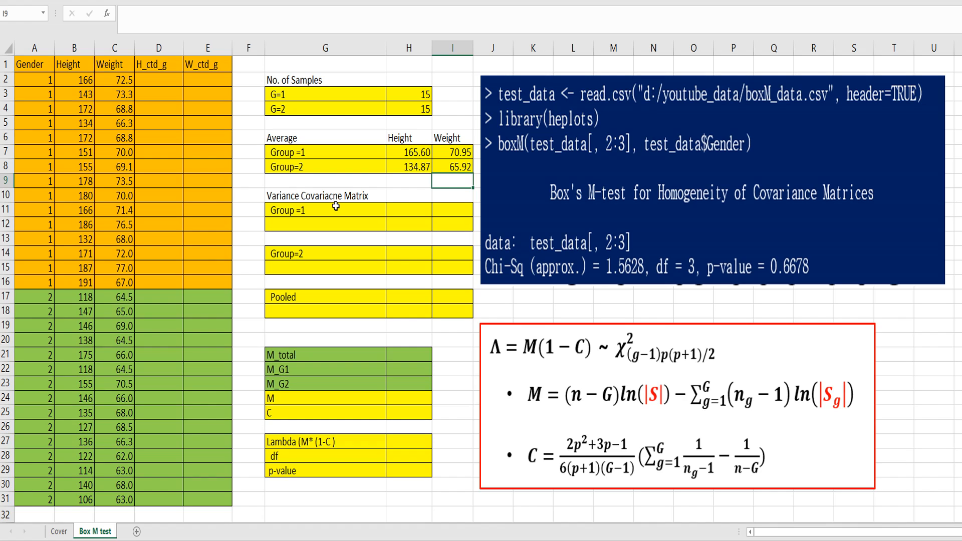
- Centre group 1 heights in D2:D16 with =B2-$H$7 filled down
left_click(160, 122)
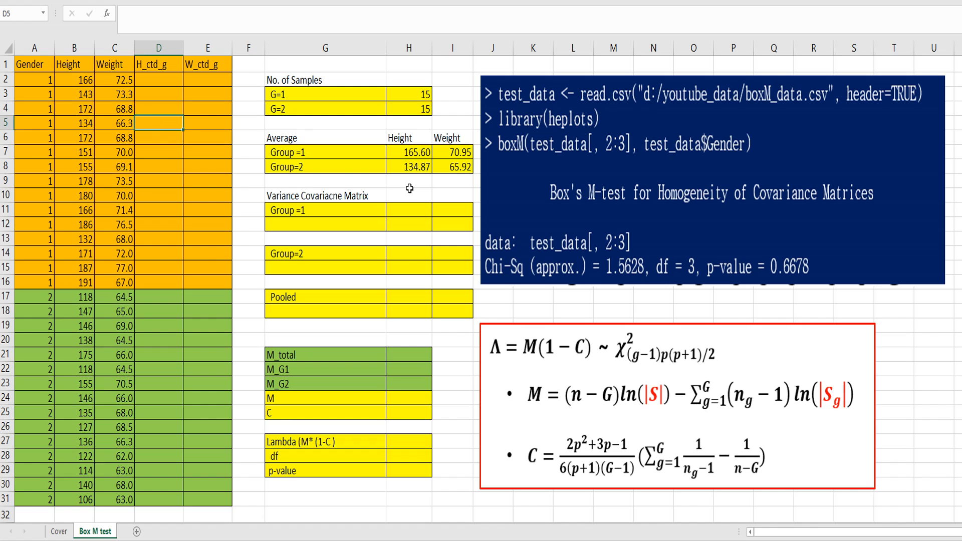
left_click(160, 94)
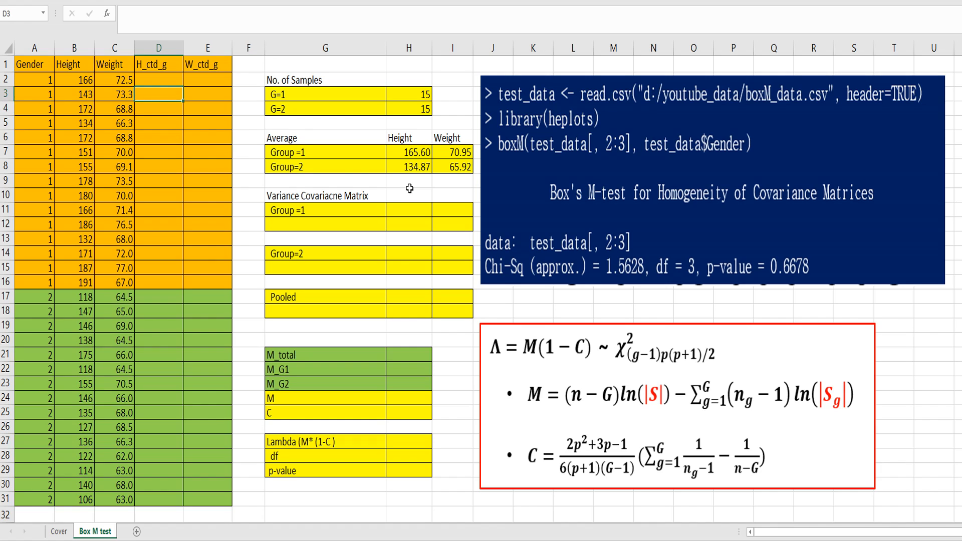
left_click(161, 78)
type("=B2")
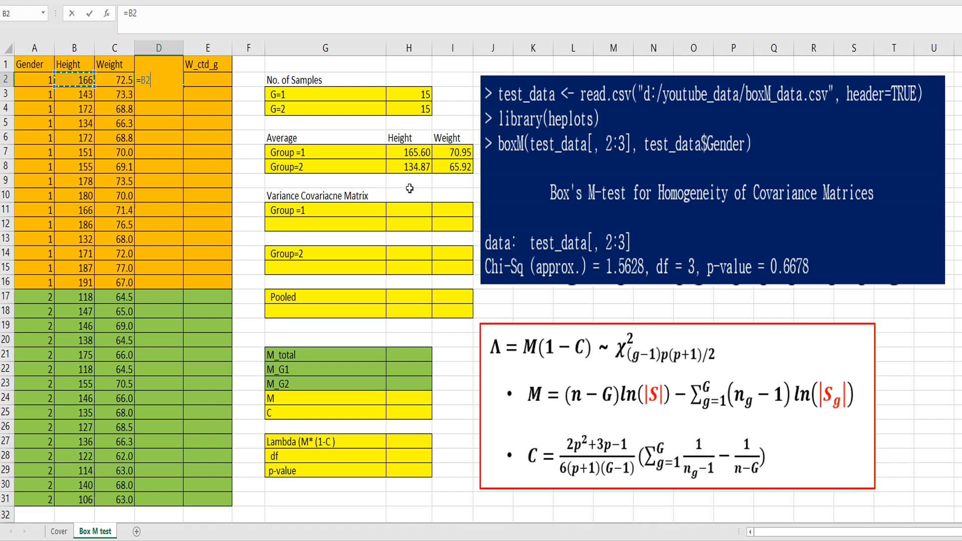
type("-")
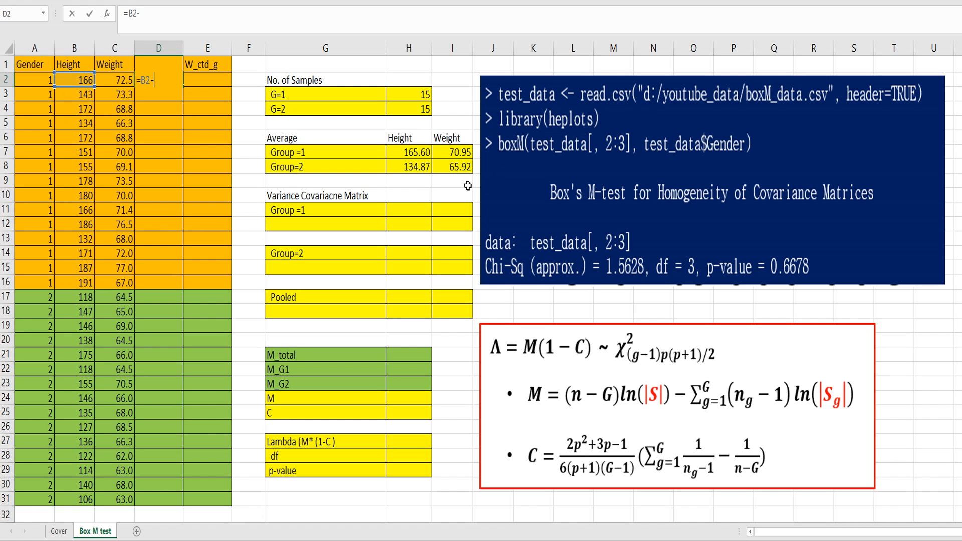
left_click(408, 152)
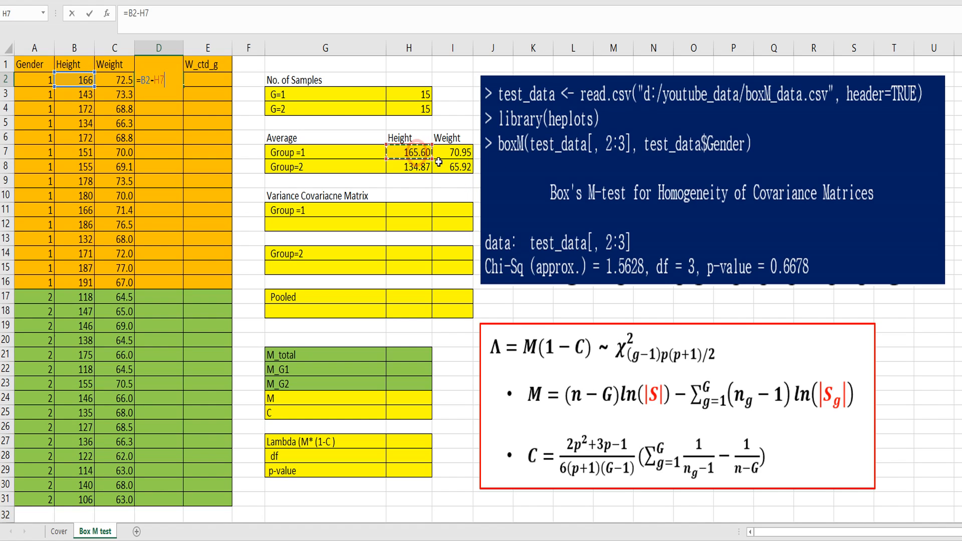
key("Enter")
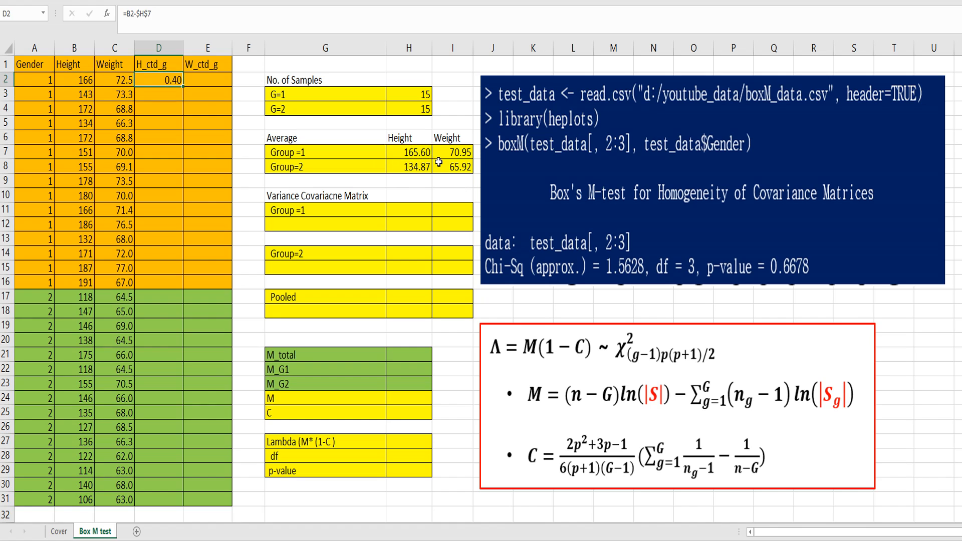
left_click_drag(159, 79, 160, 282)
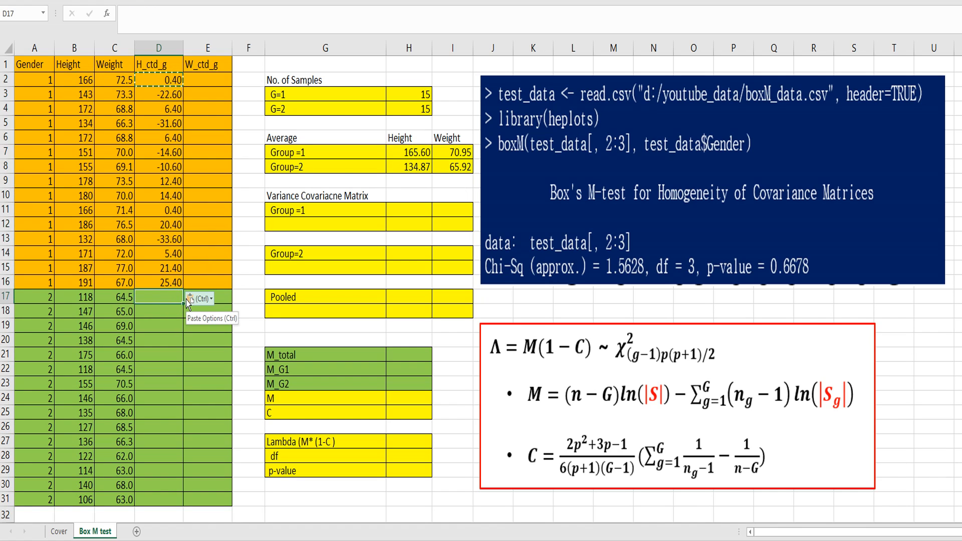
- Centre group 2 heights starting in D17 with =B17-$H$8
type("=B17")
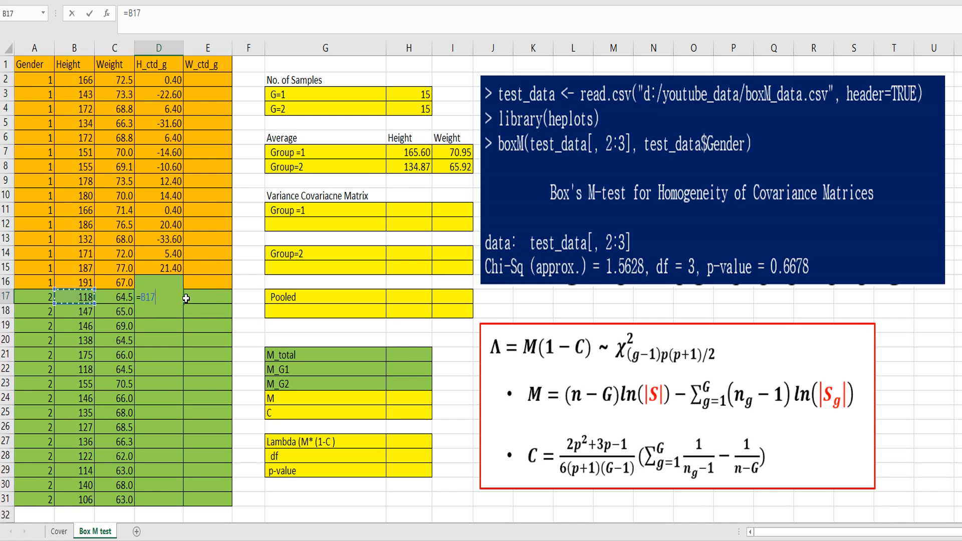
type("-")
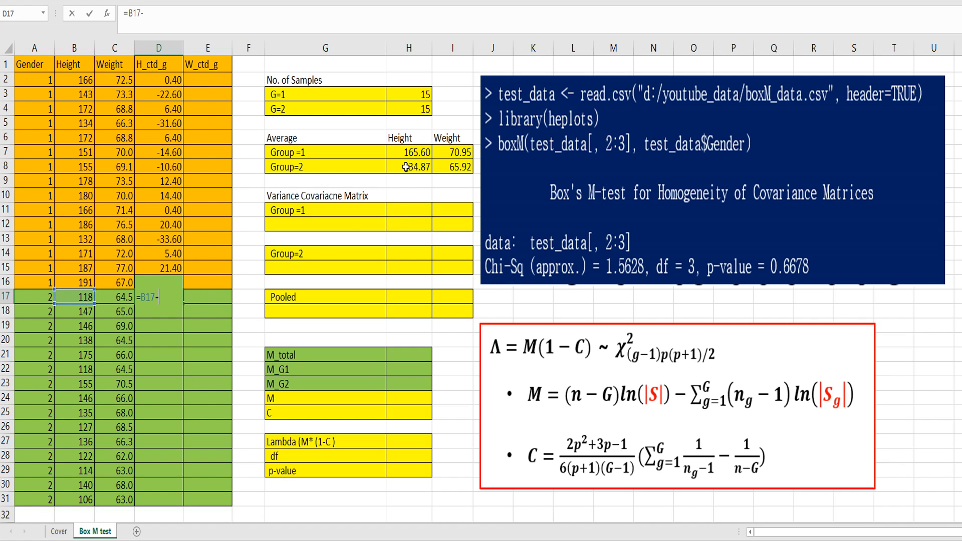
left_click(409, 166)
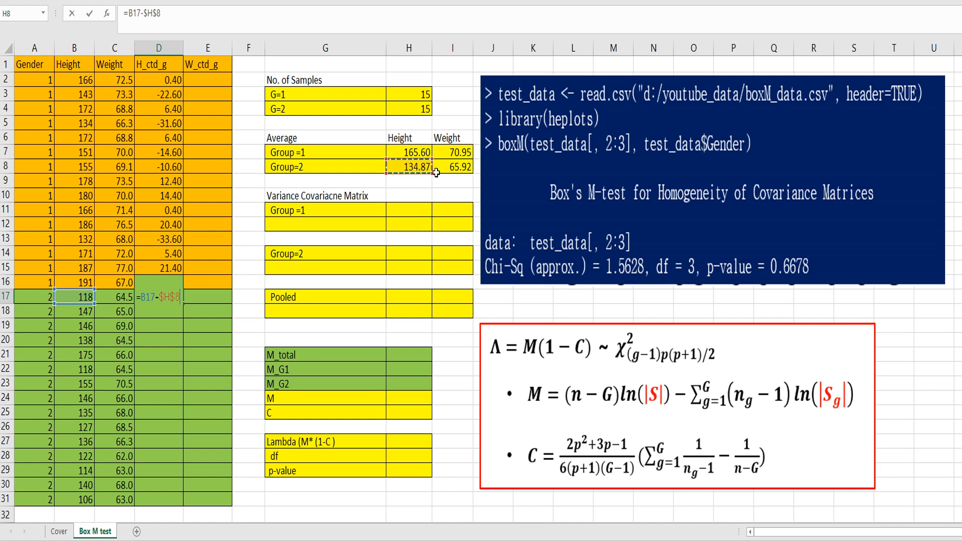
key("Enter")
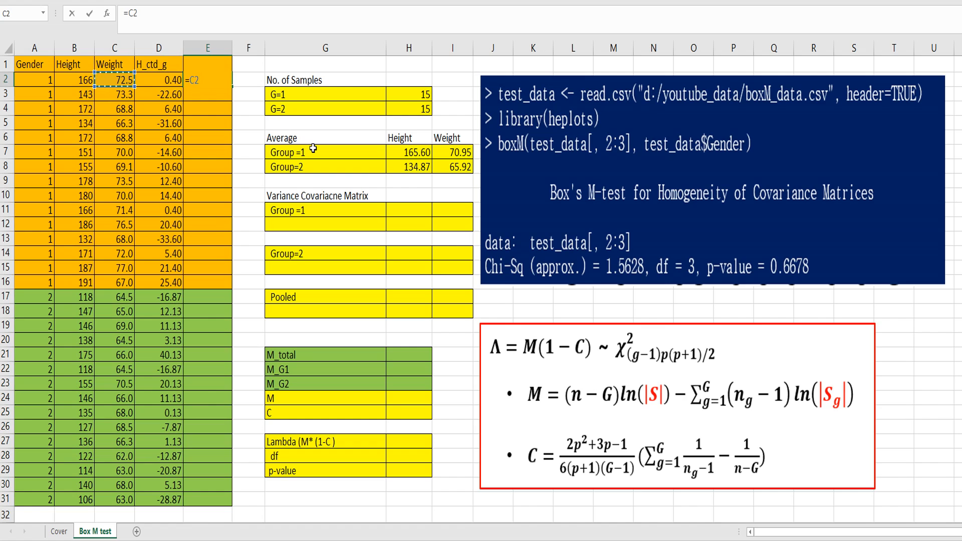
- Centre group 1 weights in E2:E16 with =C2-$I$7, formatted to two decimals
type("-")
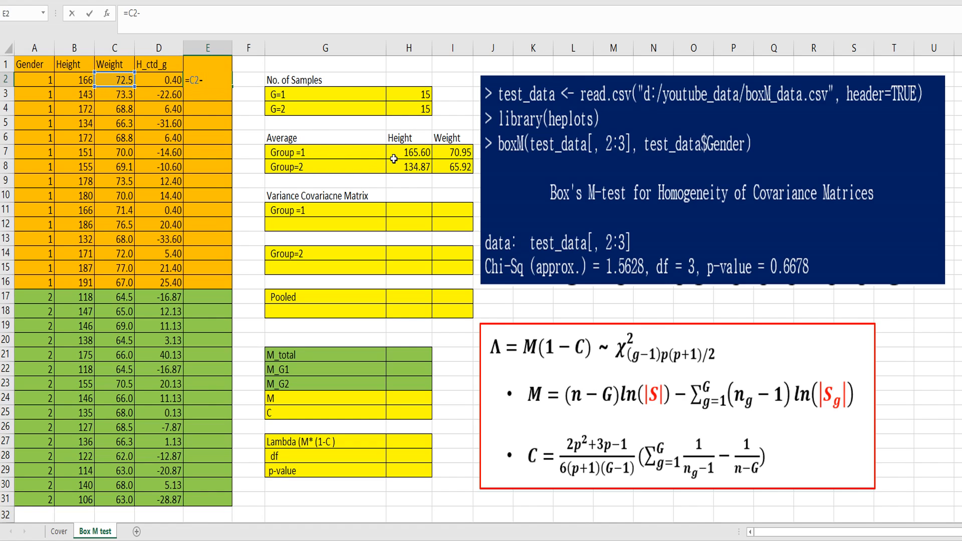
left_click(453, 152)
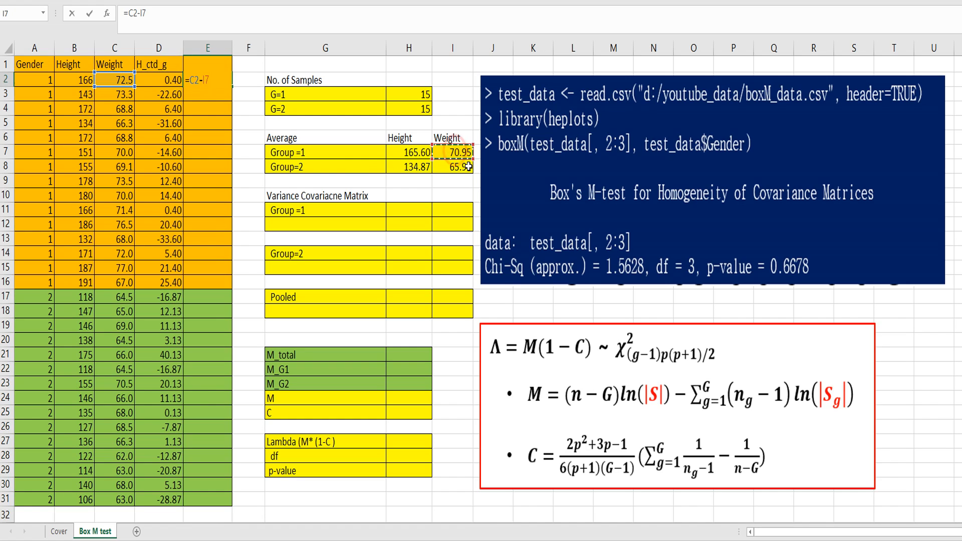
key("Enter")
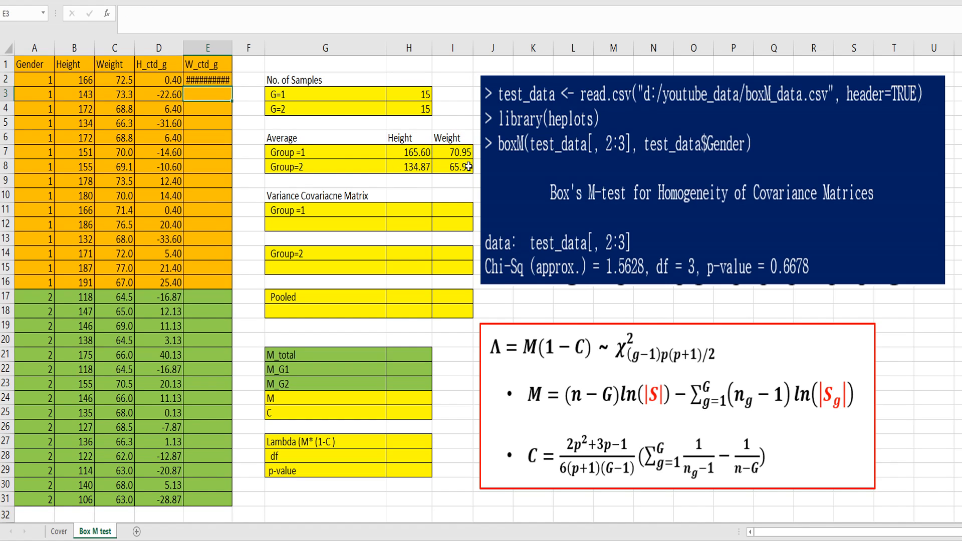
left_click(206, 78)
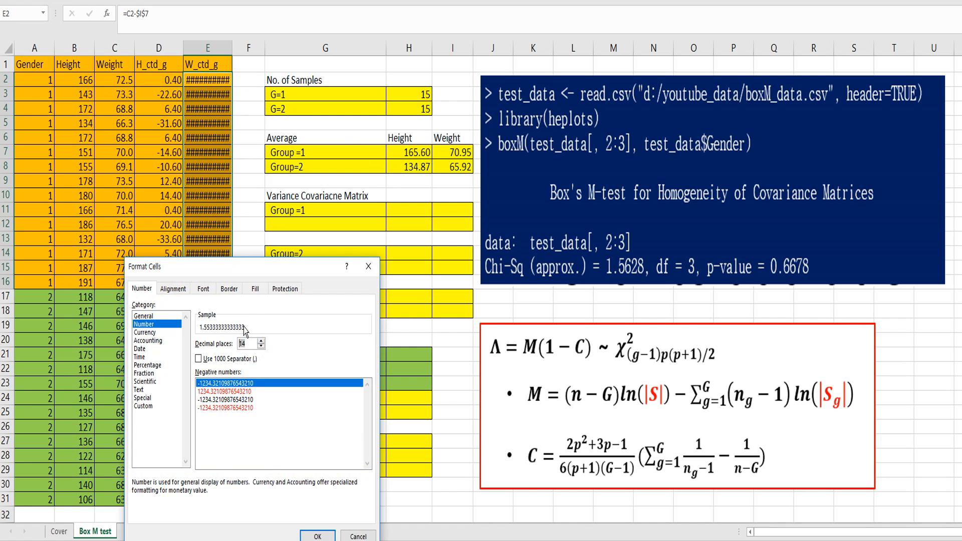
left_click(319, 536)
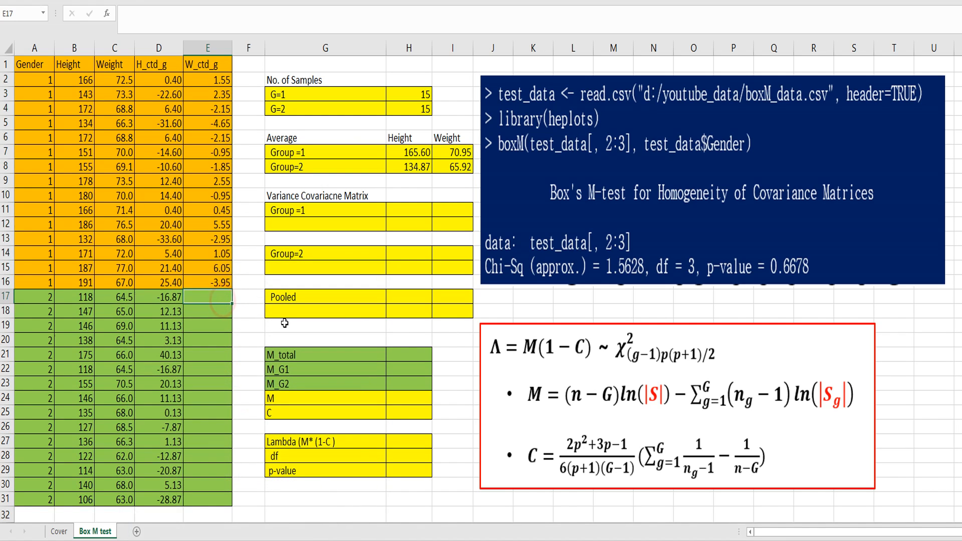
- Start the group 2 weight centring formula =C17-$I$8 in E17
type("=C17-")
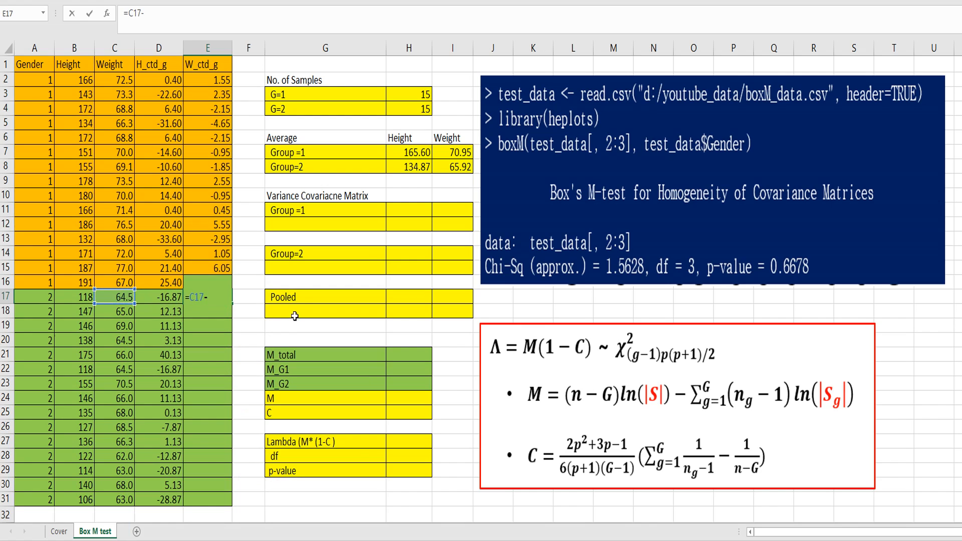
left_click(452, 166)
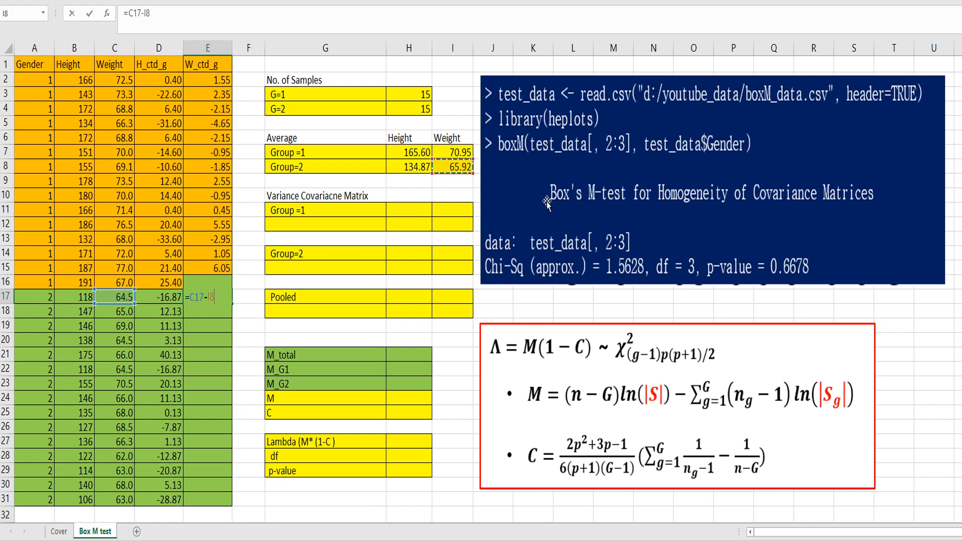
key("Enter")
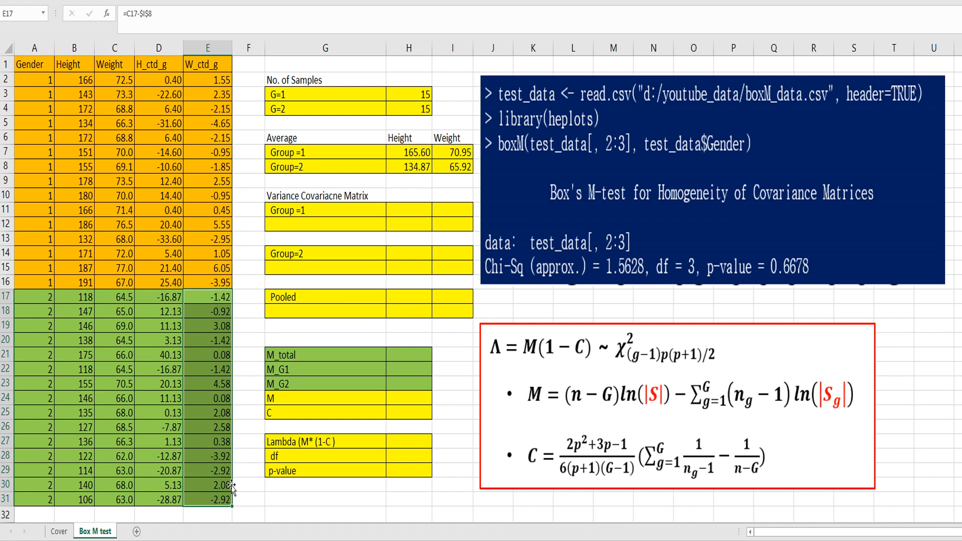
- Compute Group 1's covariance matrix in H11:I12 as array =MMULT(TRANSPOSE(D2:E16),D2:E16)/14
left_click(249, 311)
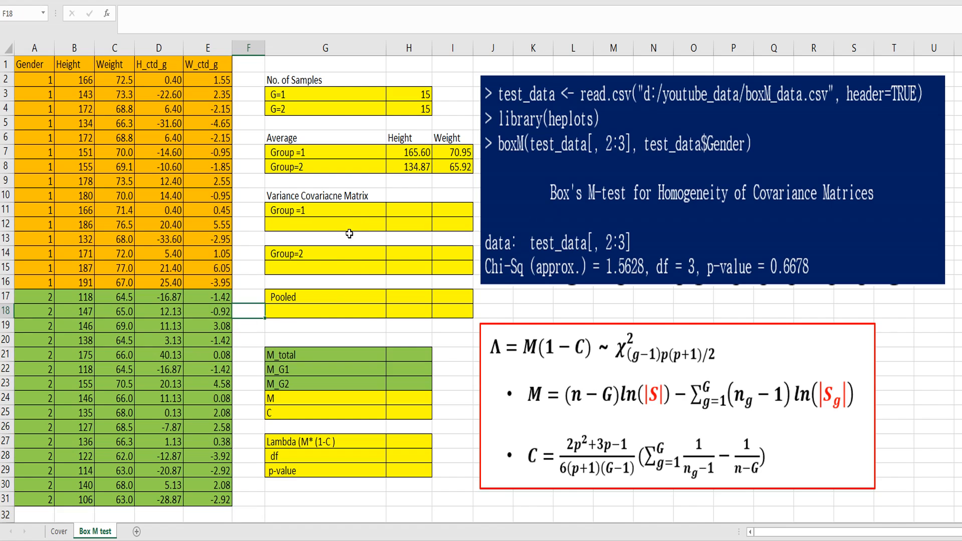
mouse_move(391, 220)
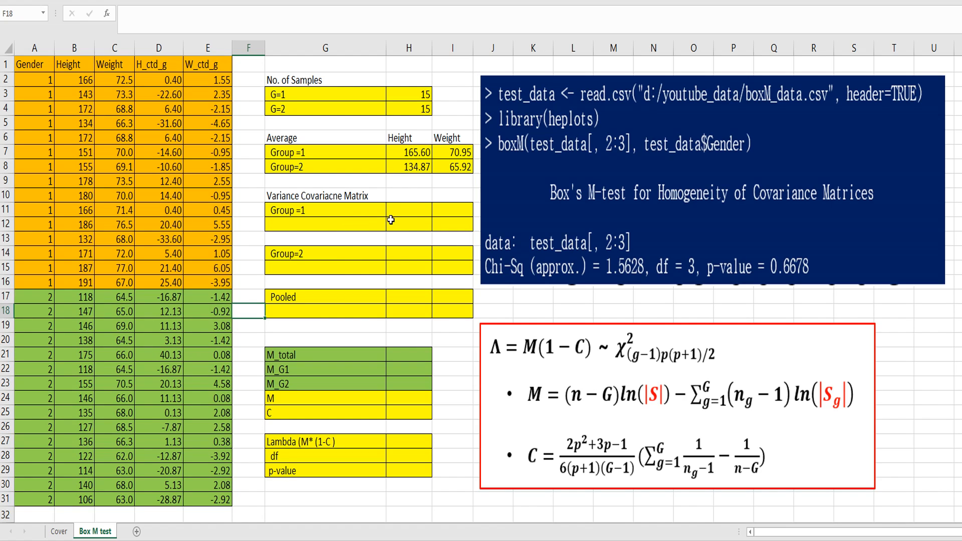
left_click_drag(408, 209, 450, 224)
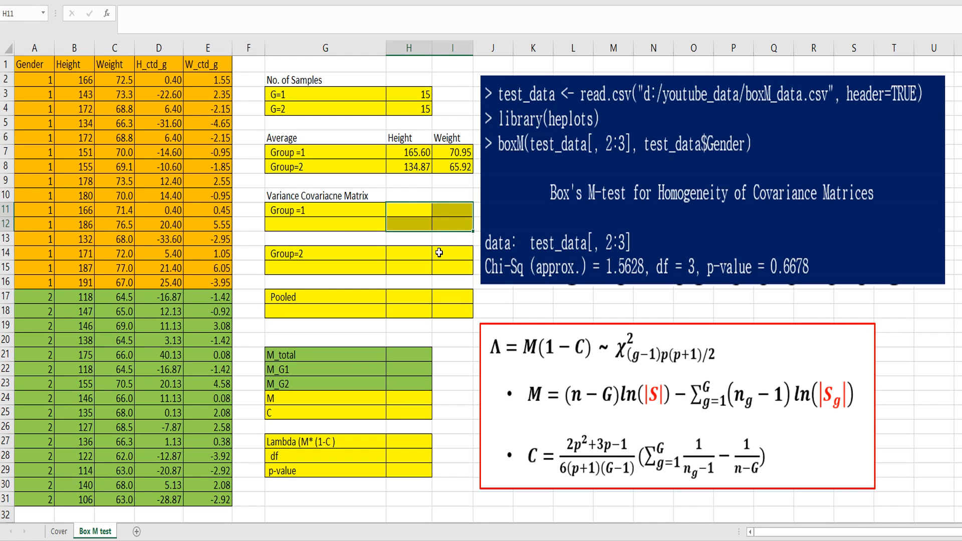
type("=mmult(")
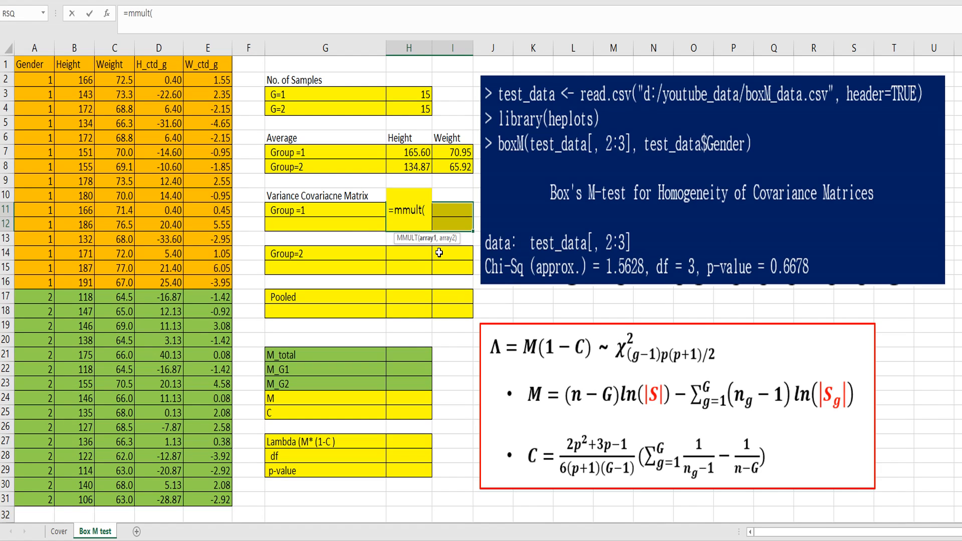
type("tr")
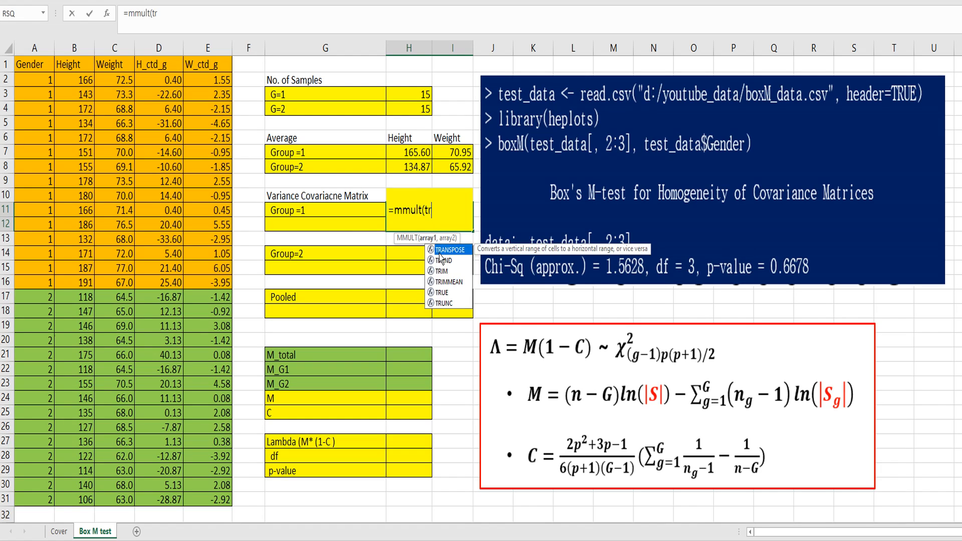
type("ansp")
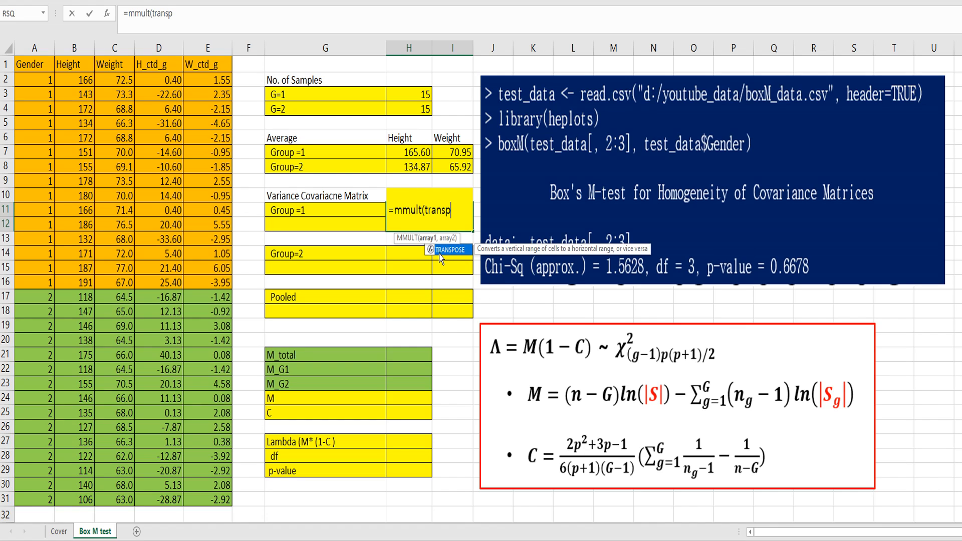
type("ose(D2:E15")
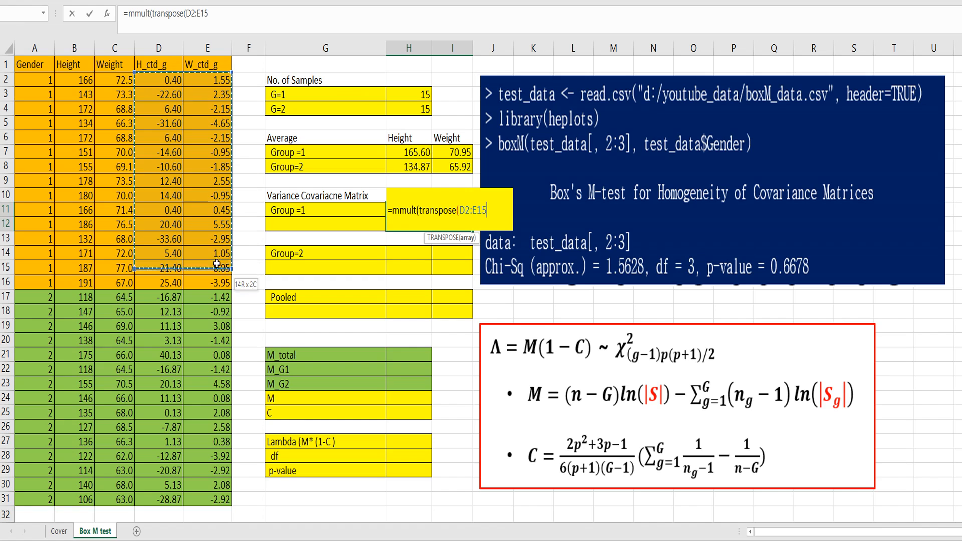
left_click_drag(216, 264, 217, 283)
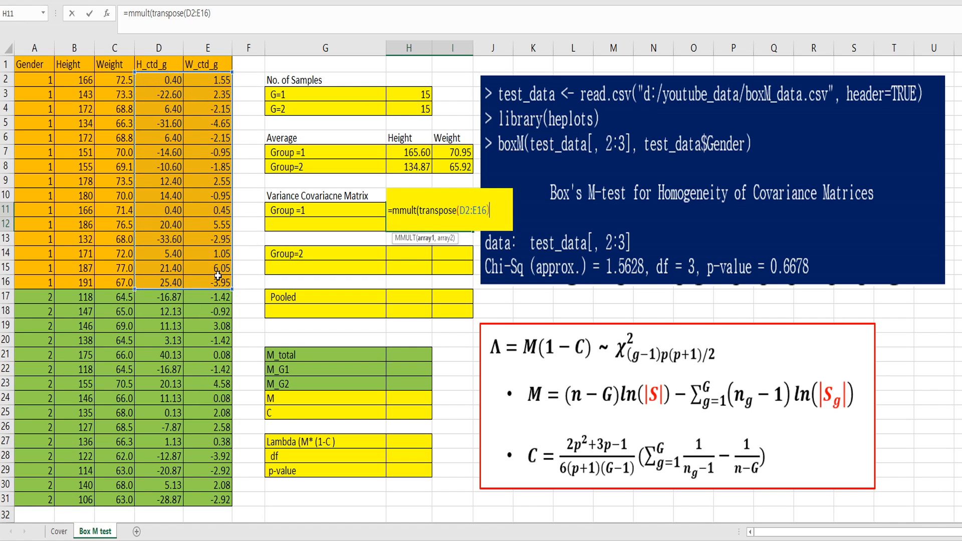
type(",")
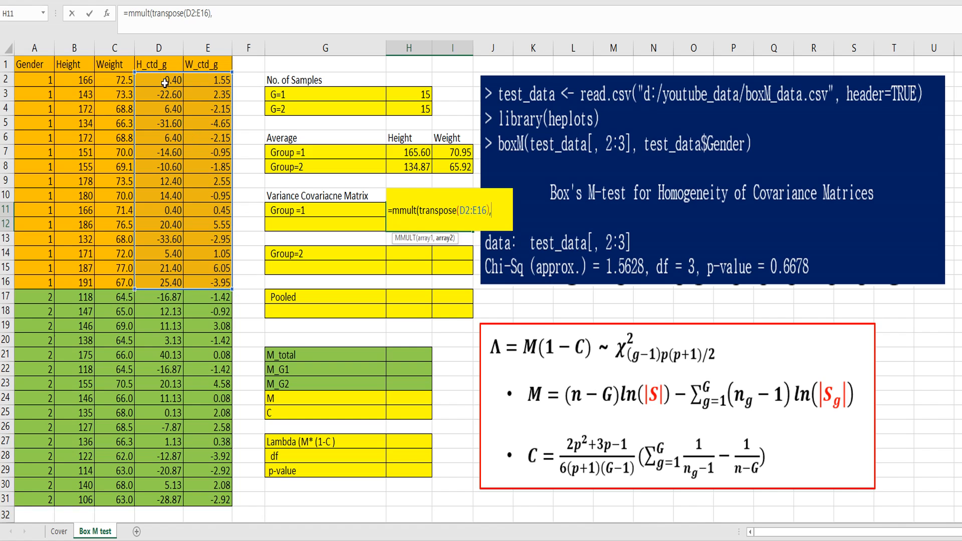
left_click_drag(157, 81, 207, 283)
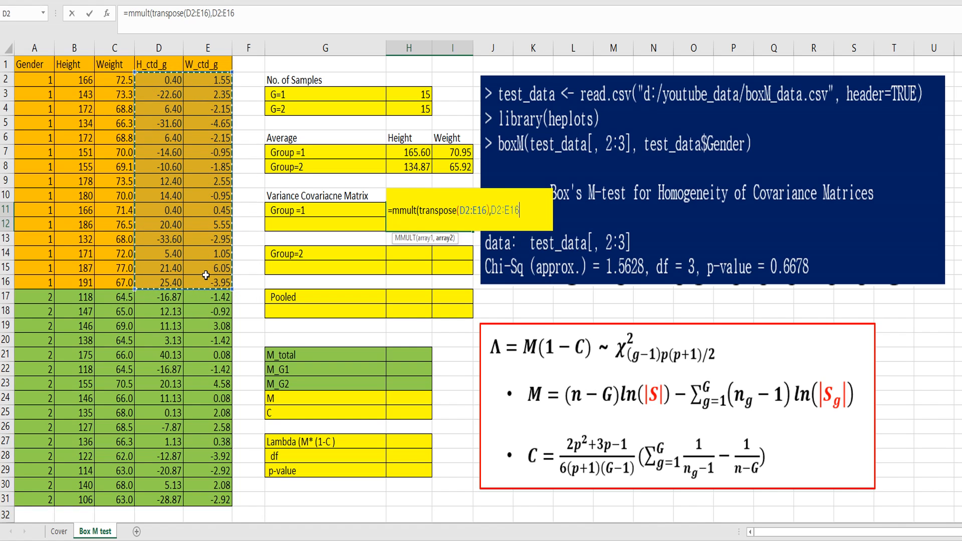
type("/")
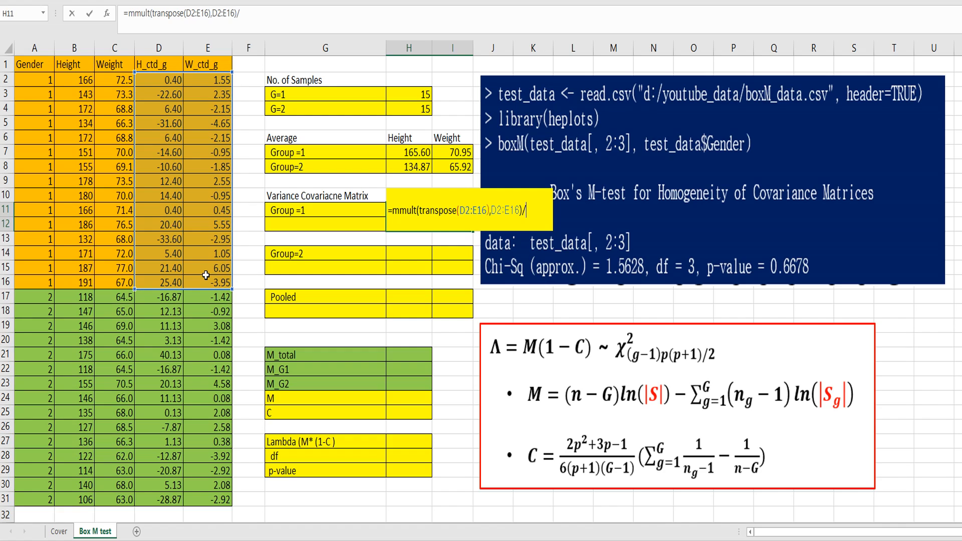
type("14")
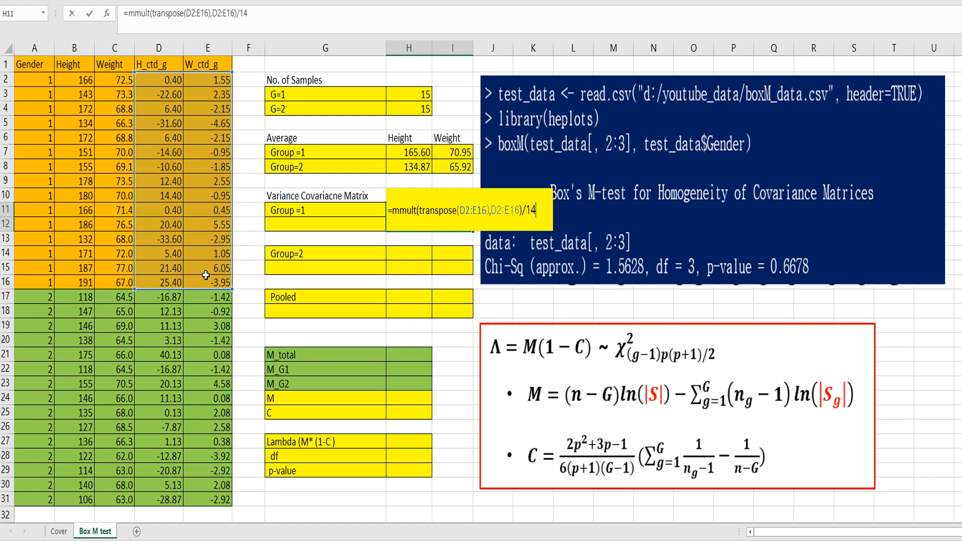
key("Ctrl+Shift+Enter")
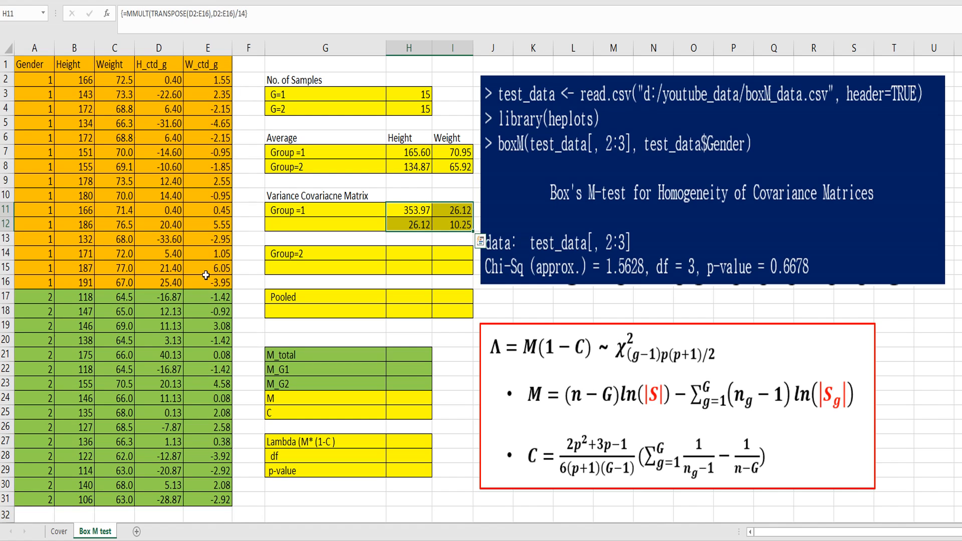
left_click(408, 253)
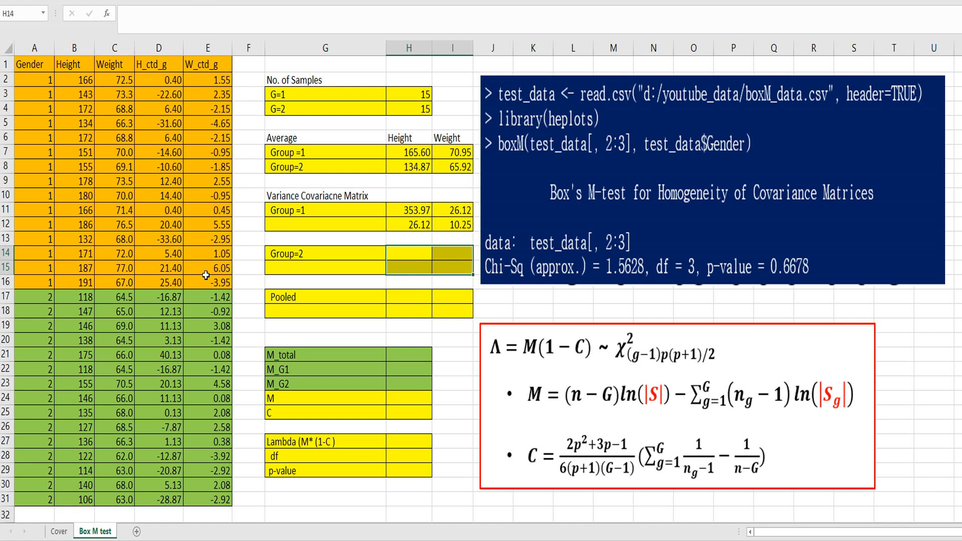
- Compute Group 2's covariance matrix in H14:I15 as =MMULT(TRANSPOSE(D17:E31),D17:E31)/14
type("=mmult(transpose(D17:E31")
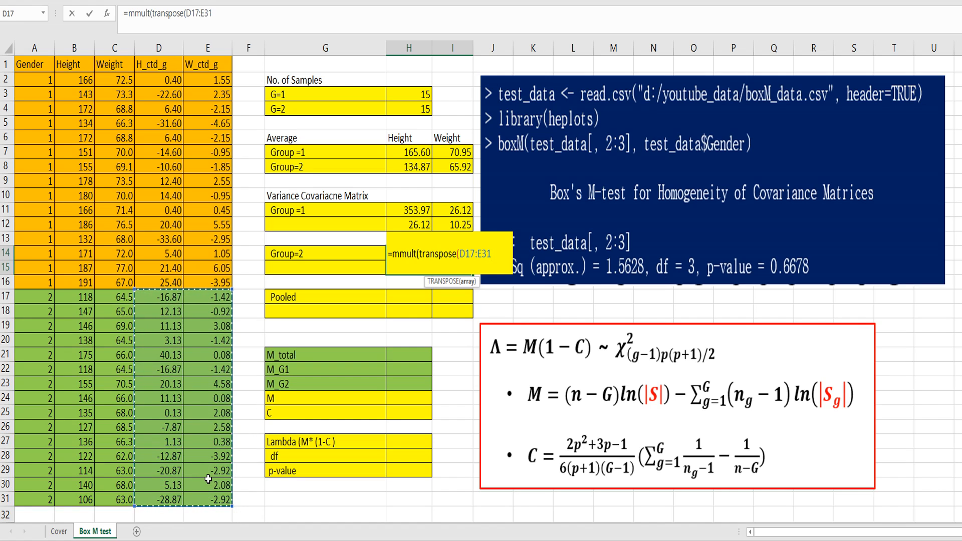
type("),D17:E31")
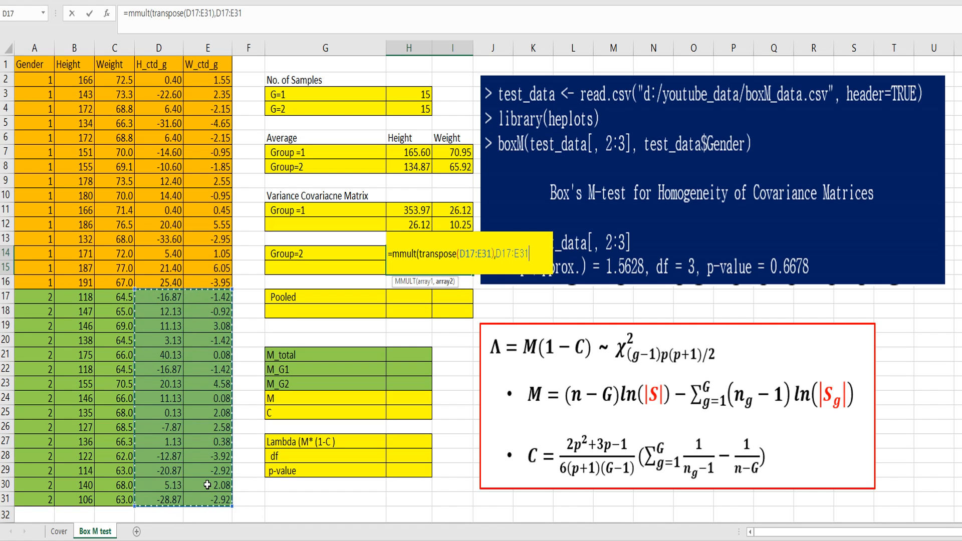
type("/14}")
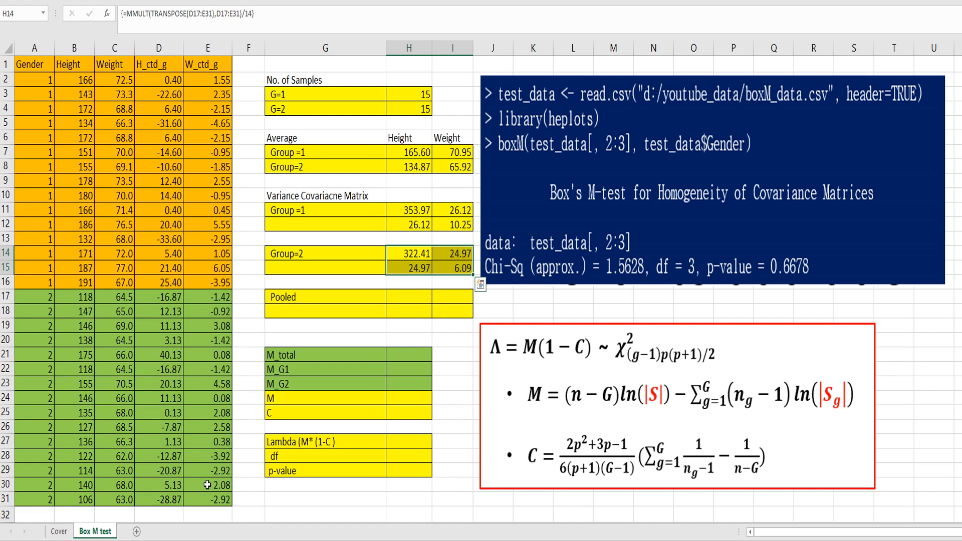
left_click(409, 297)
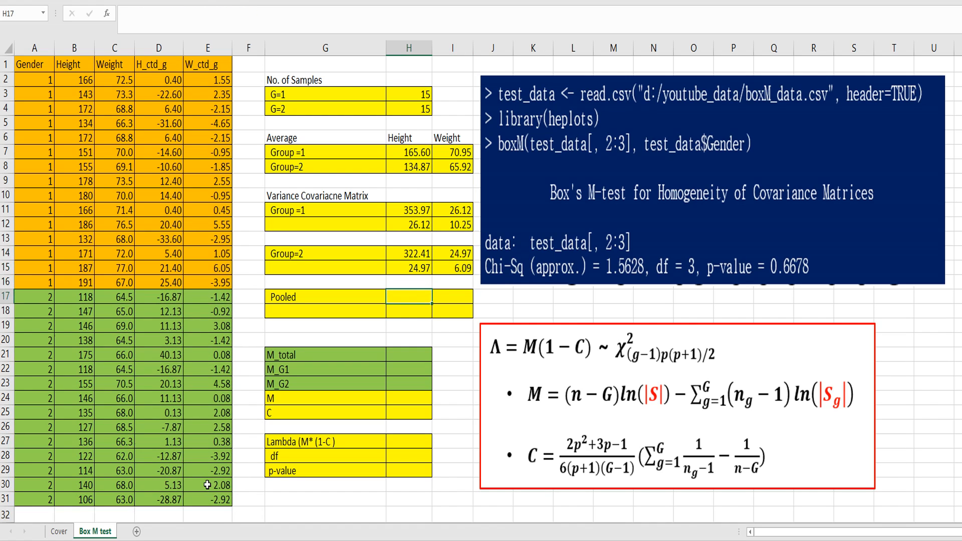
- Build the pooled numerator ($H$3-1)*H11+($H$4-1)*H14 in H17 from the sample sizes and covariances
left_click(324, 297)
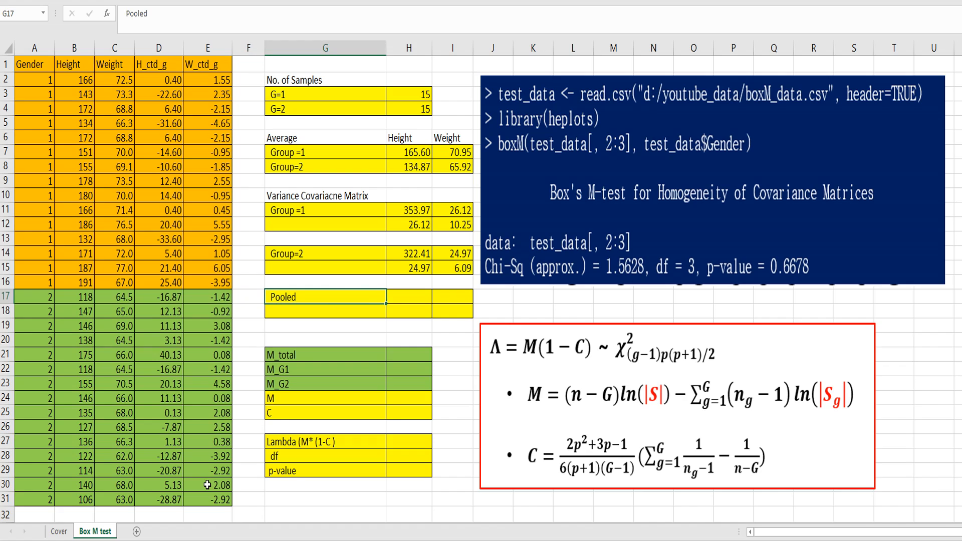
left_click(411, 297)
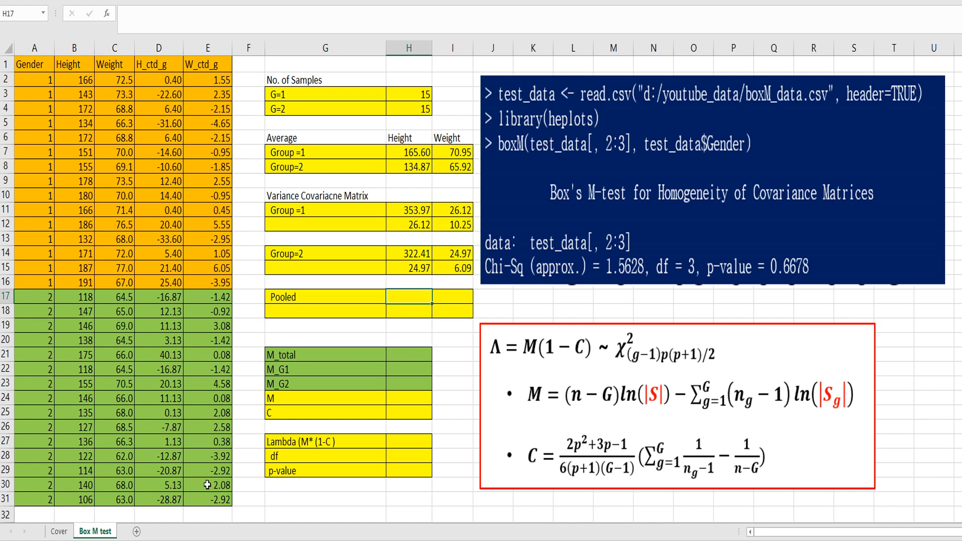
type("=(")
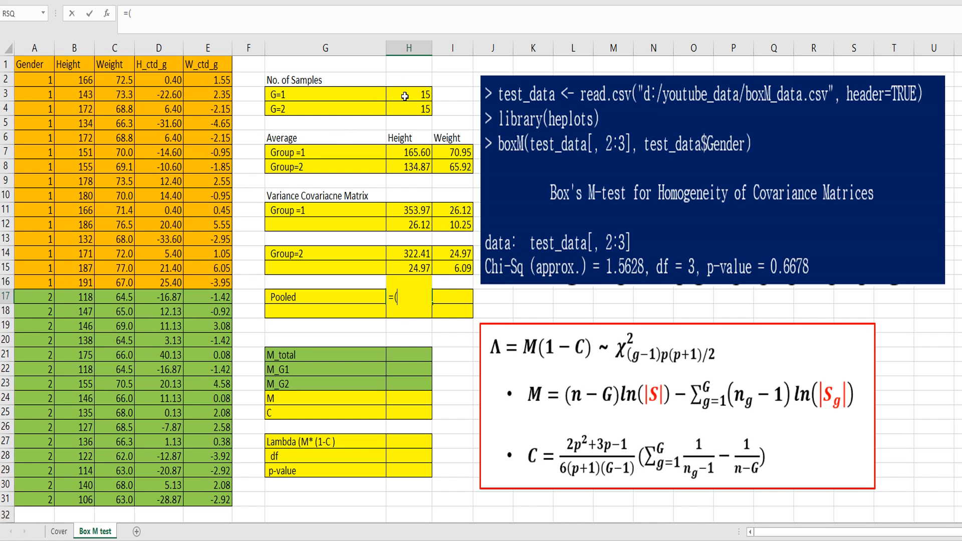
left_click(408, 94)
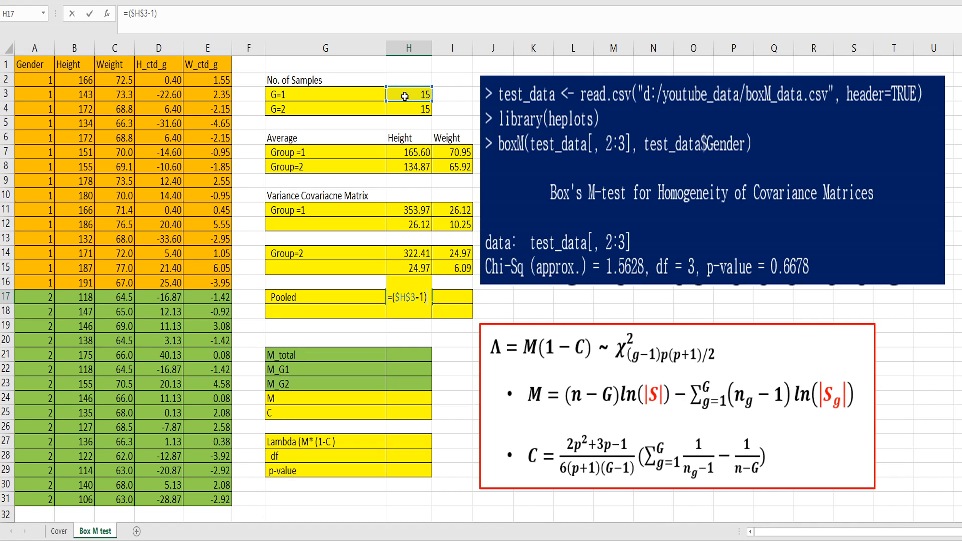
left_click(403, 210)
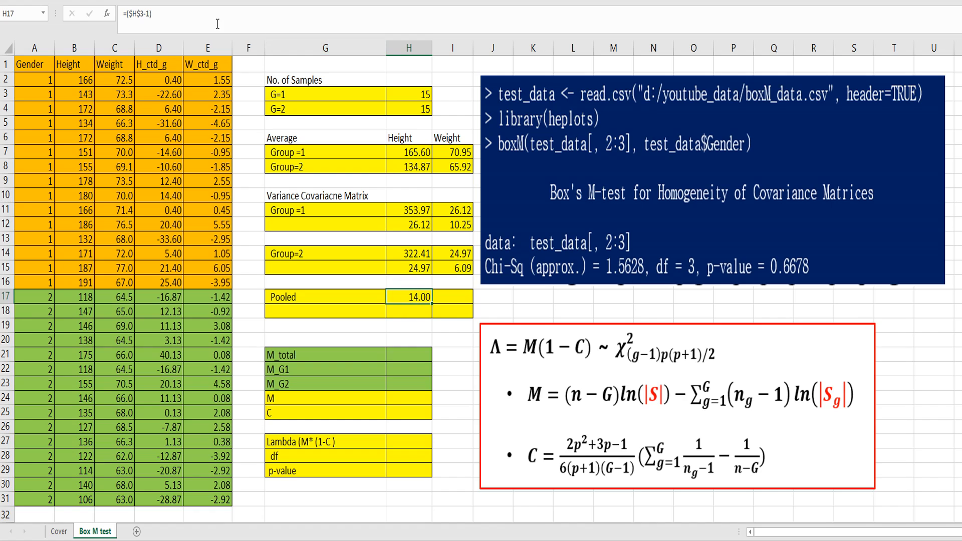
type("*")
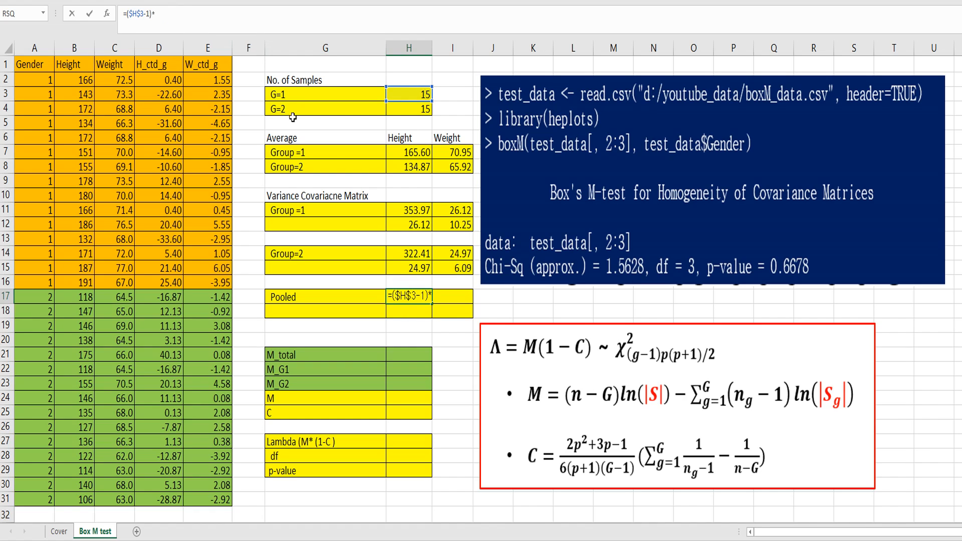
left_click(406, 210)
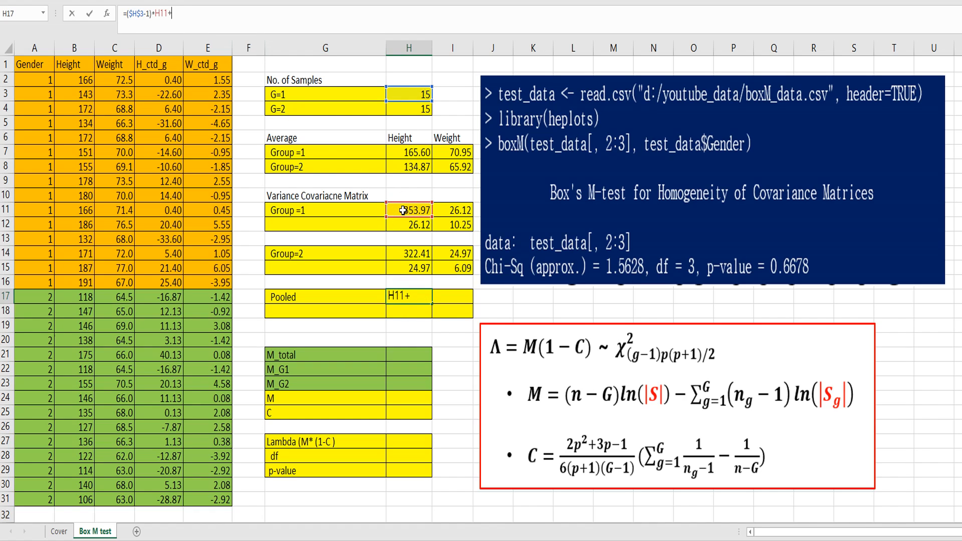
type("(")
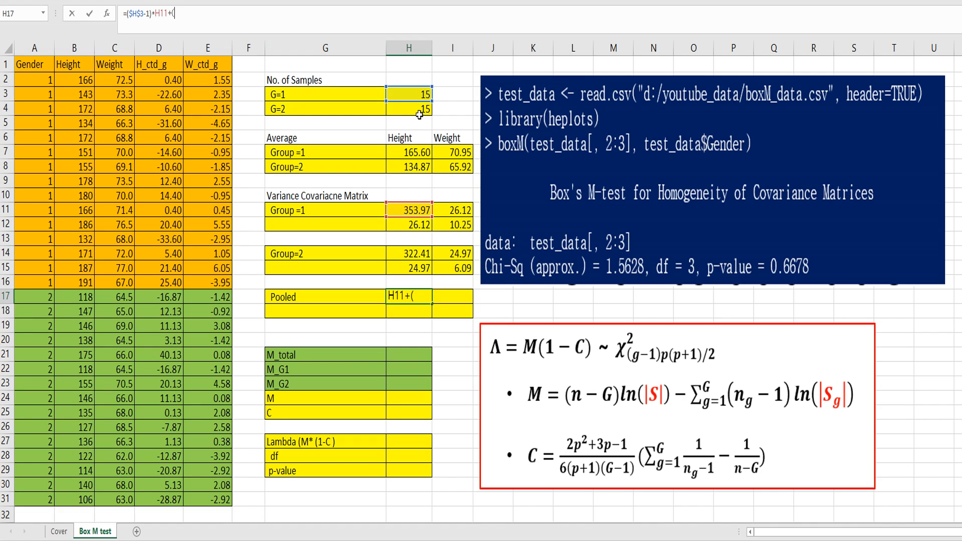
left_click(408, 108)
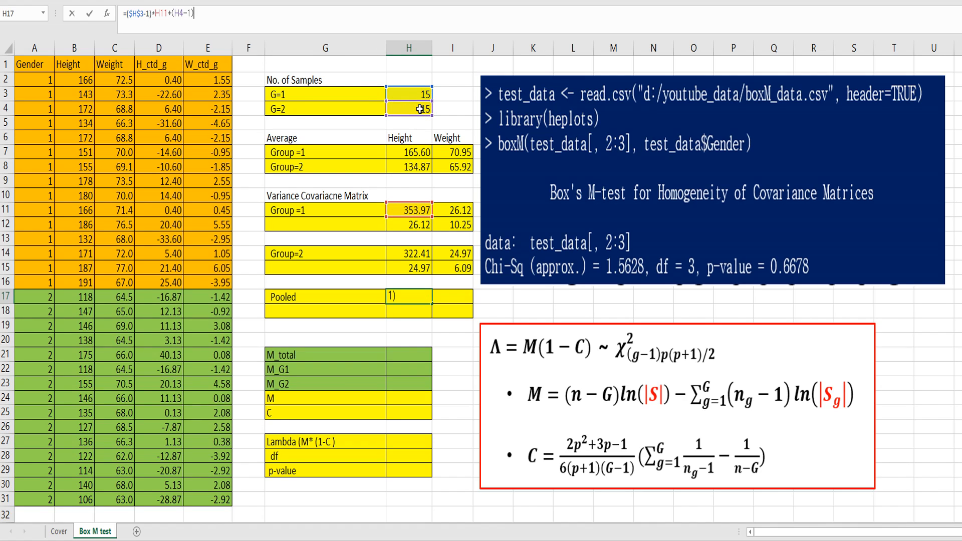
type("*")
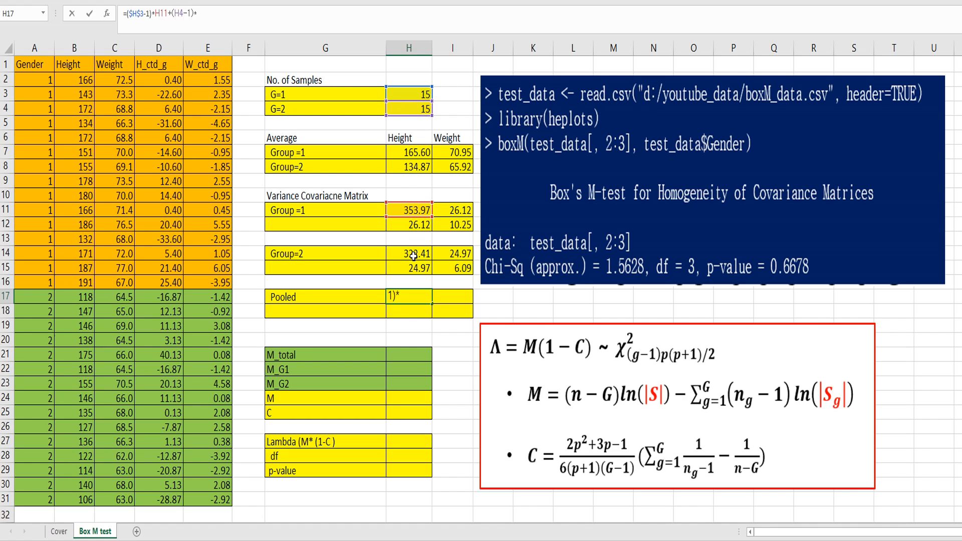
left_click(408, 253)
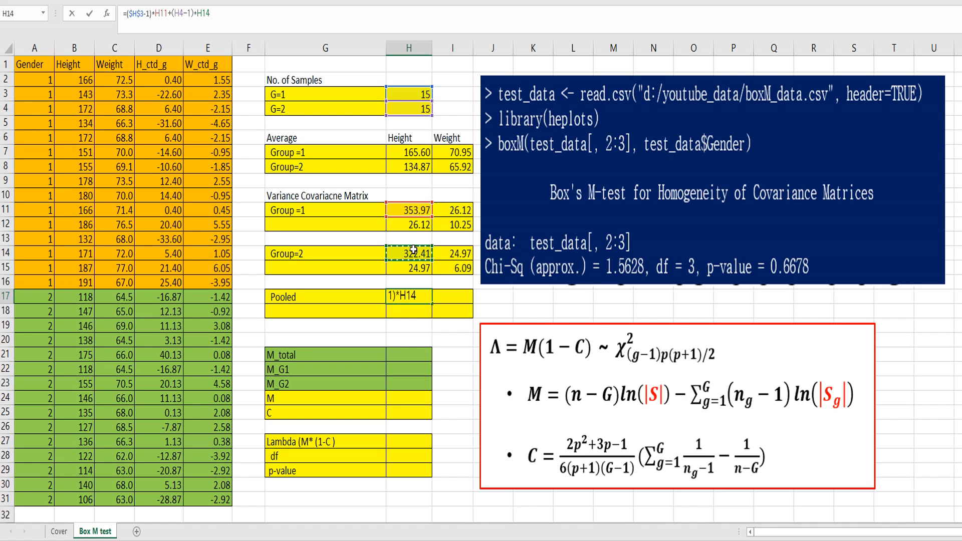
key("F4")
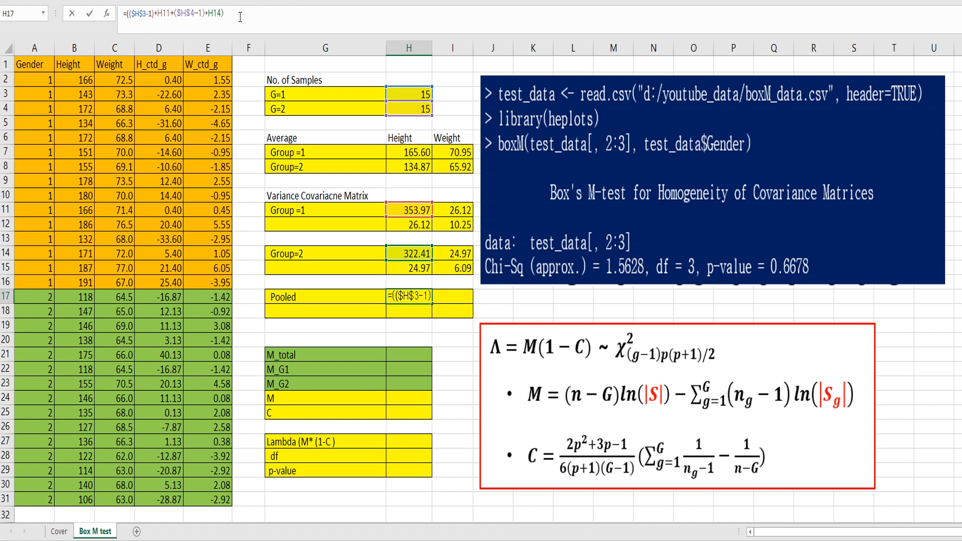
- Divide by ($H$3+$H$4-2), commit the pooled formula (338.19) and fill it across H17:I18
type("/")
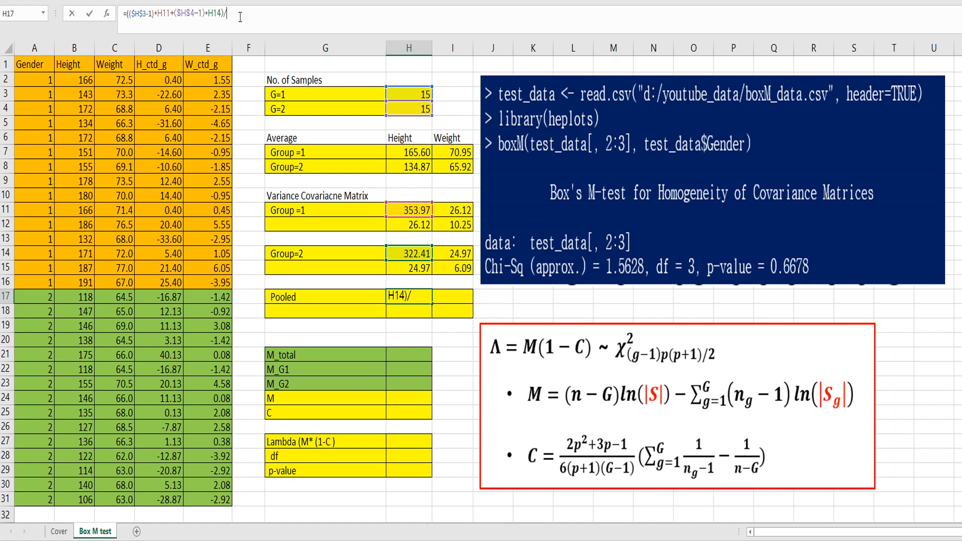
left_click(407, 93)
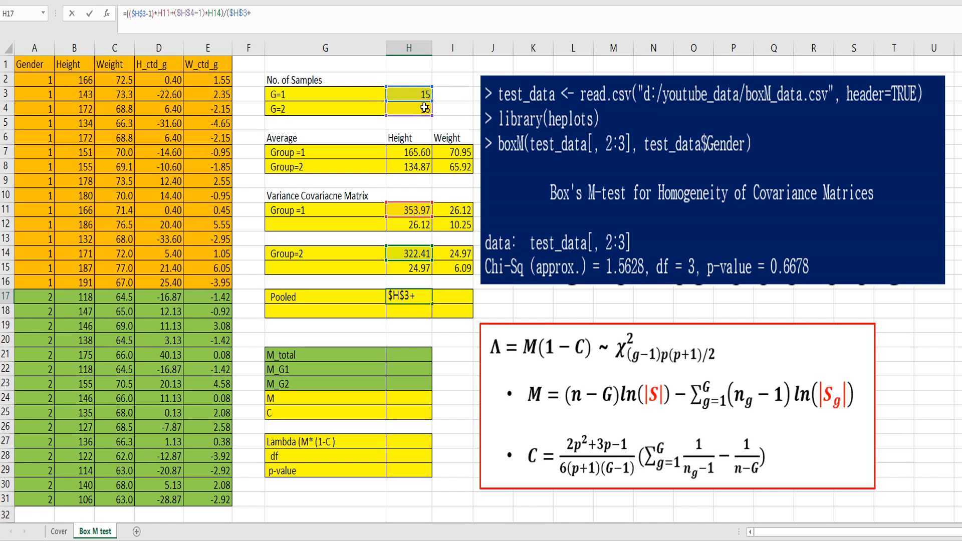
left_click(408, 106)
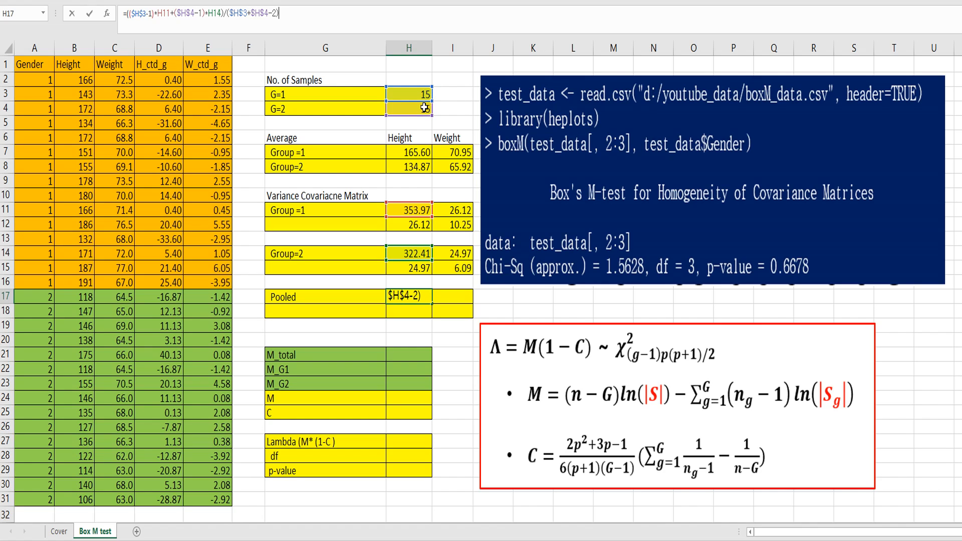
key("Enter")
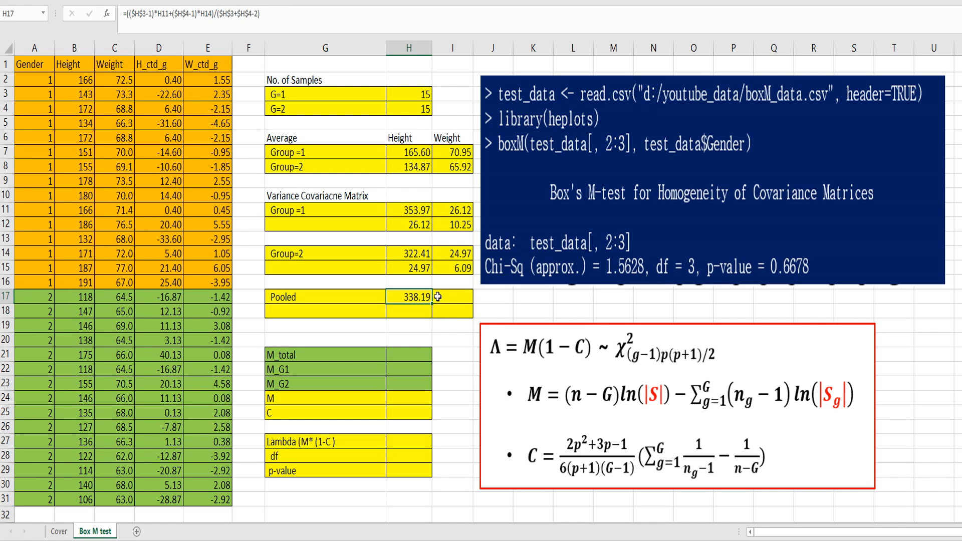
left_click_drag(409, 296, 448, 310)
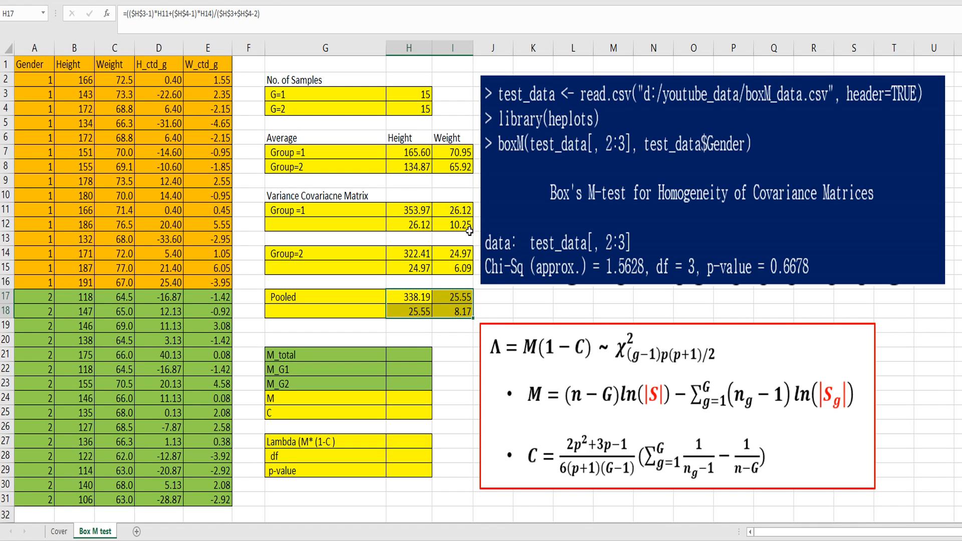
- Leave the filled pooled matrix and begin the M_total formula in H21
left_click(456, 347)
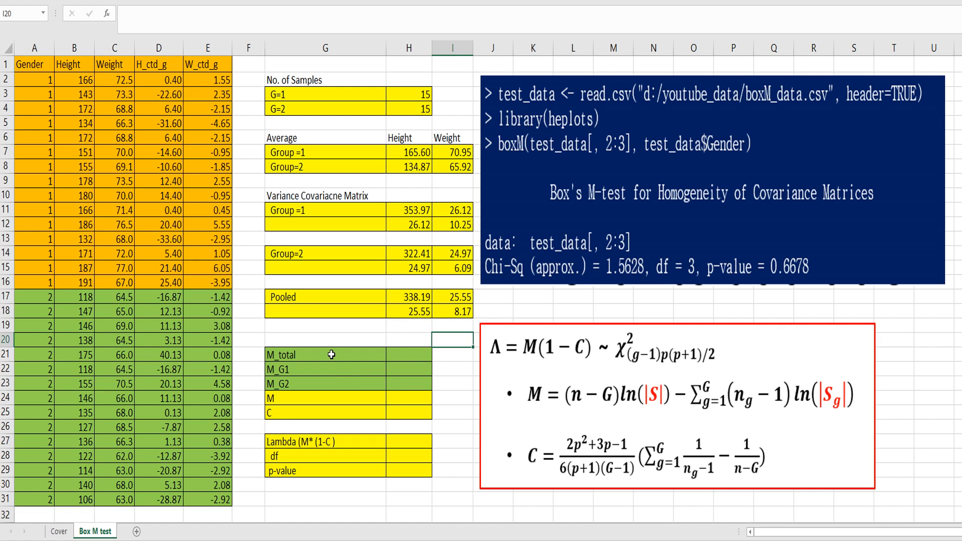
mouse_move(318, 358)
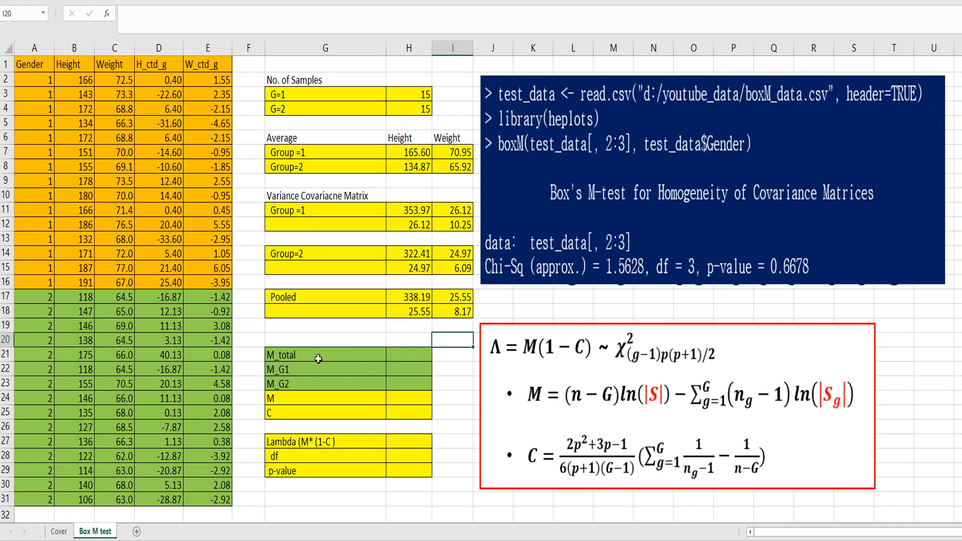
mouse_move(756, 430)
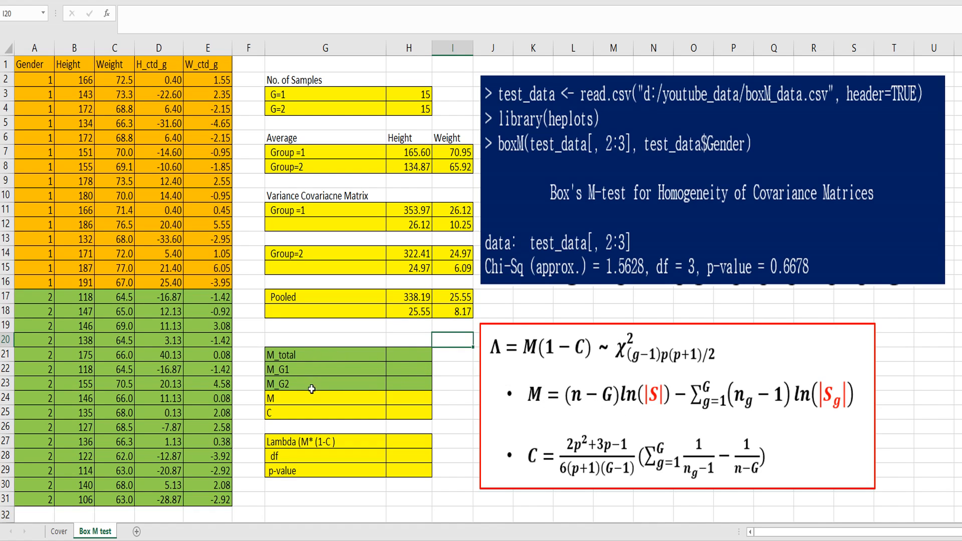
mouse_move(581, 412)
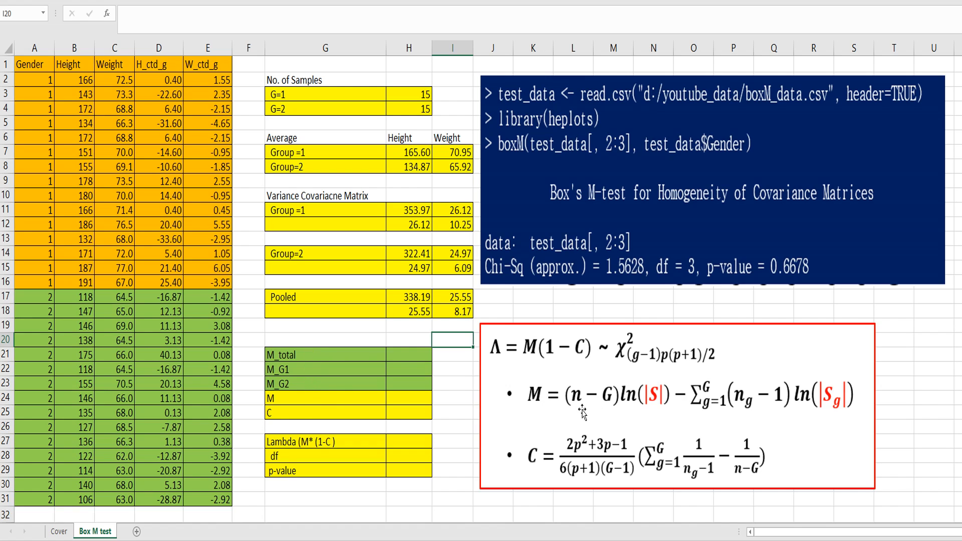
mouse_move(637, 412)
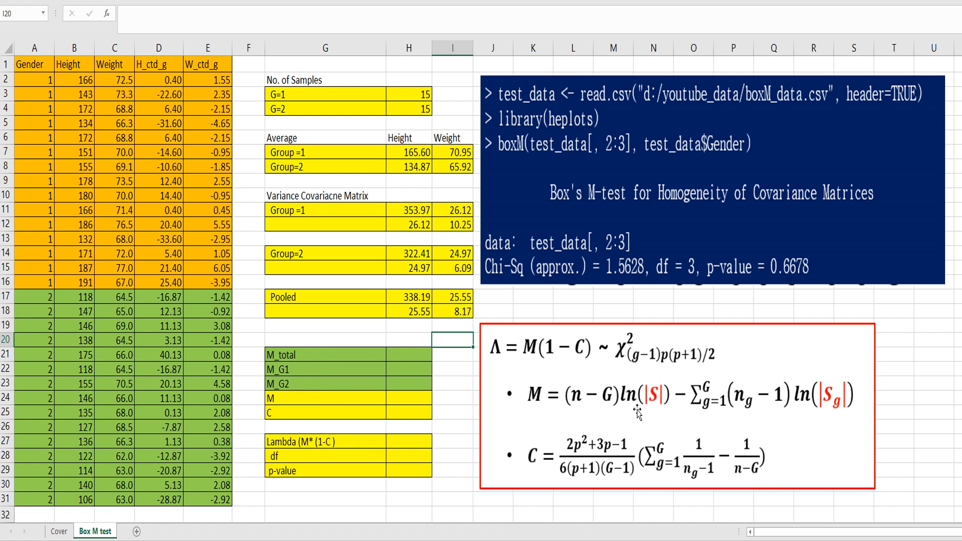
mouse_move(762, 409)
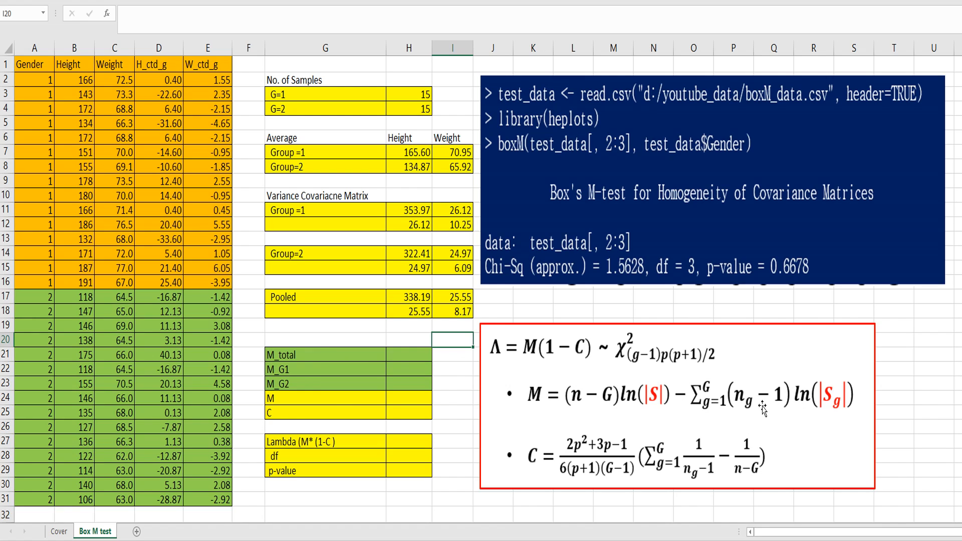
mouse_move(768, 420)
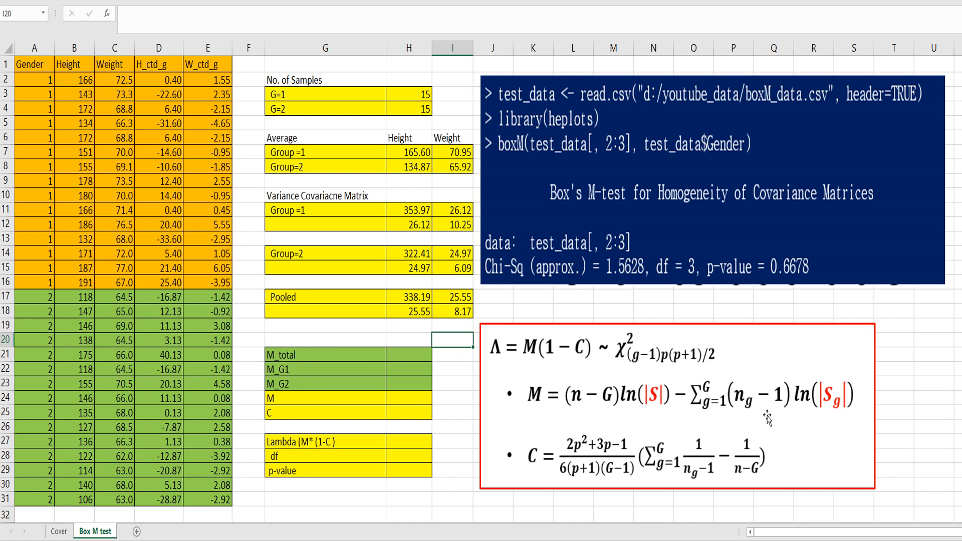
left_click(409, 368)
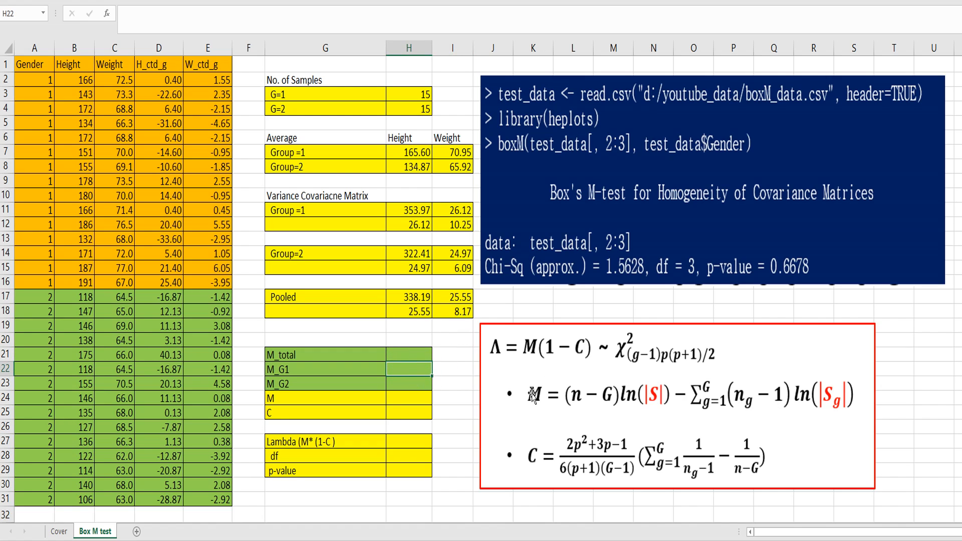
type("=(")
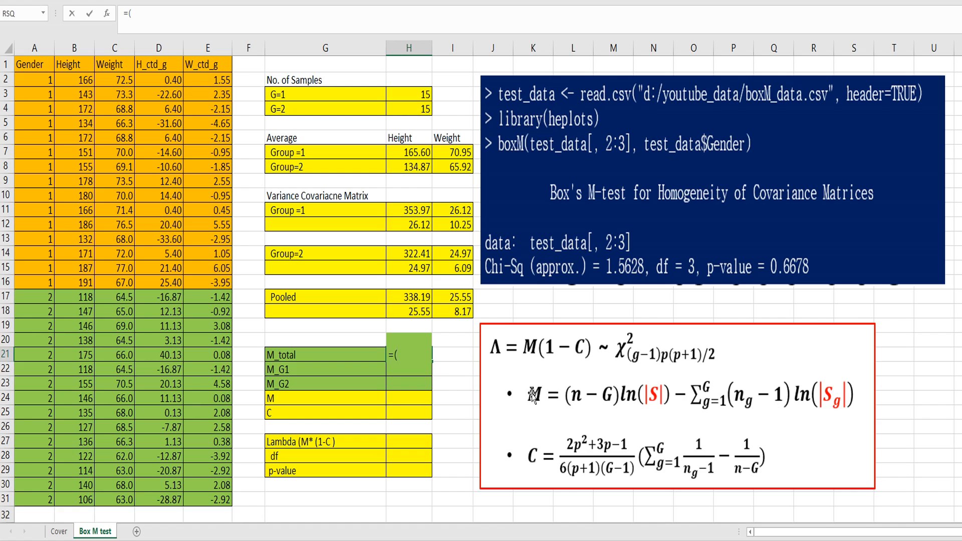
mouse_move(614, 404)
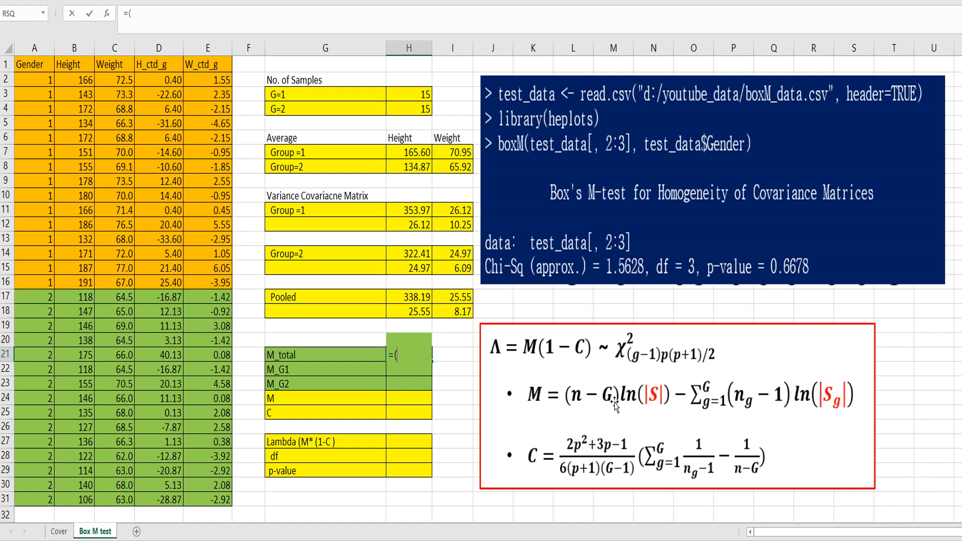
- Complete M_total as =(30-2)*LN(MDETERM(H17:I18)), giving 214.333
type("30")
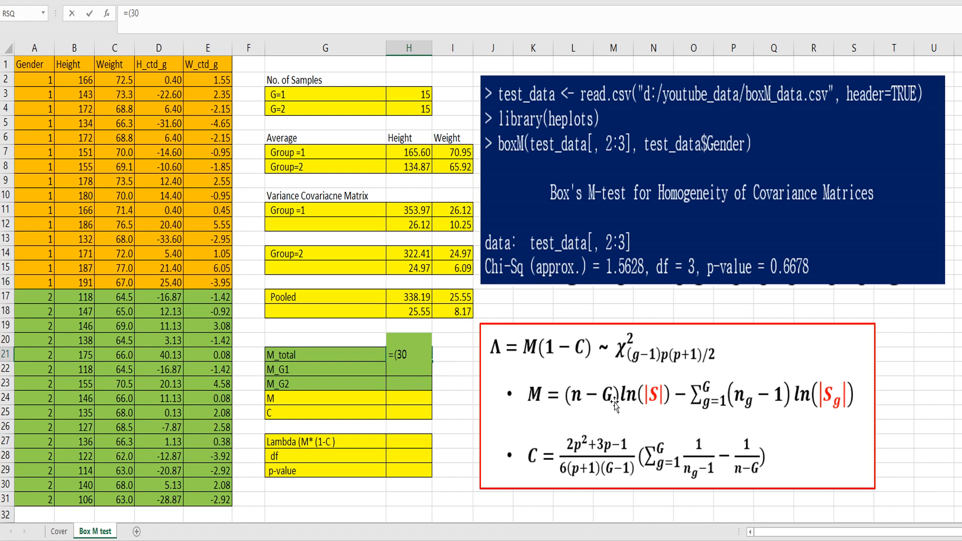
type("-2")
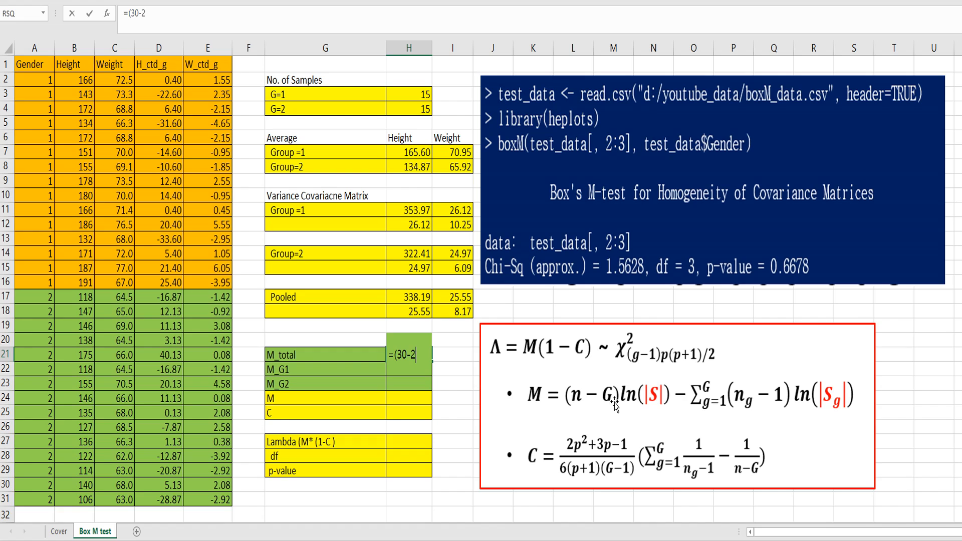
type("*")
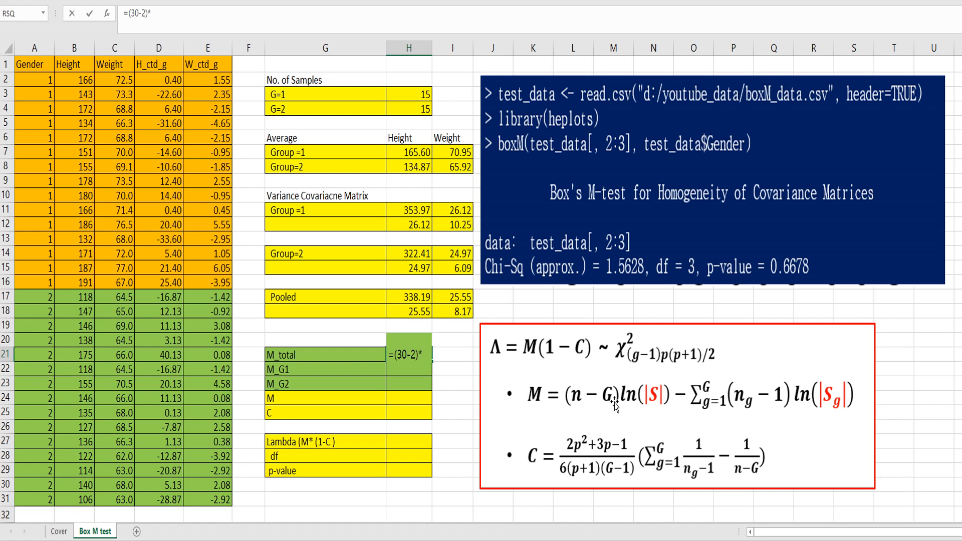
type("ln(")
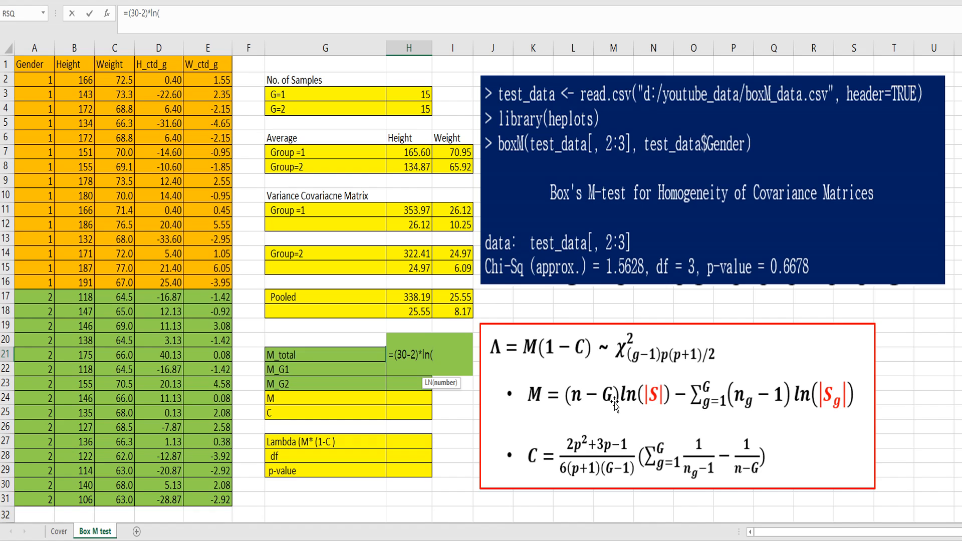
type("mdeterm(")
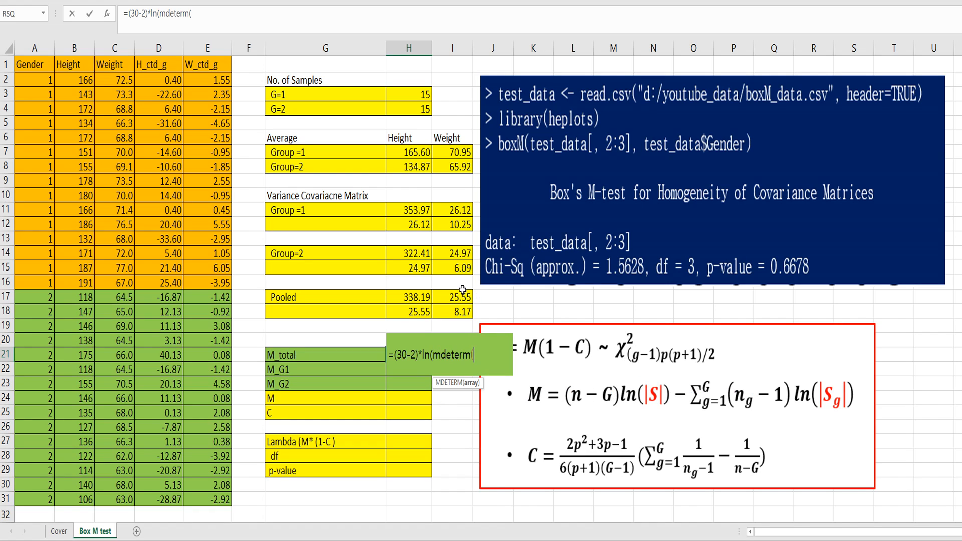
left_click_drag(409, 297, 452, 310)
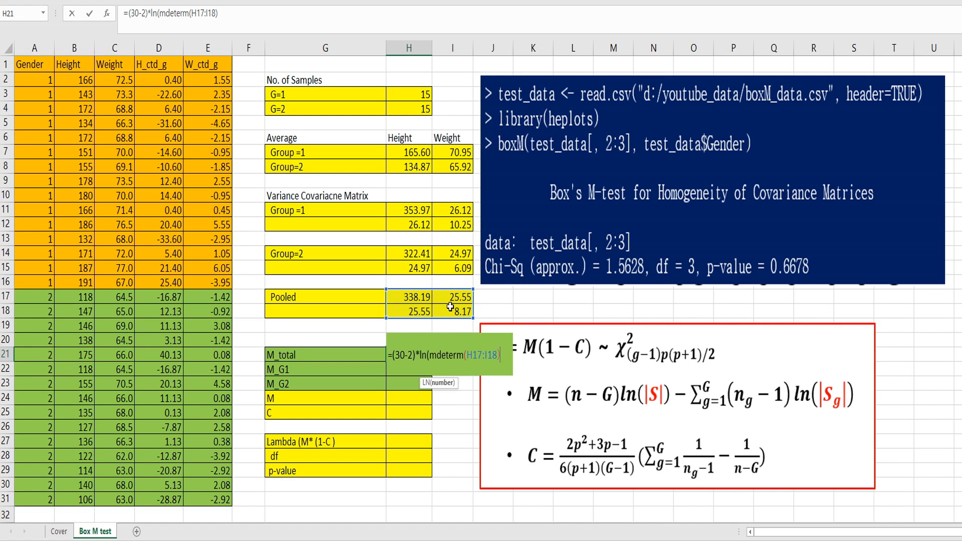
key("Enter")
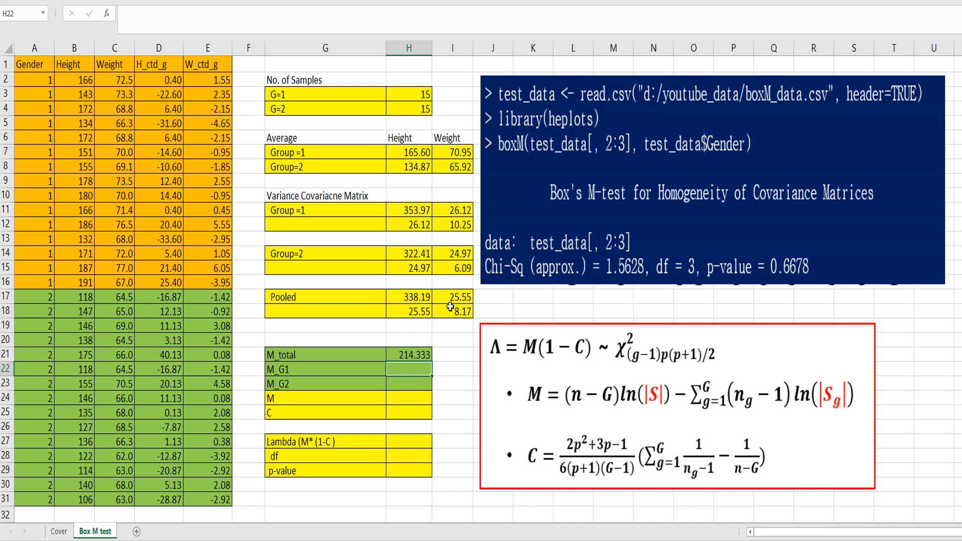
mouse_move(787, 420)
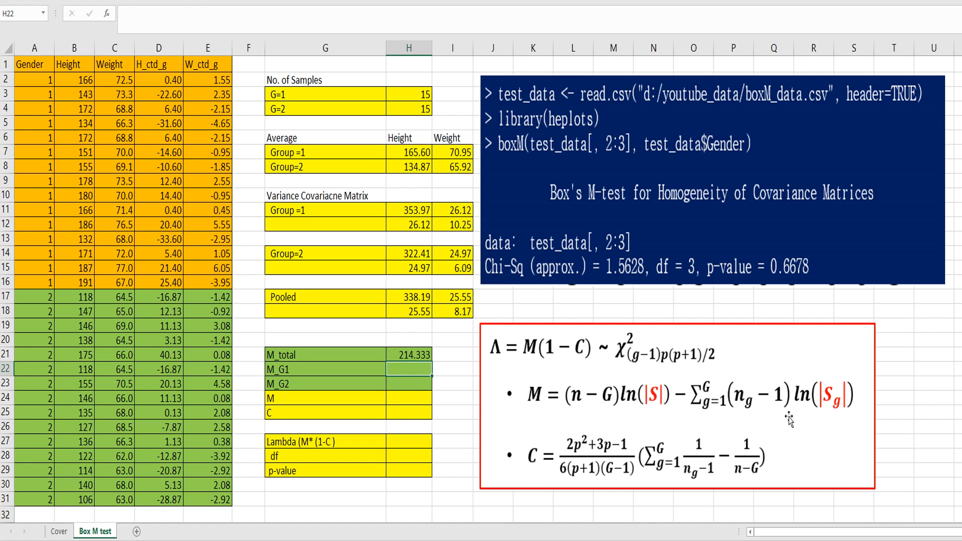
- Enter =(15-1)*ln(mdeterm(H11:I12)) in H22 so M_G1 reads 111.839
type("=")
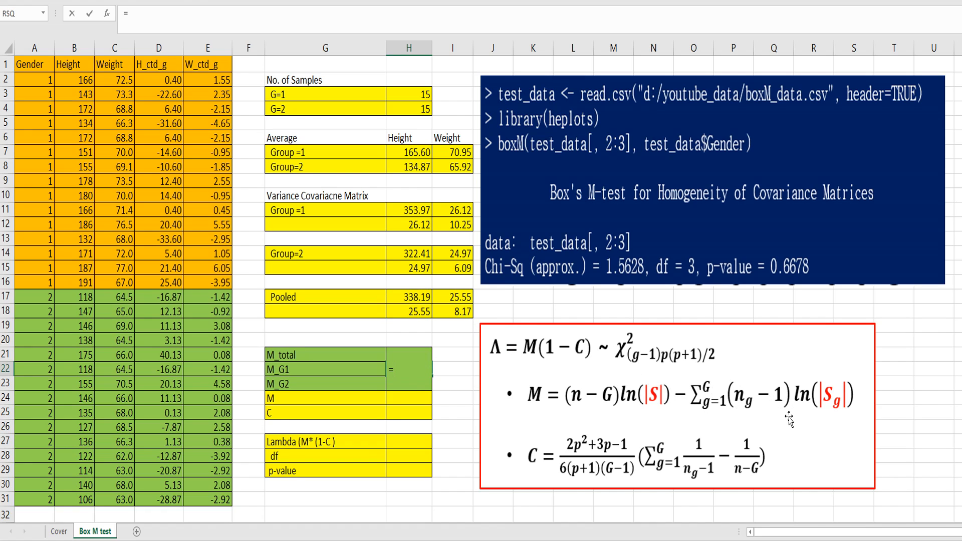
mouse_move(750, 376)
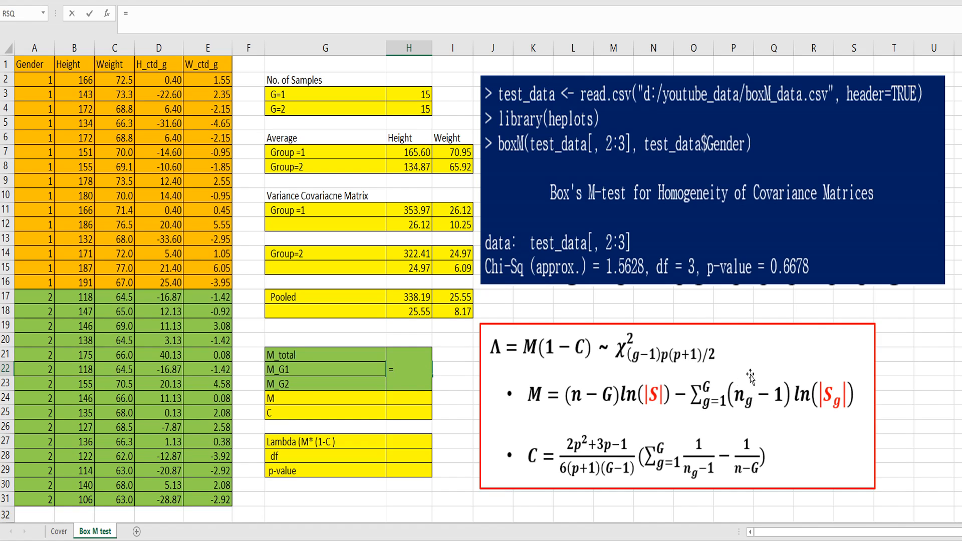
type("(1")
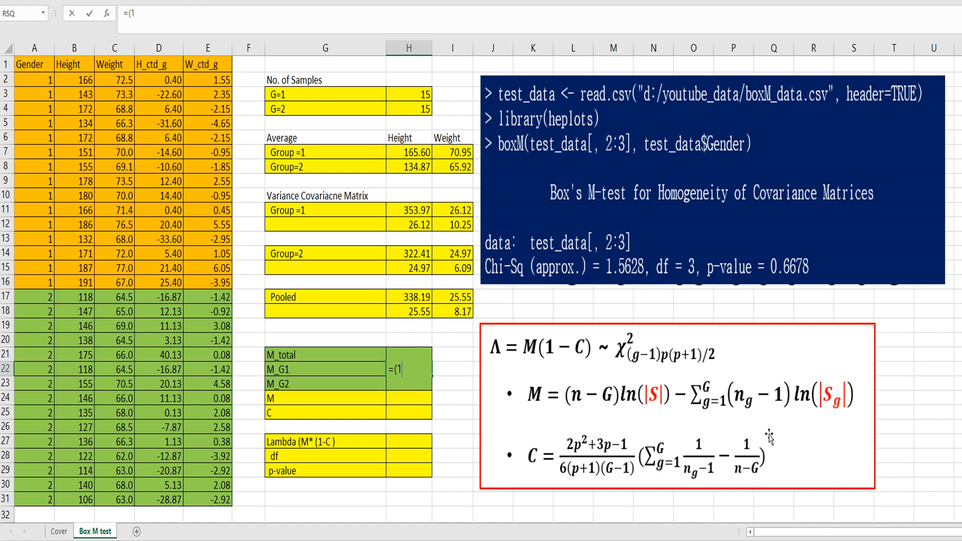
type("5-1")
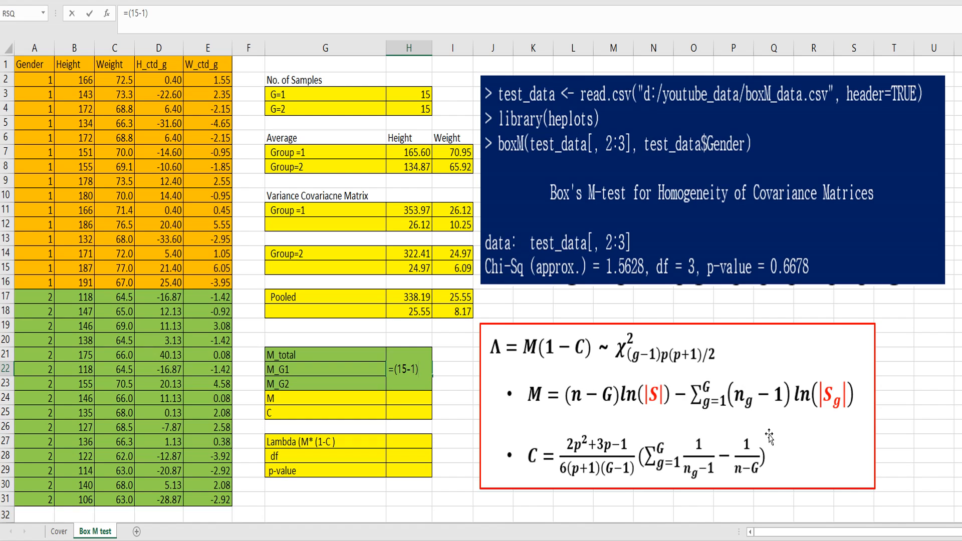
type("*ln")
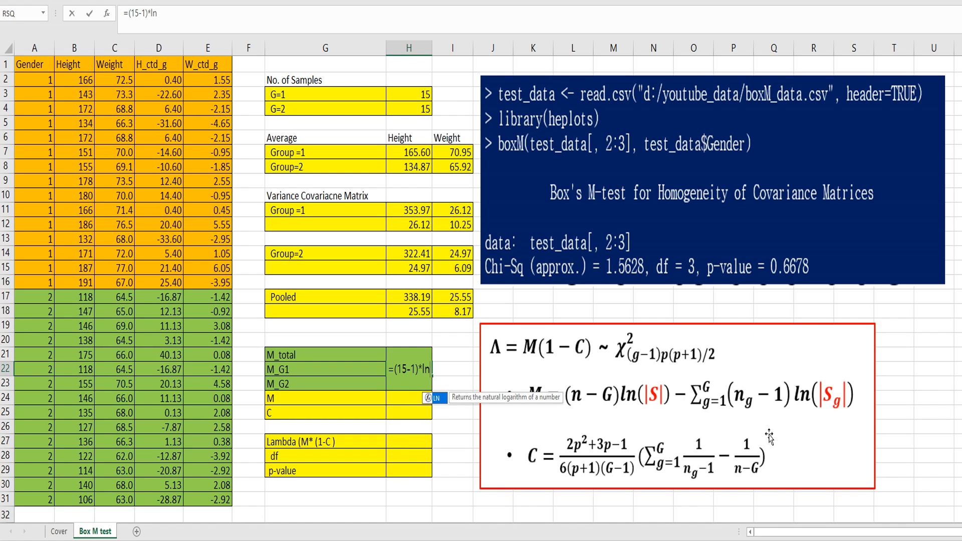
type("md")
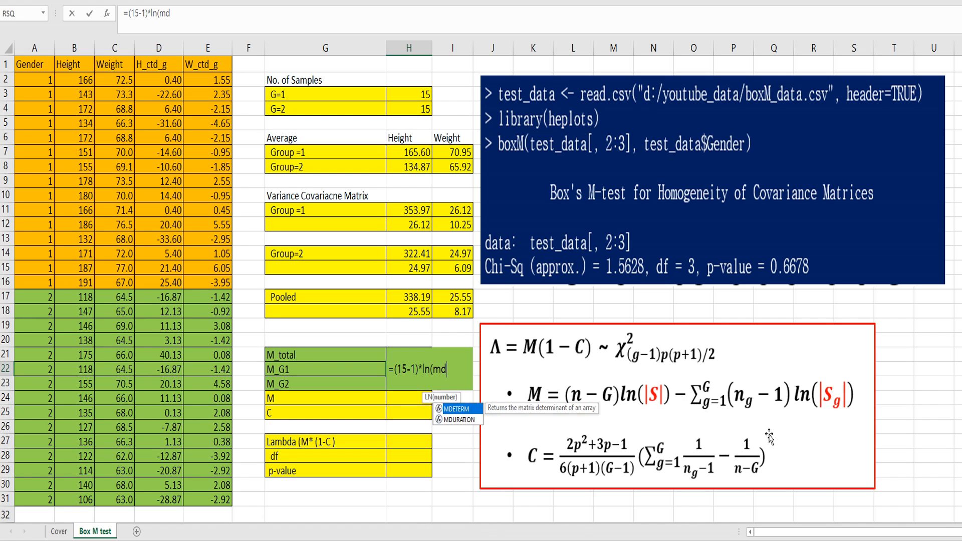
type("determ(")
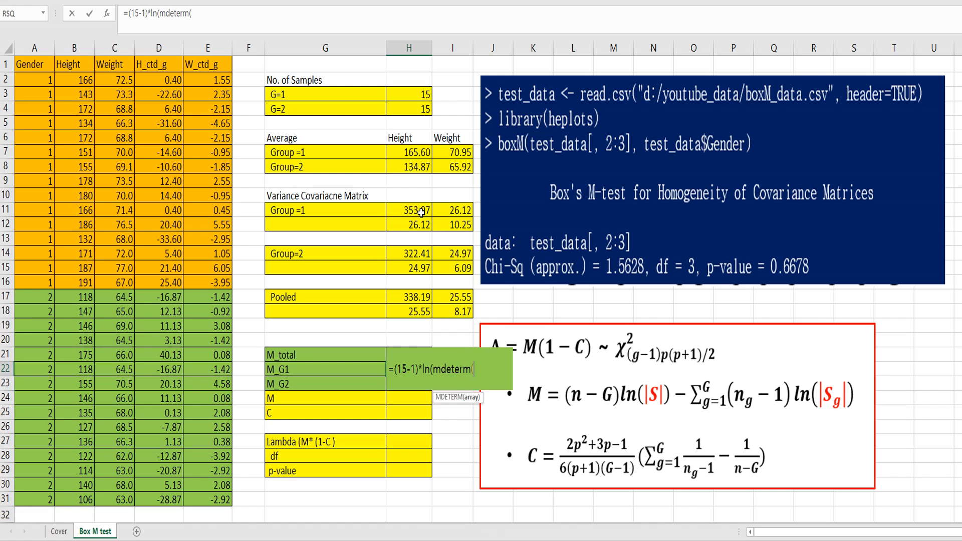
left_click_drag(409, 209, 452, 225)
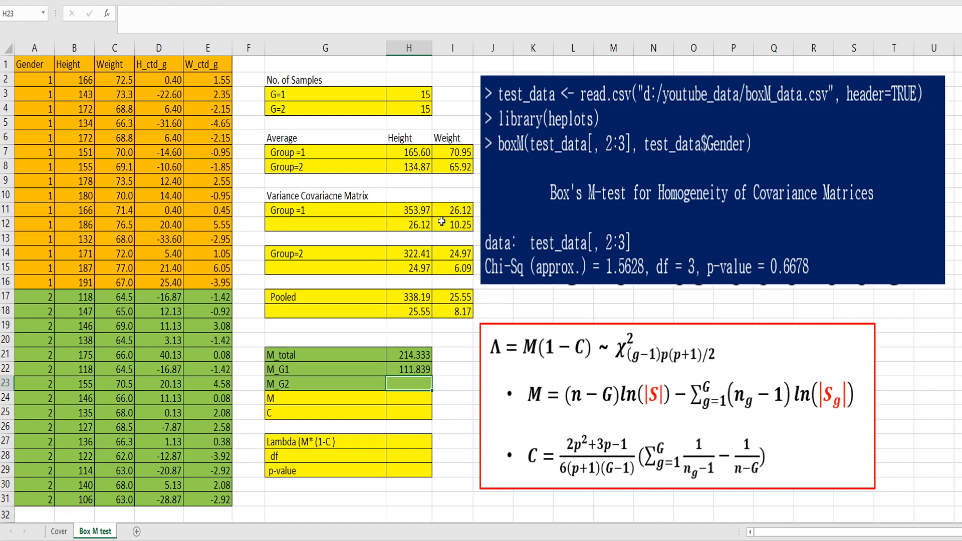
- Enter =(15-1)*ln(mdeterm(H14:I15)) in H23 so M_G2 reads 100.800
type("=(")
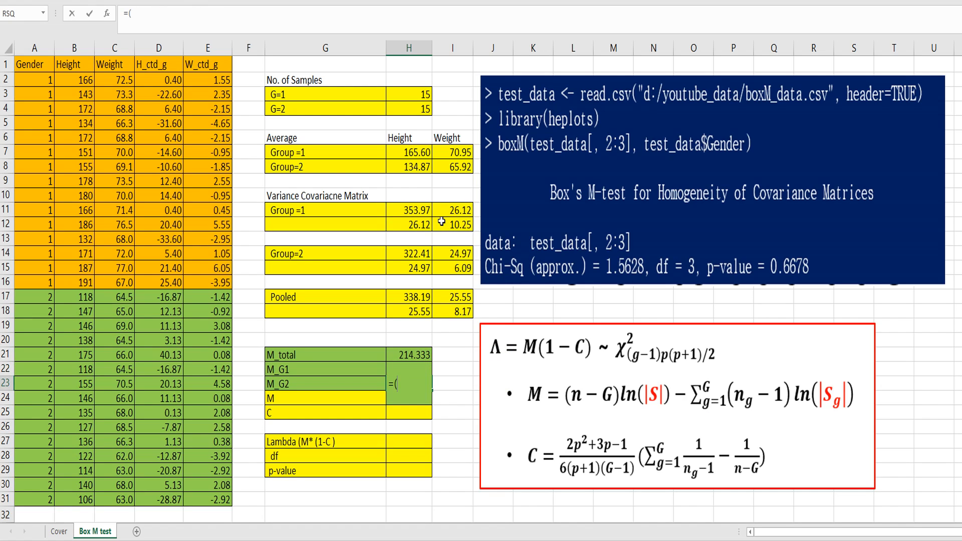
type("15")
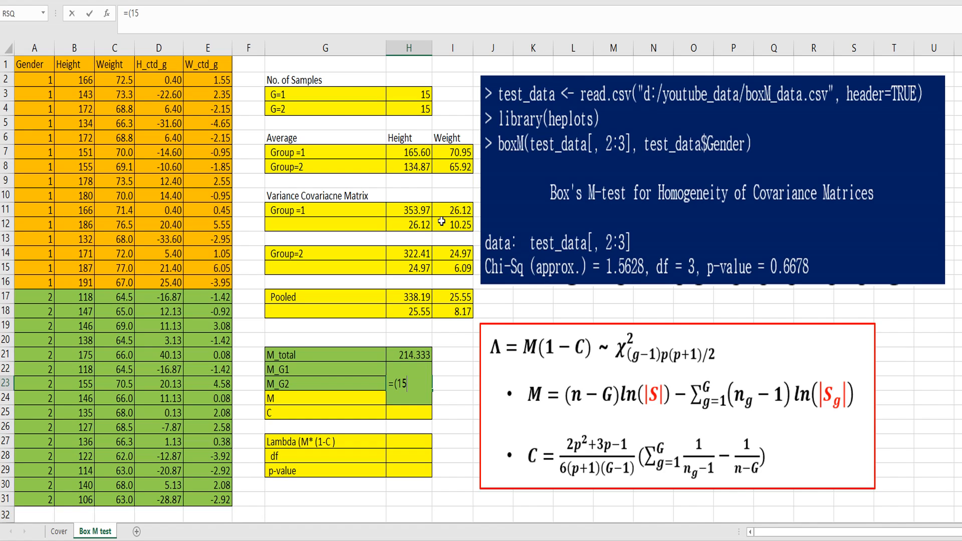
type("-1)")
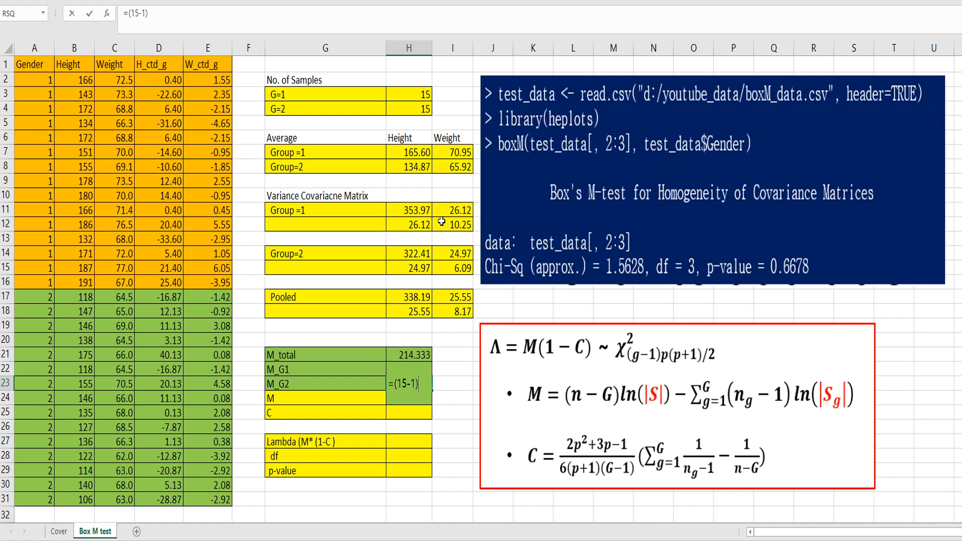
type("*ln")
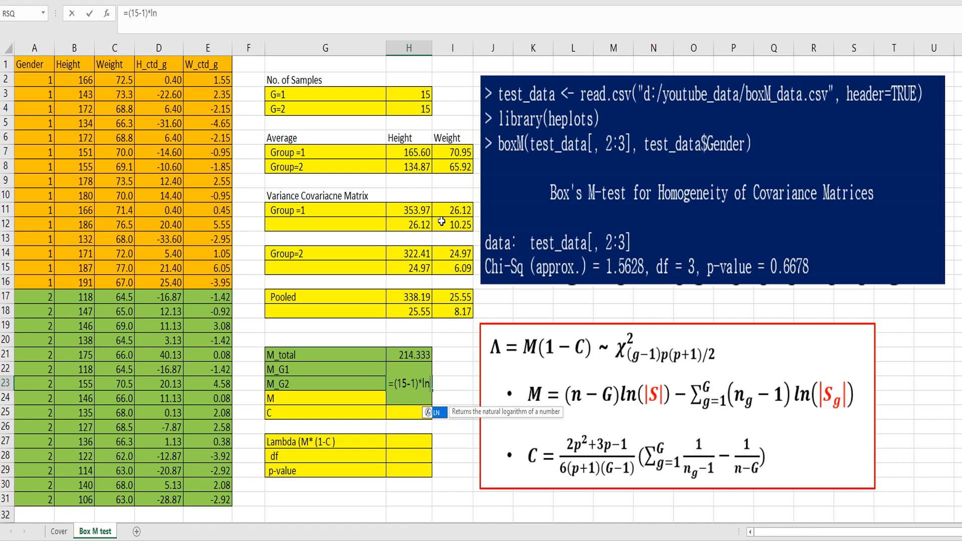
type("mdeterm(")
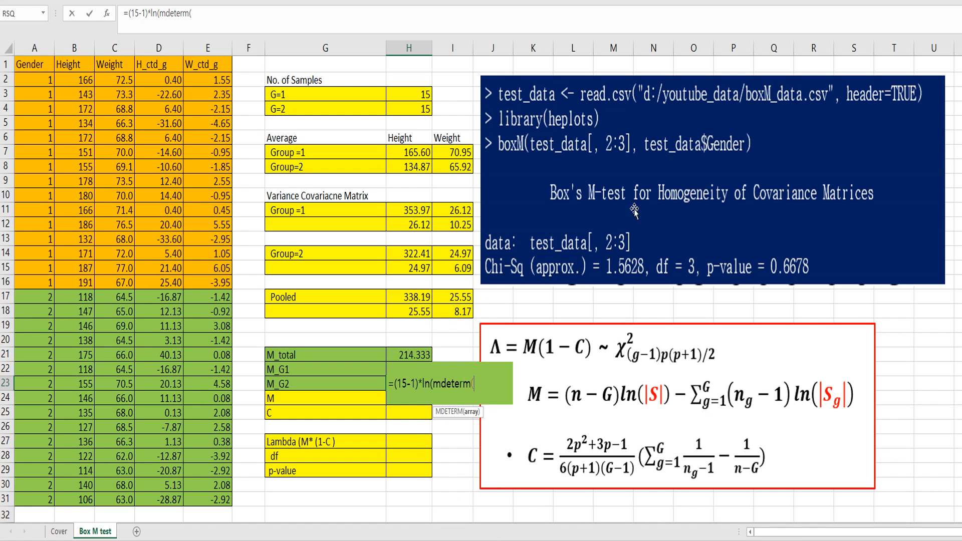
mouse_move(418, 251)
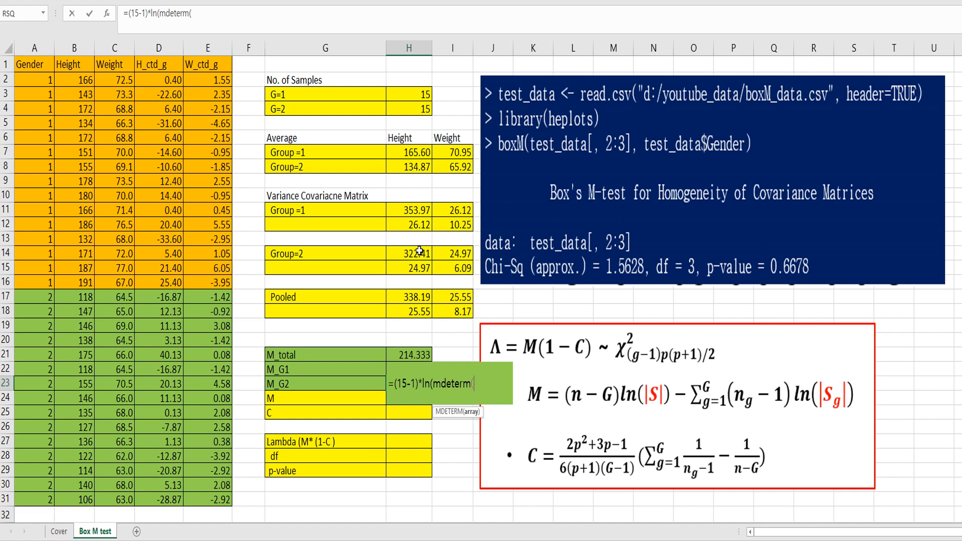
left_click_drag(408, 253, 452, 268)
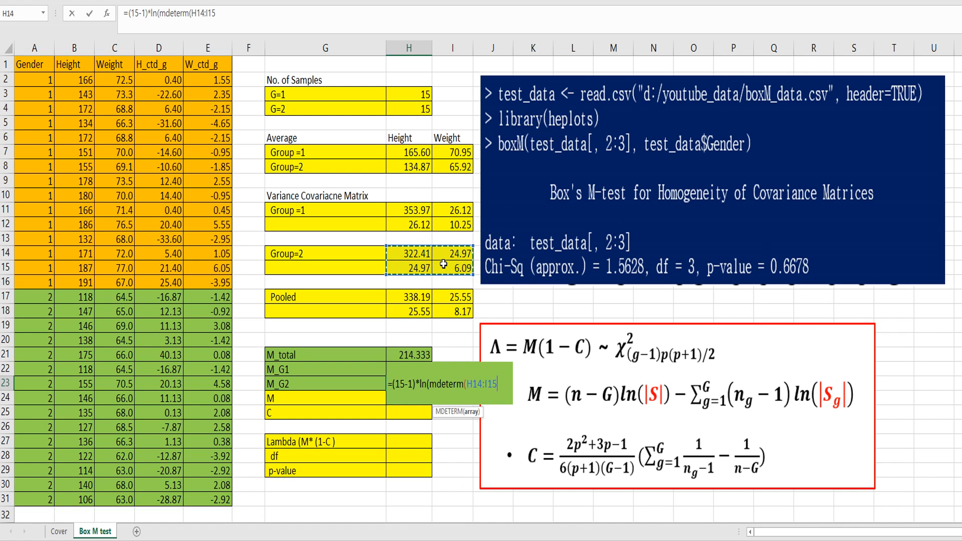
key("Enter")
type("=H21-H22")
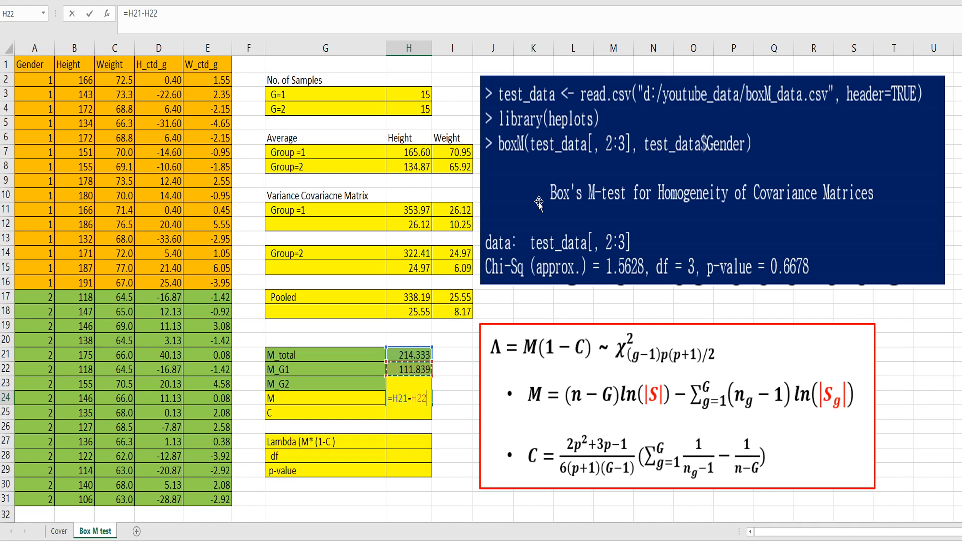
- Commit =H21-H22-H23 in H24 so M reads 1.694
key("Enter")
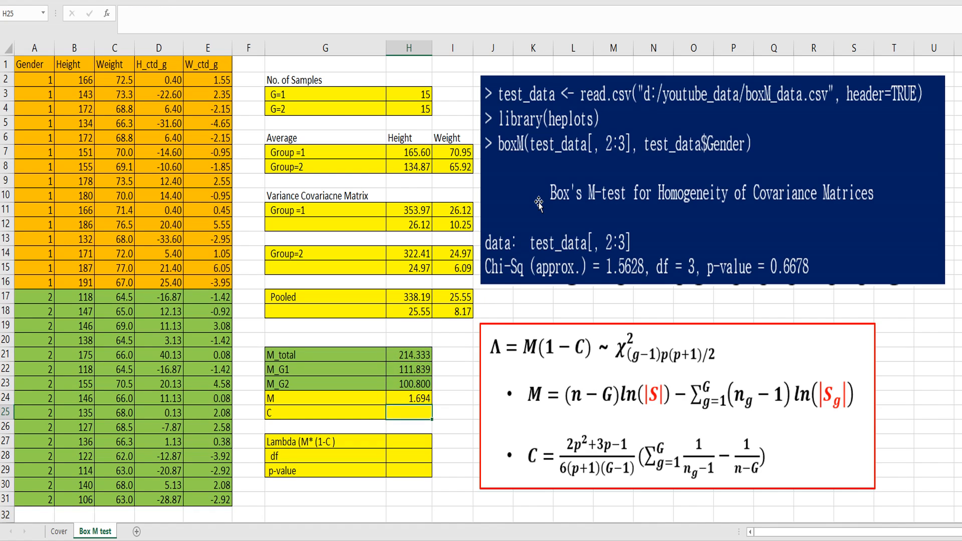
mouse_move(553, 227)
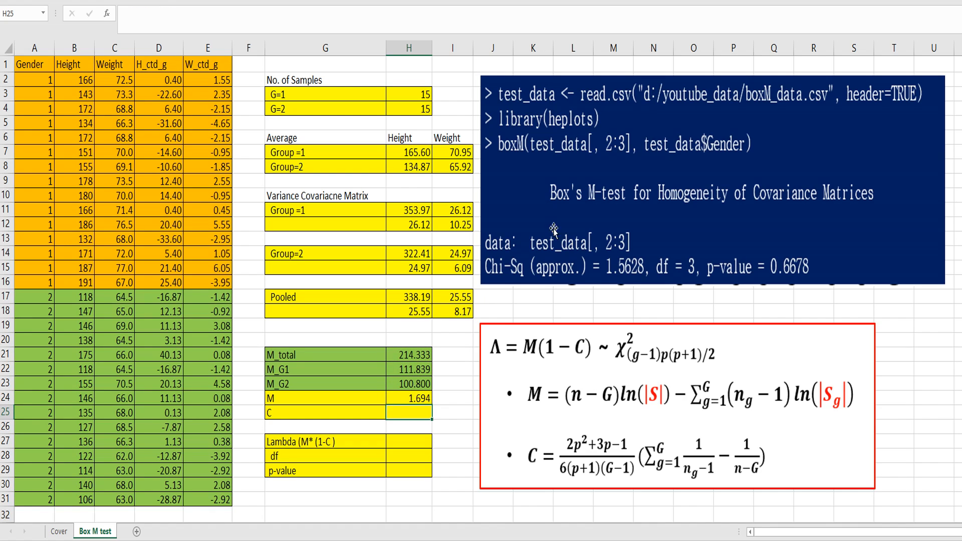
mouse_move(541, 471)
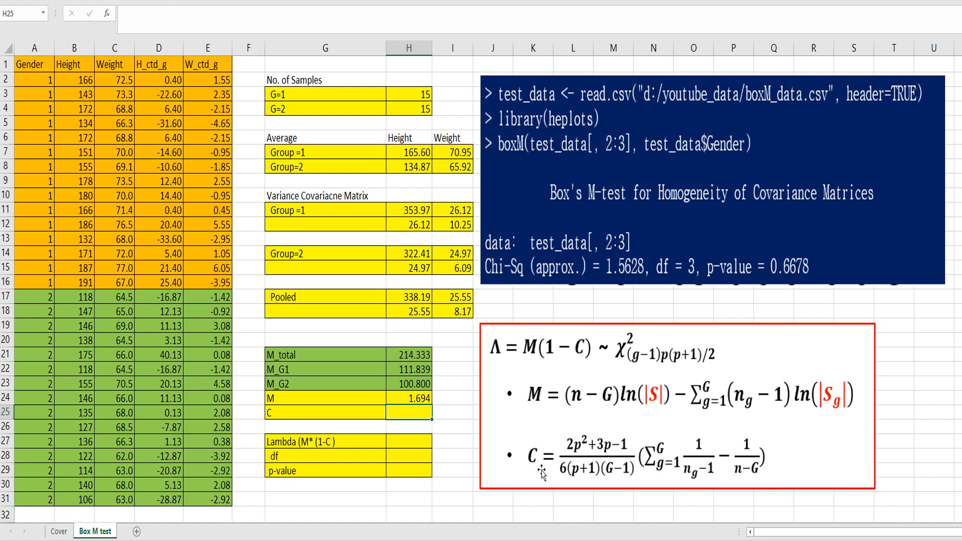
mouse_move(585, 484)
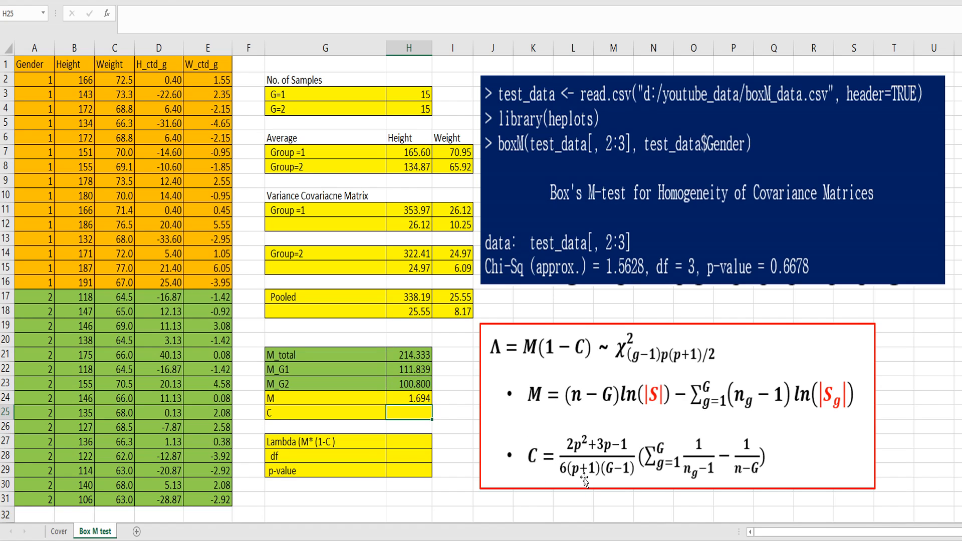
mouse_move(612, 482)
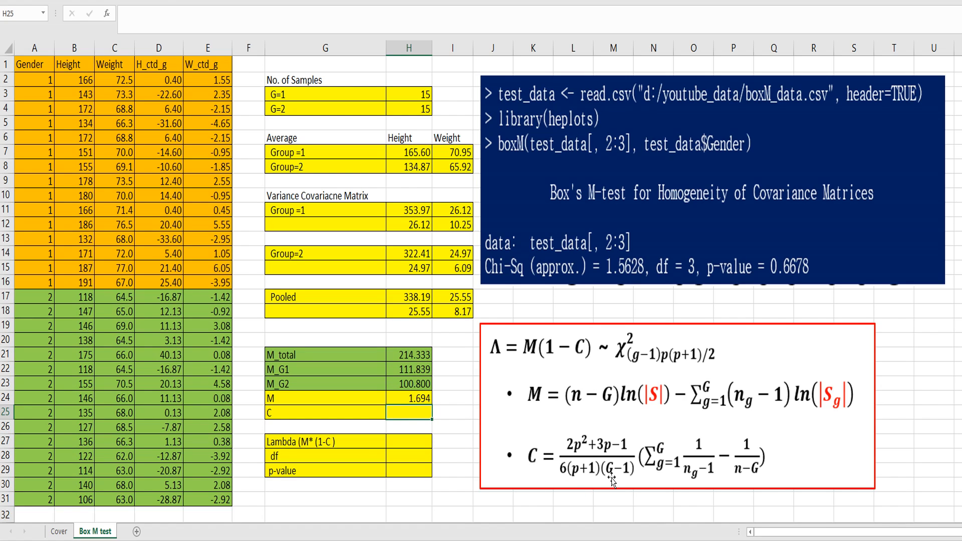
mouse_move(583, 483)
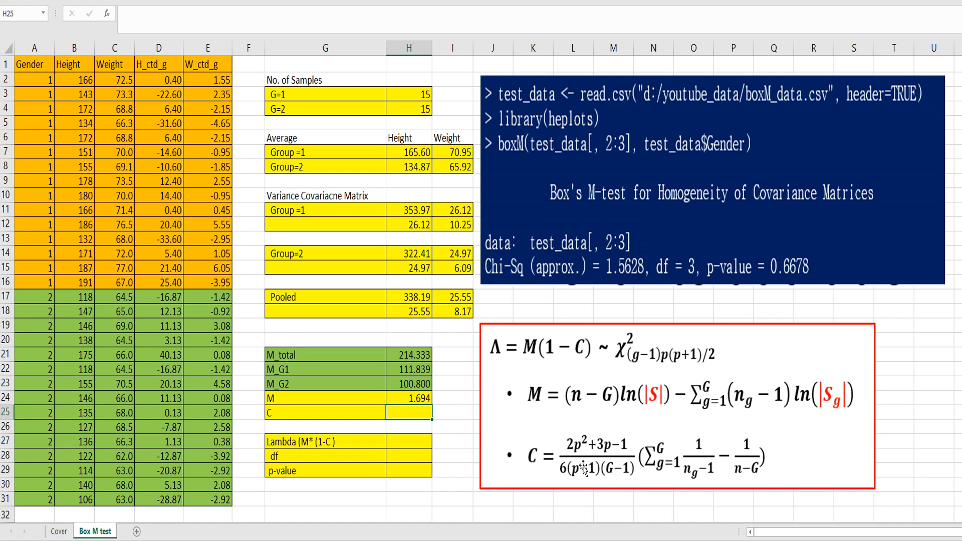
mouse_move(540, 418)
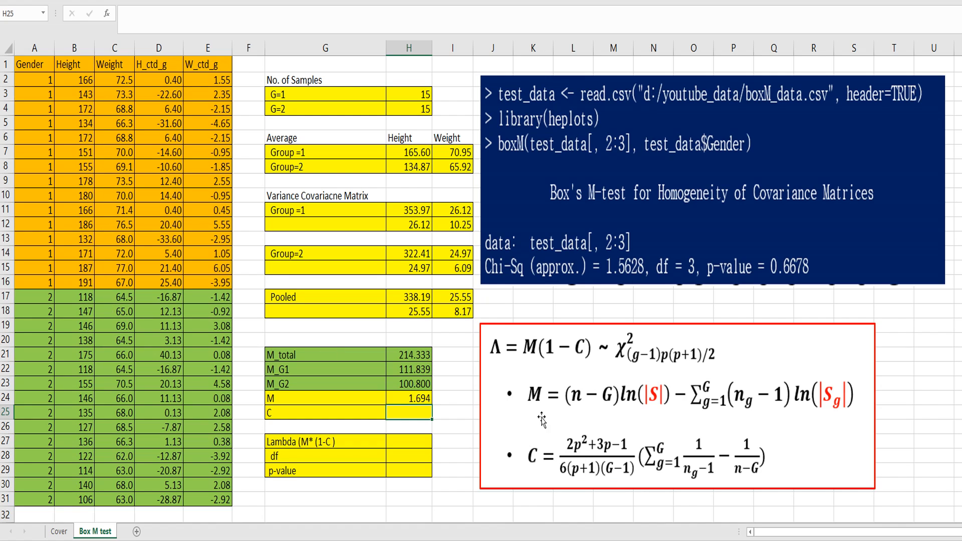
mouse_move(636, 468)
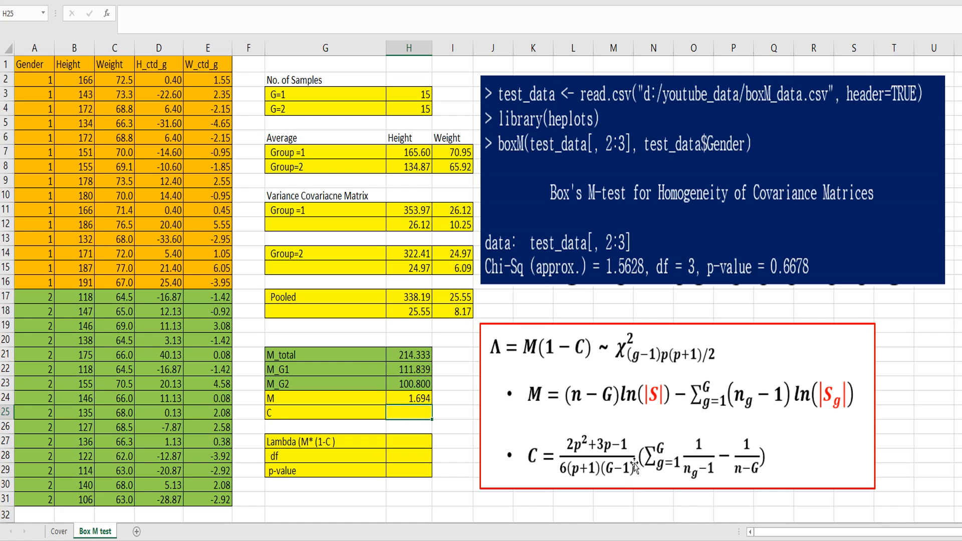
- Build the first C factor =(2*4+3*2-1)/(6*3*1) in H25
type("=")
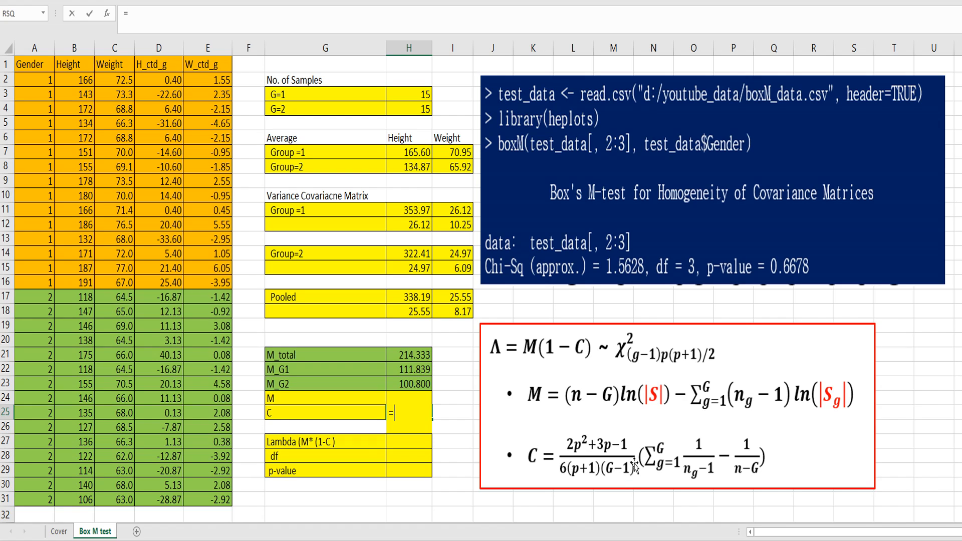
mouse_move(649, 484)
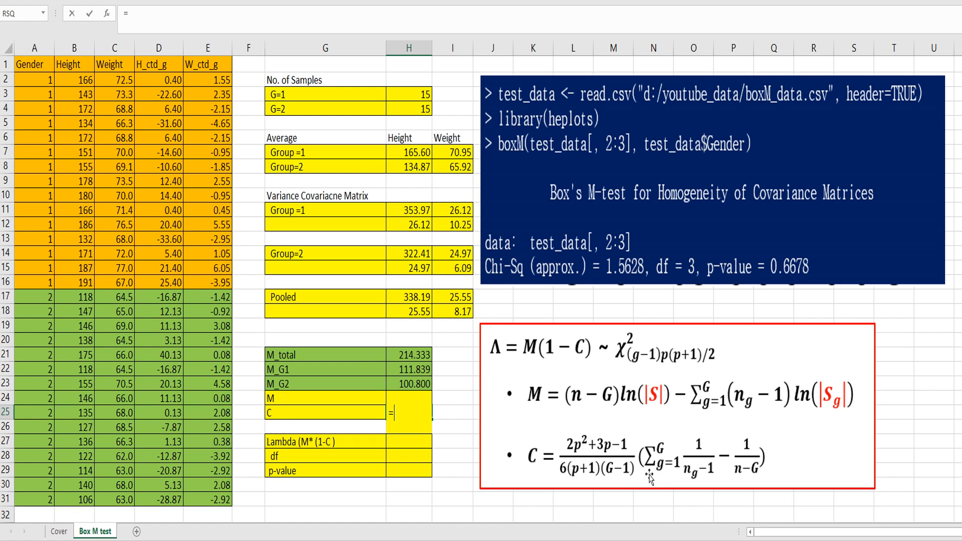
type("(")
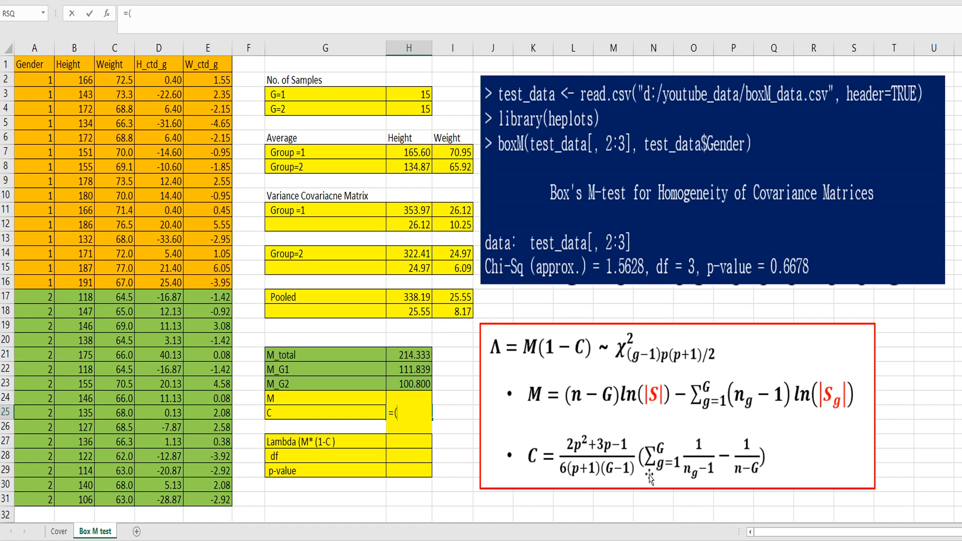
type("2")
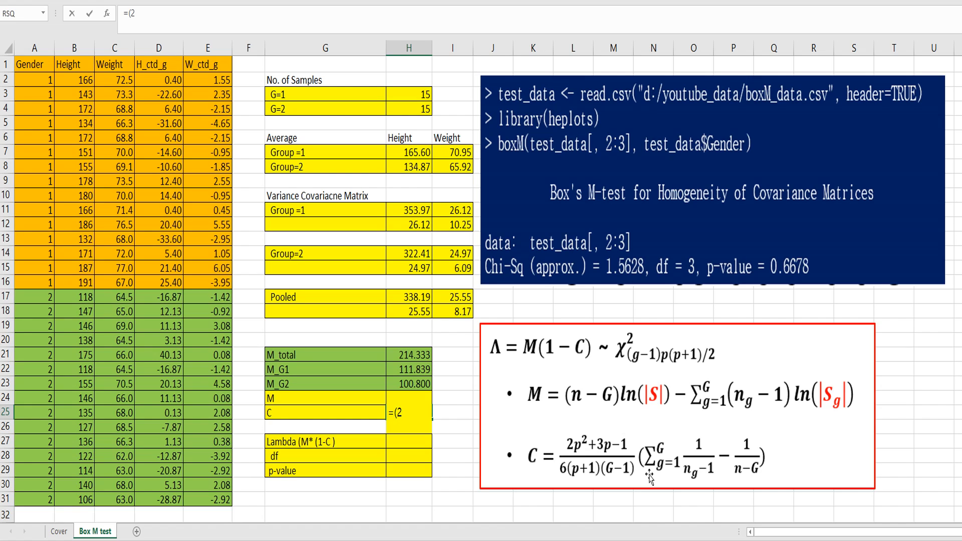
type("*4+")
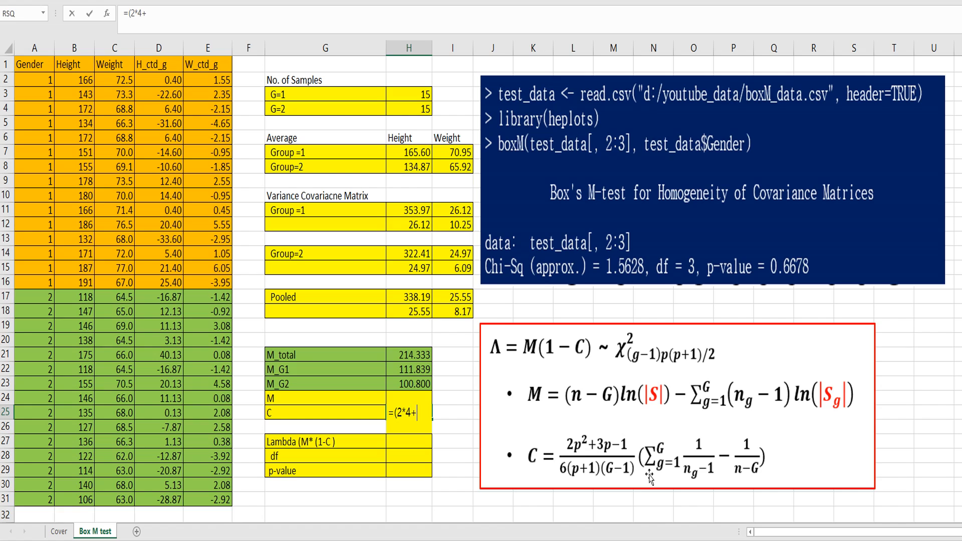
type("3*")
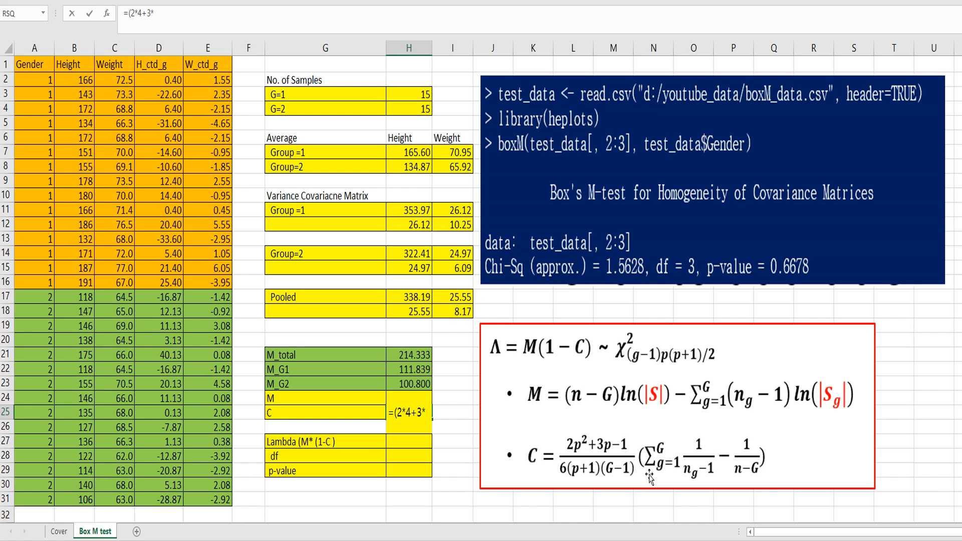
type("2-1")
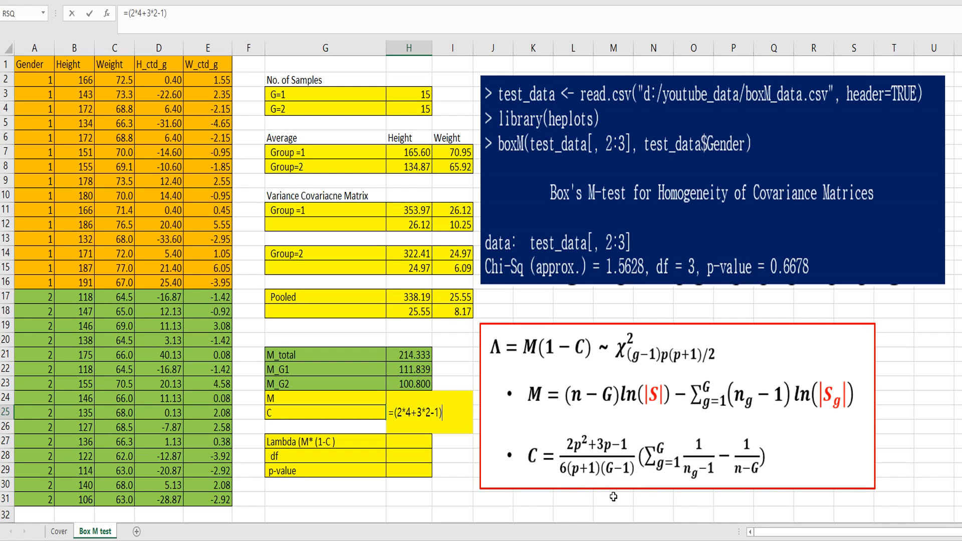
type("/")
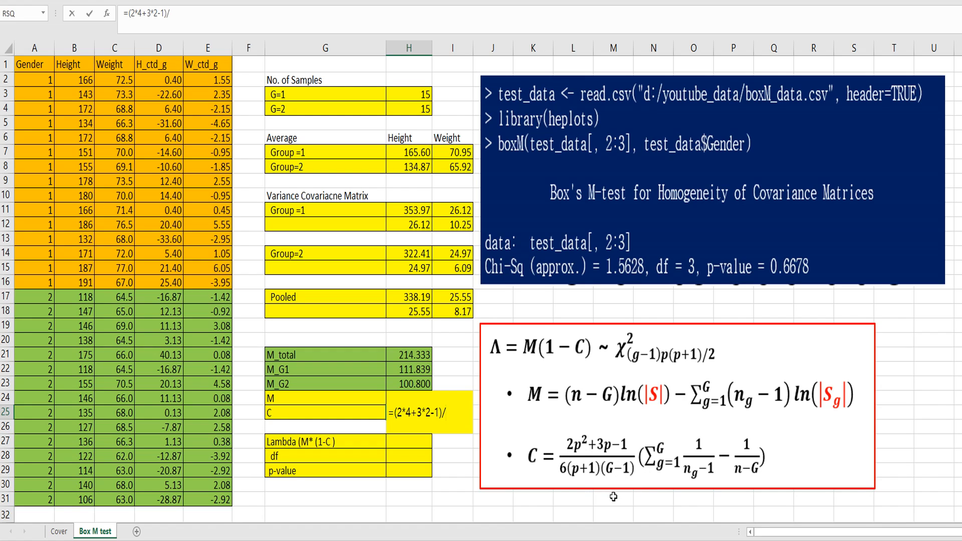
type("(6")
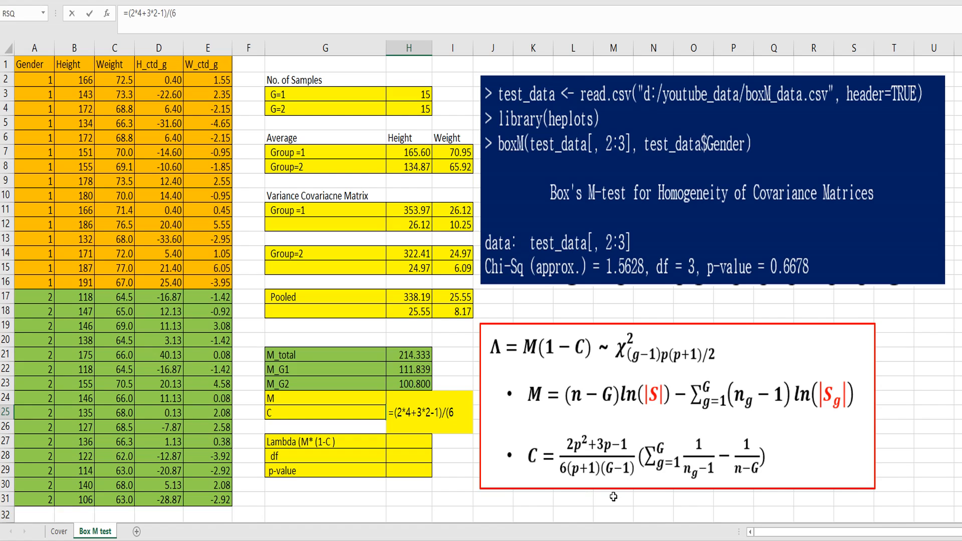
type("3*1")
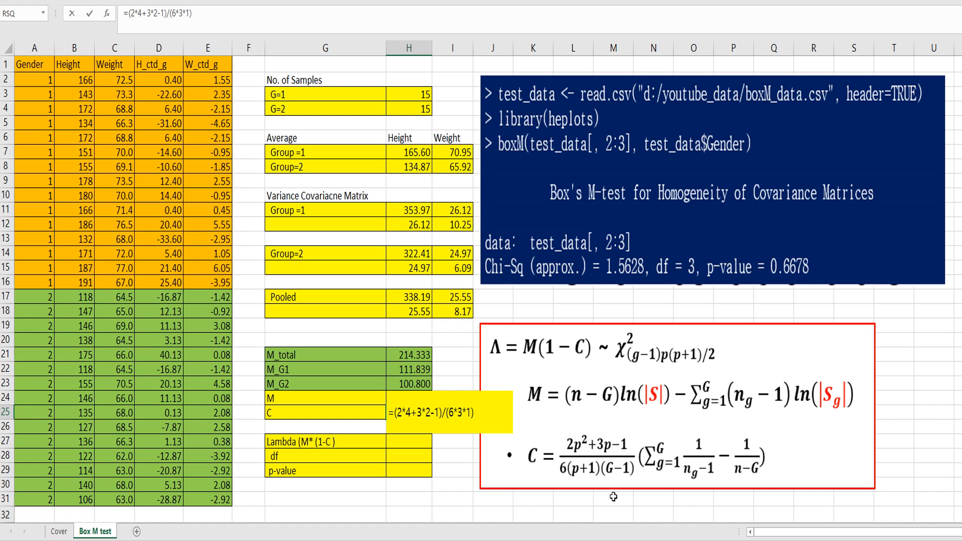
type("*(")
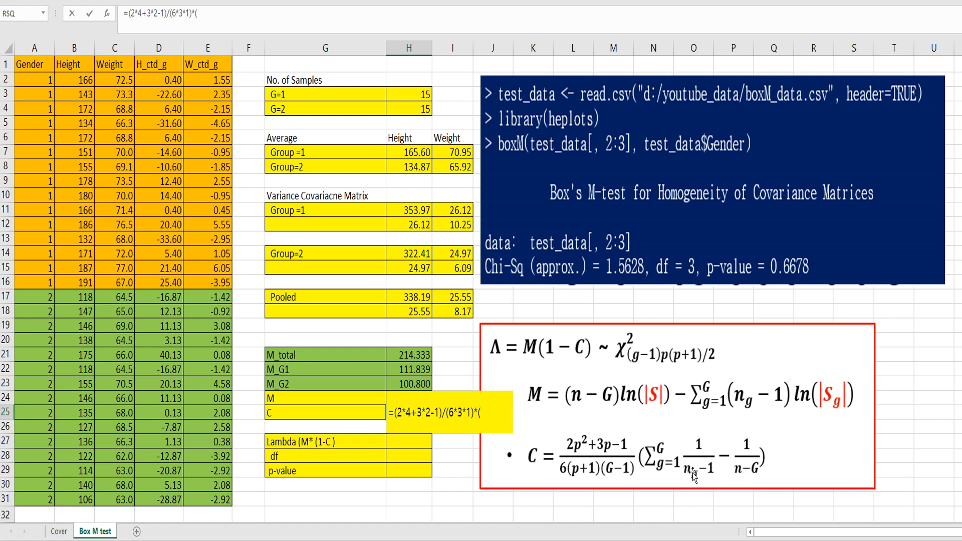
mouse_move(749, 470)
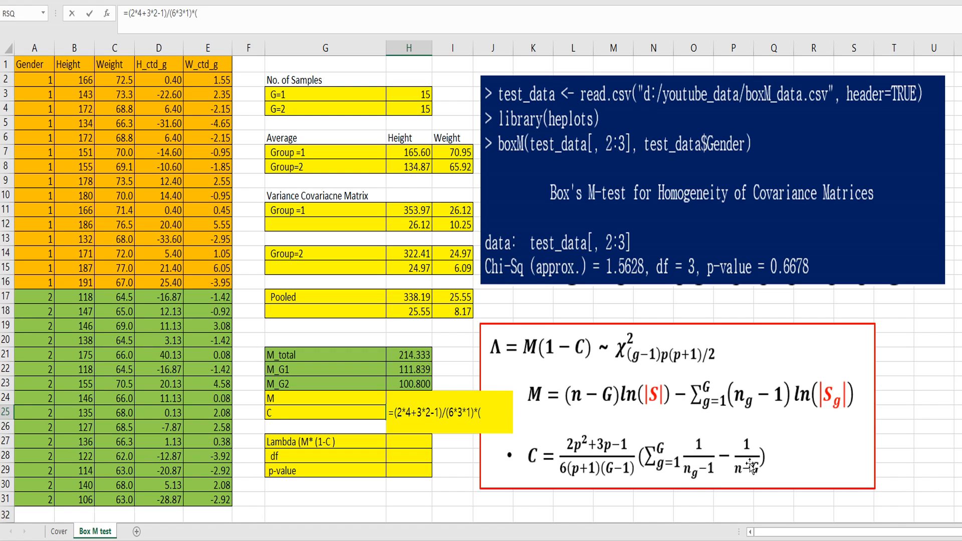
- Finish C with *(1/14+1/14-1/28) so the correction factor reads 0.077
type("(1/")
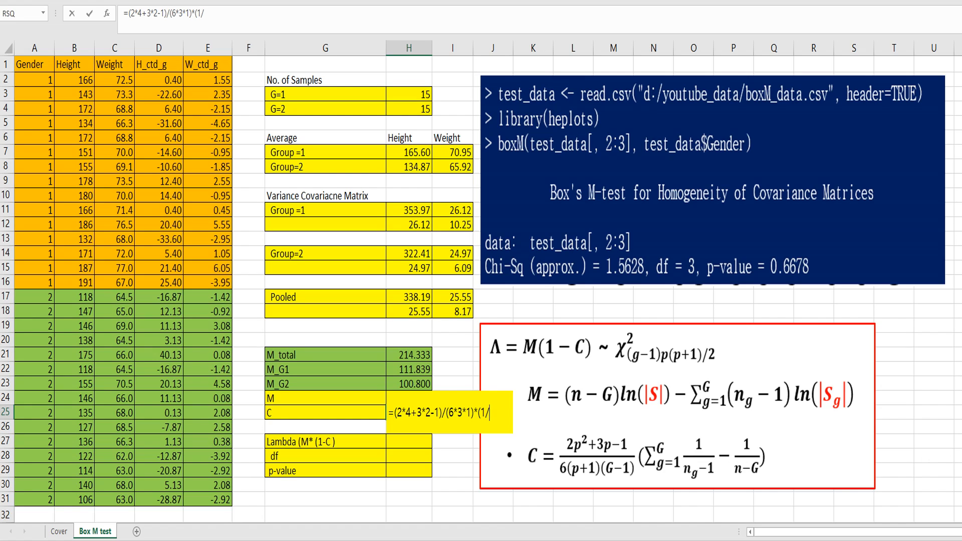
type("14+1")
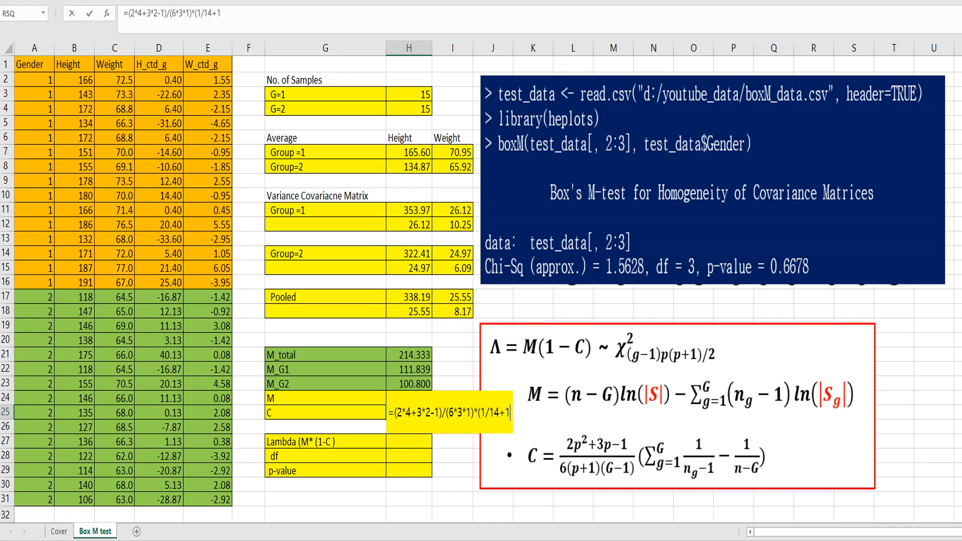
type("/14")
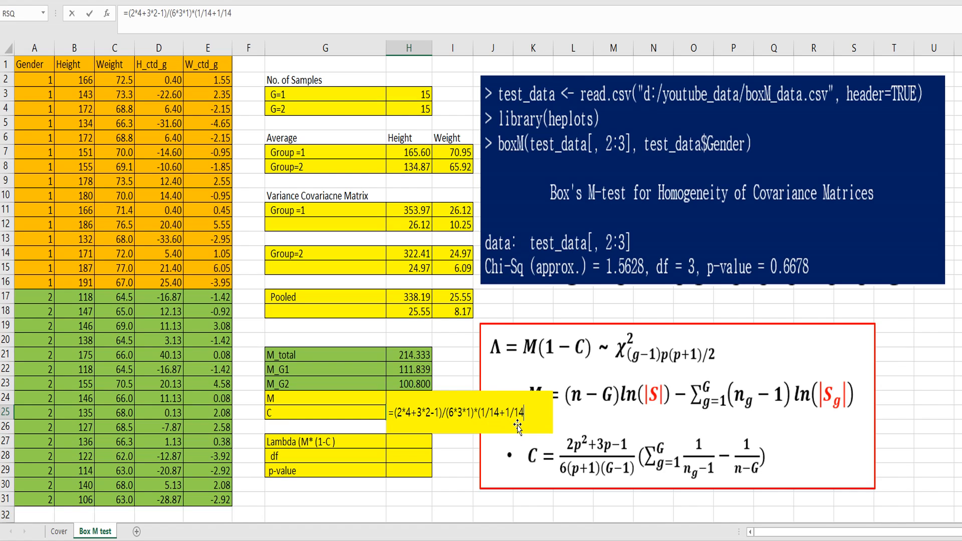
type("-1")
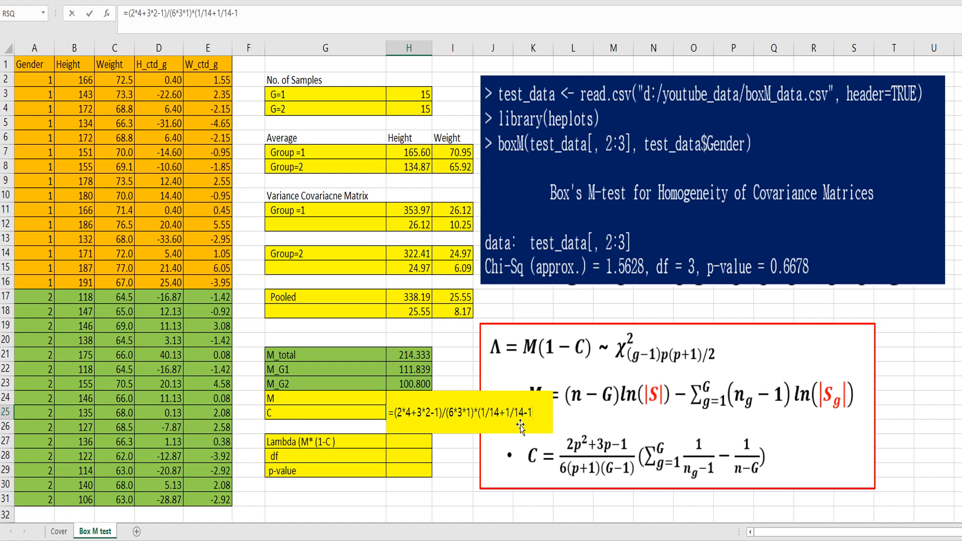
type("28")
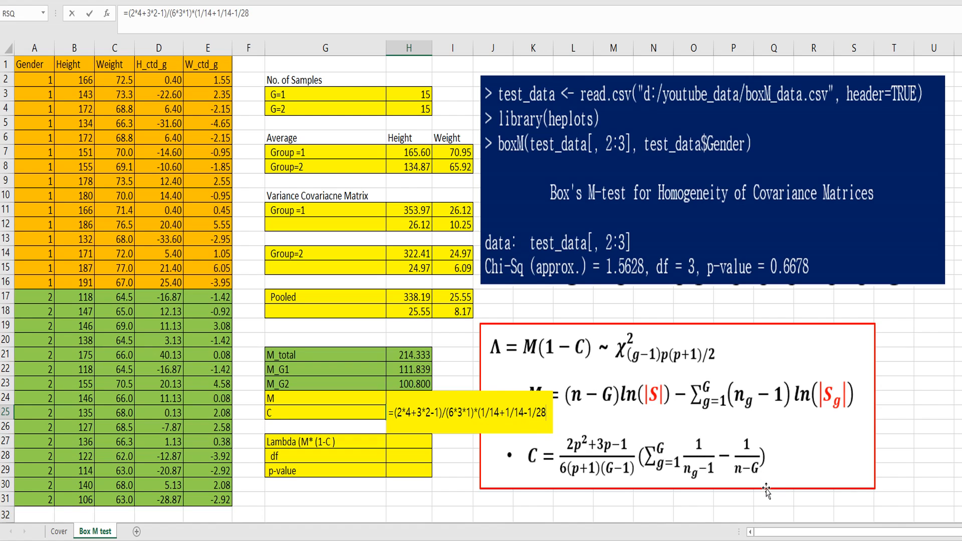
key("Enter")
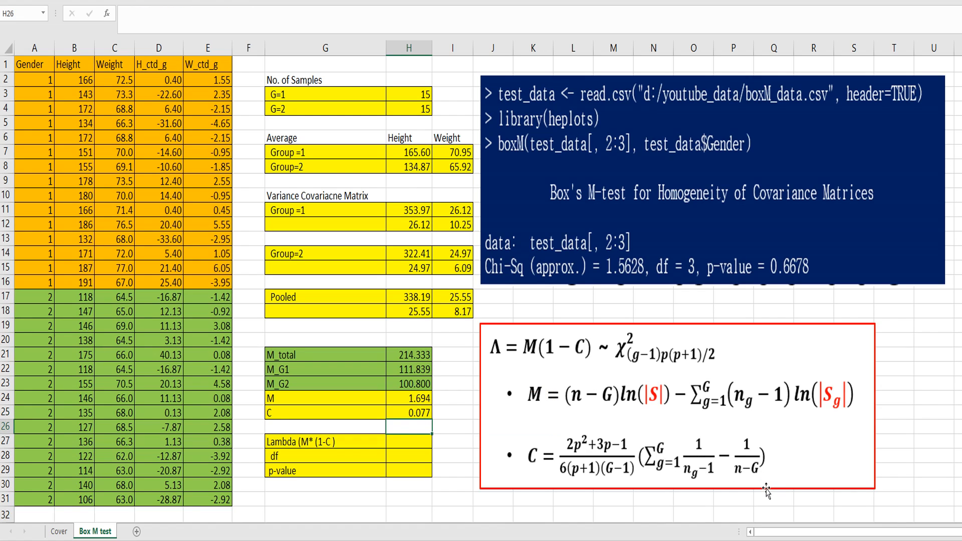
- Enter =H24*(1-H25) in H27 so Lambda reads 1.5628
left_click(410, 442)
type("=")
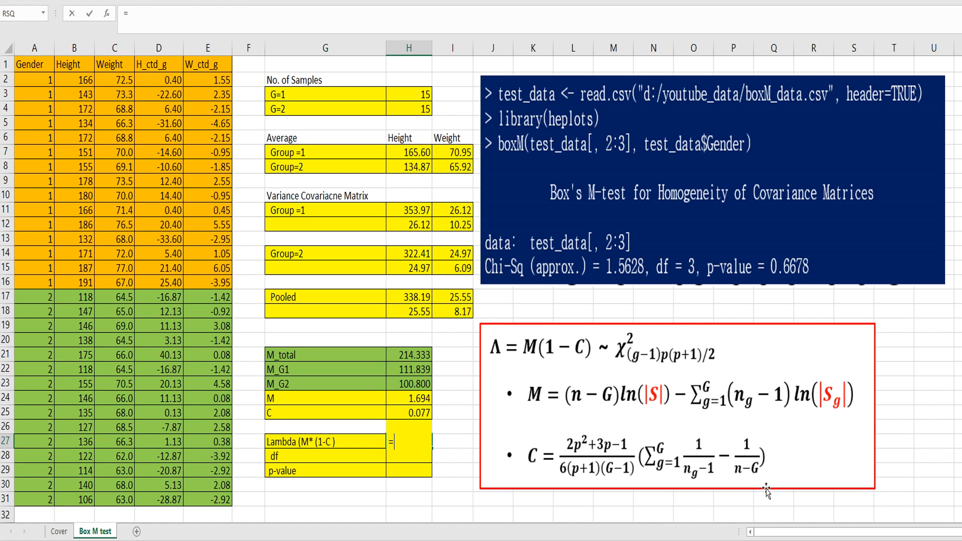
left_click(411, 398)
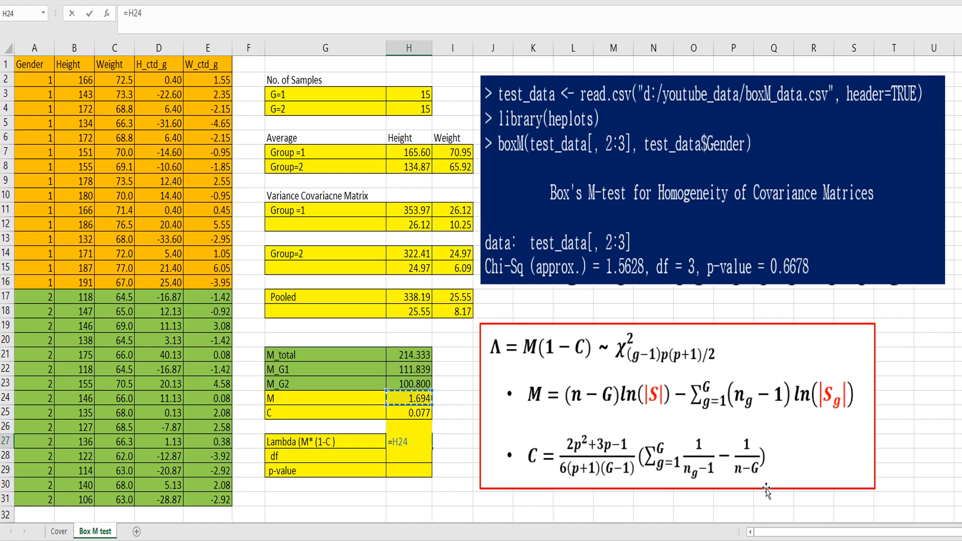
type("*(1-H25")
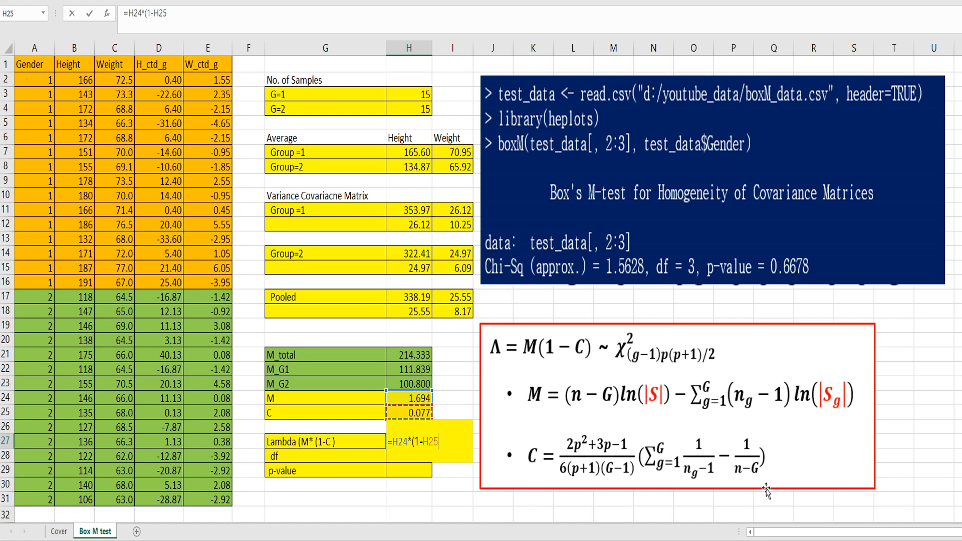
key("Enter")
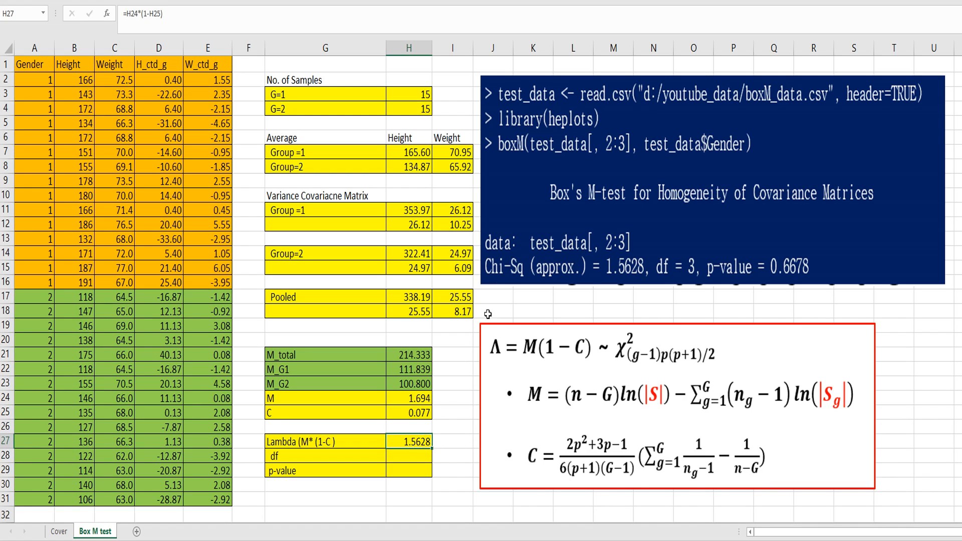
mouse_move(615, 282)
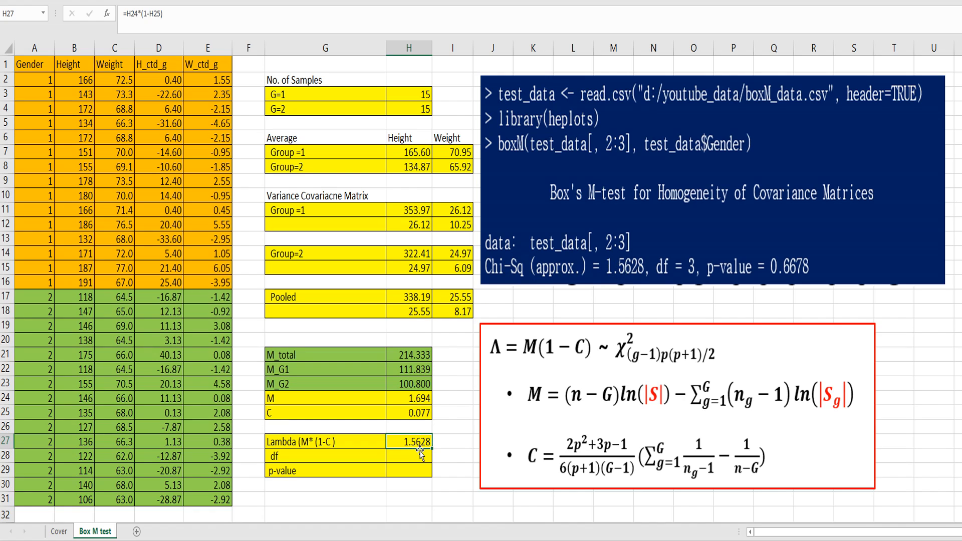
left_click(407, 457)
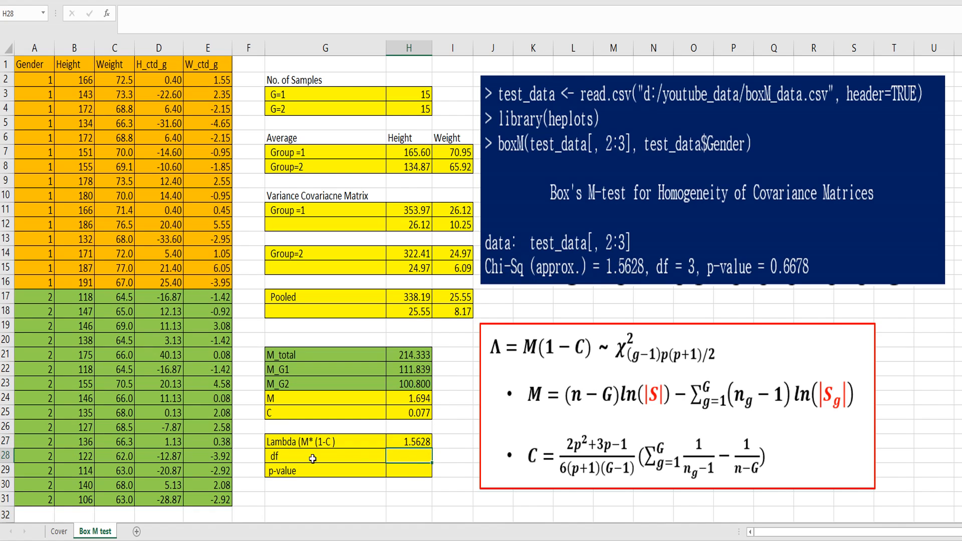
mouse_move(282, 463)
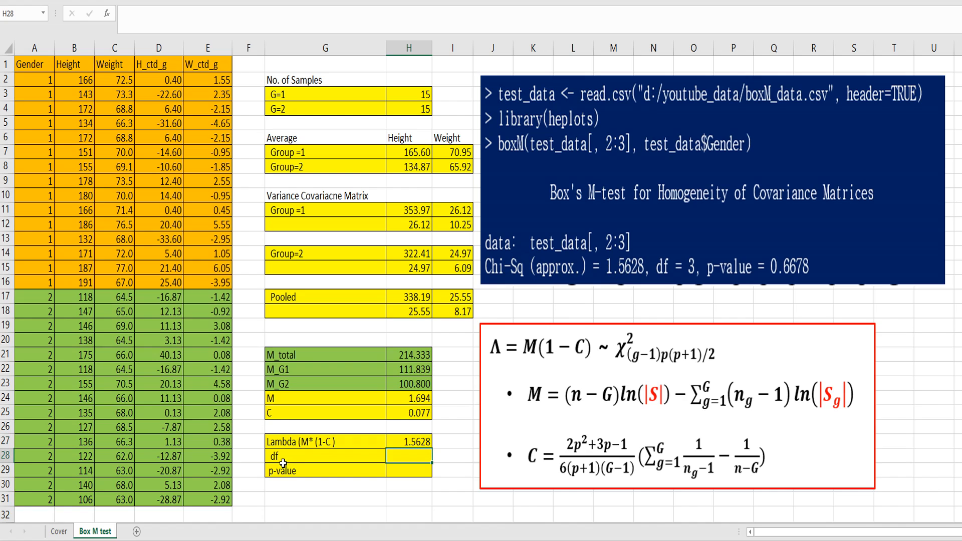
- Enter 3 as the degrees of freedom in H28
type("3")
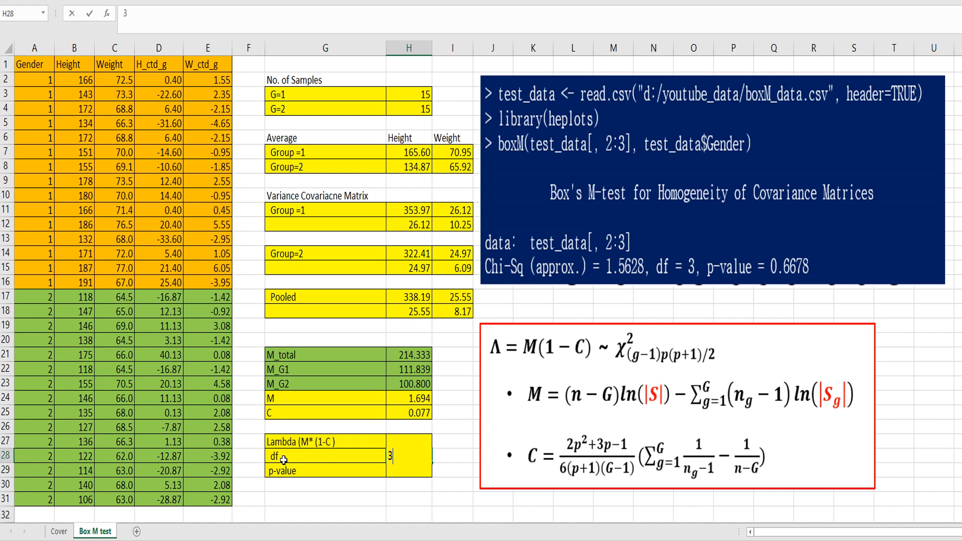
key("Enter")
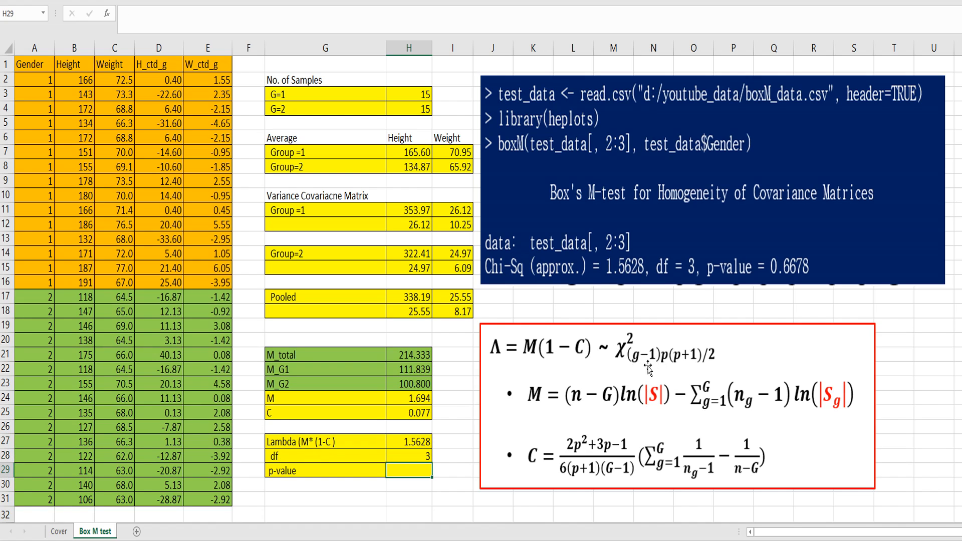
mouse_move(660, 363)
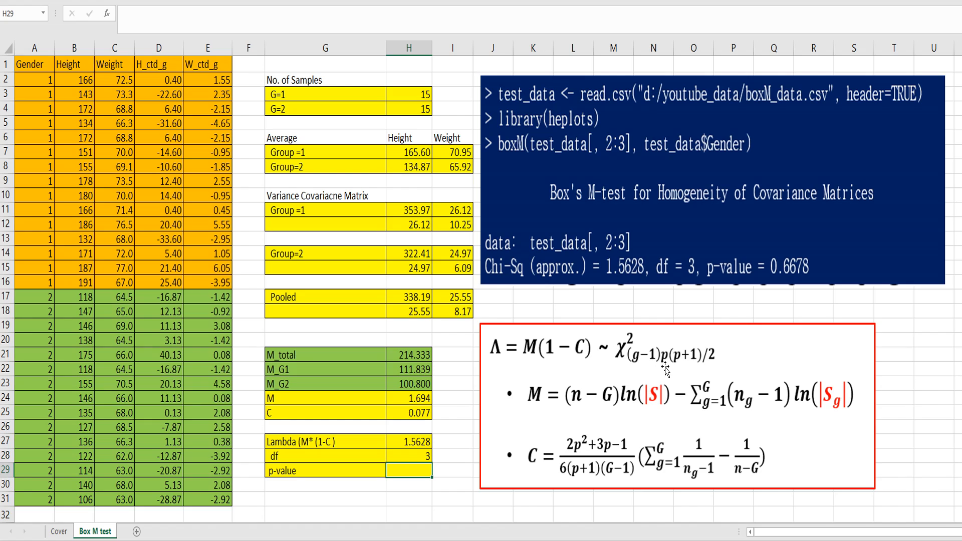
mouse_move(694, 363)
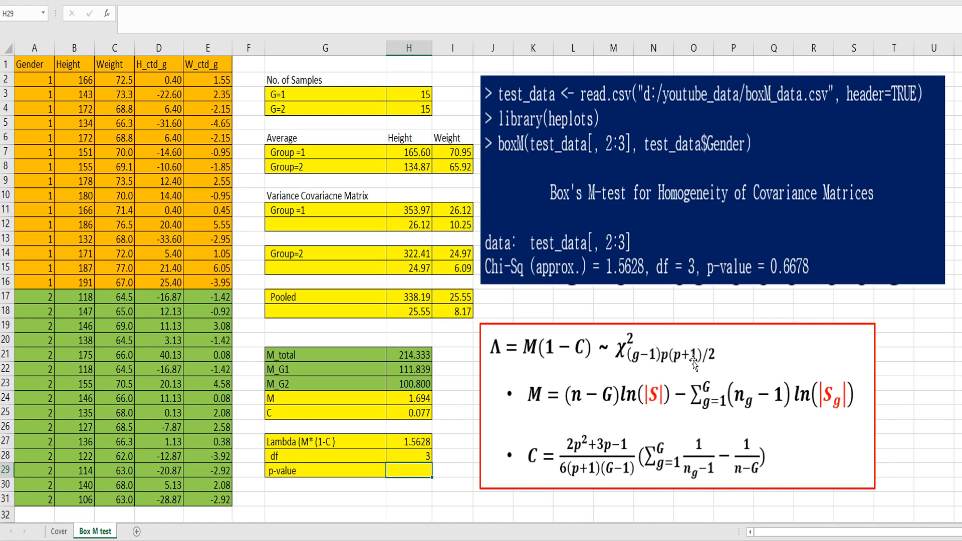
mouse_move(666, 368)
type("=")
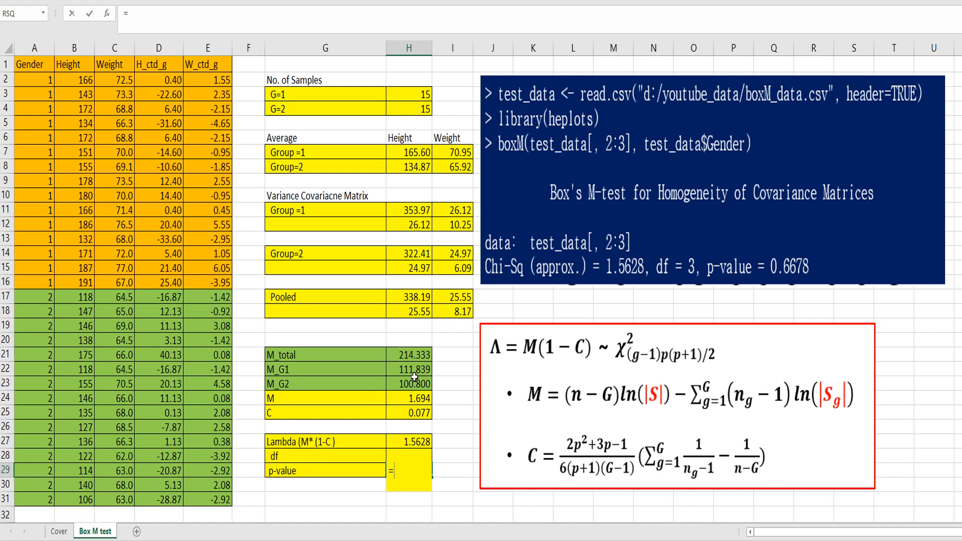
mouse_move(449, 417)
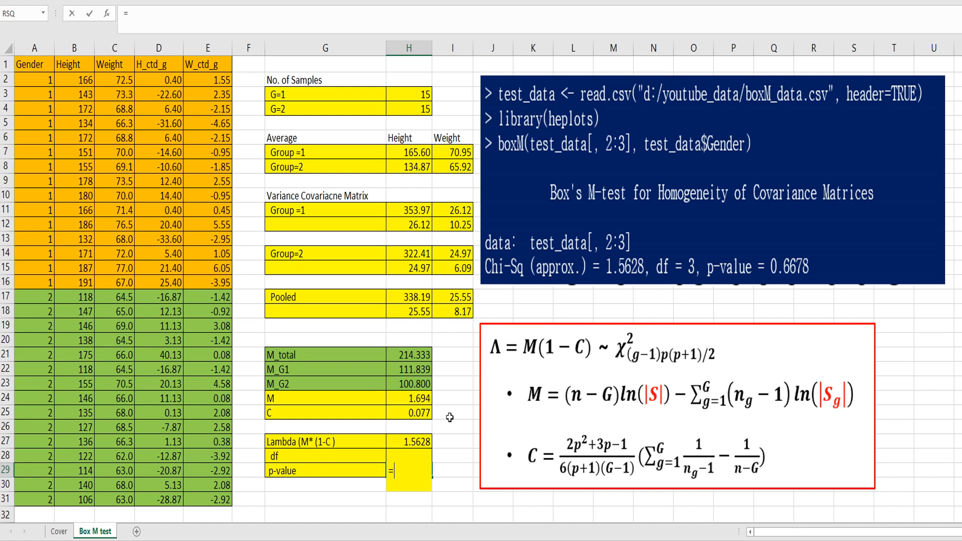
- Enter =1-CHISQ.DIST(H27,H28,TRUE) in H29 for the p-value
type("1-")
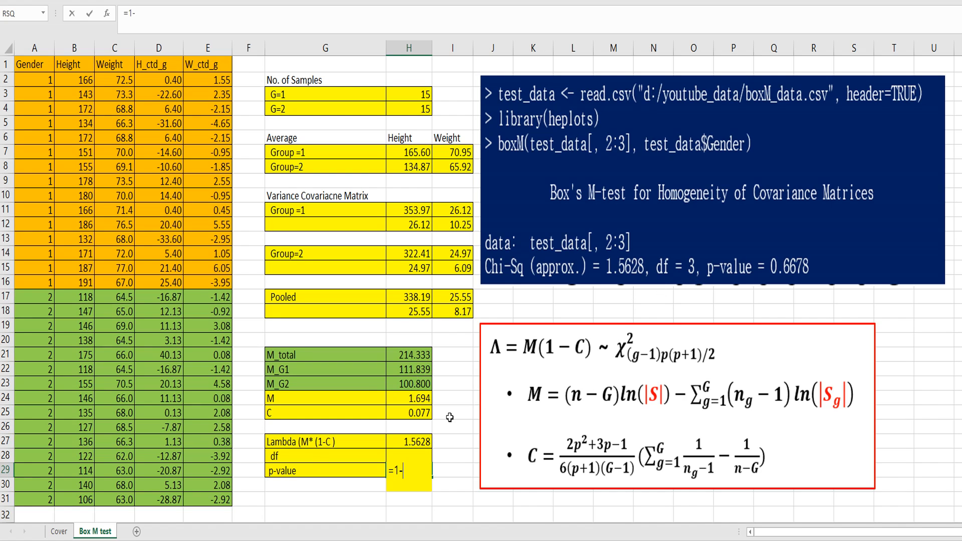
type("chisq.dist(")
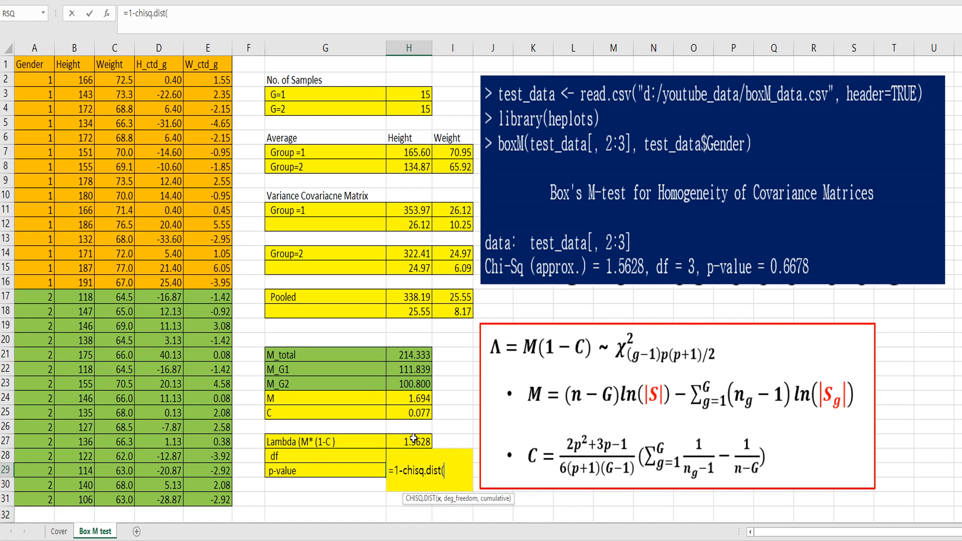
left_click(413, 440)
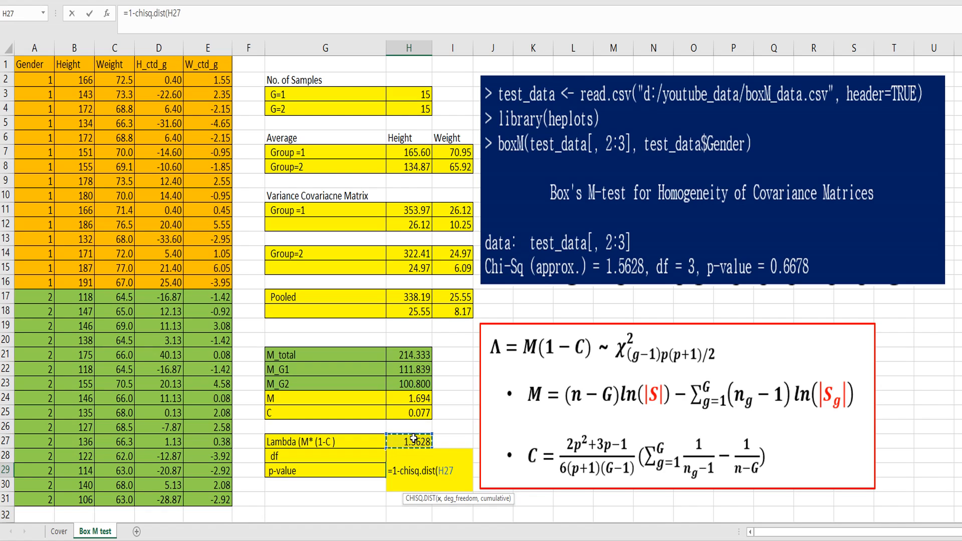
type(",")
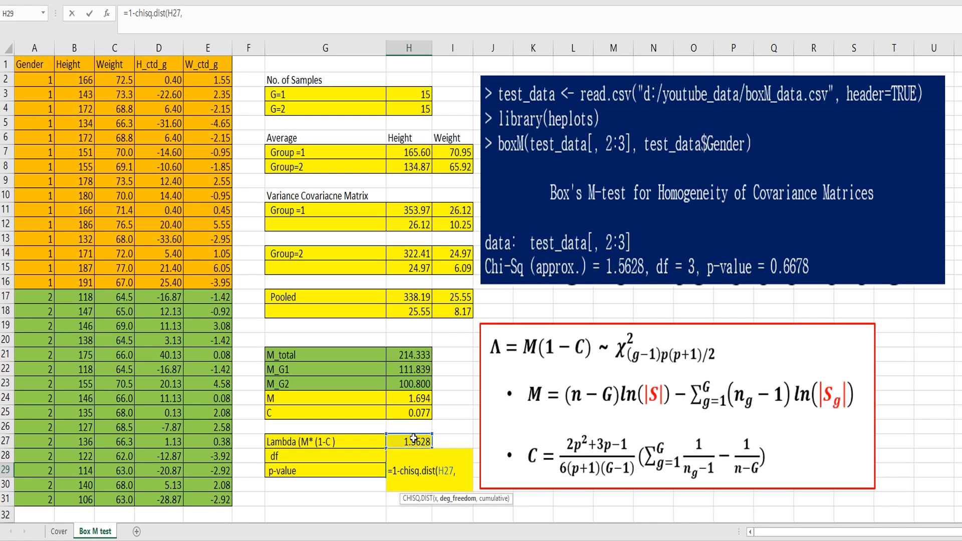
type("3")
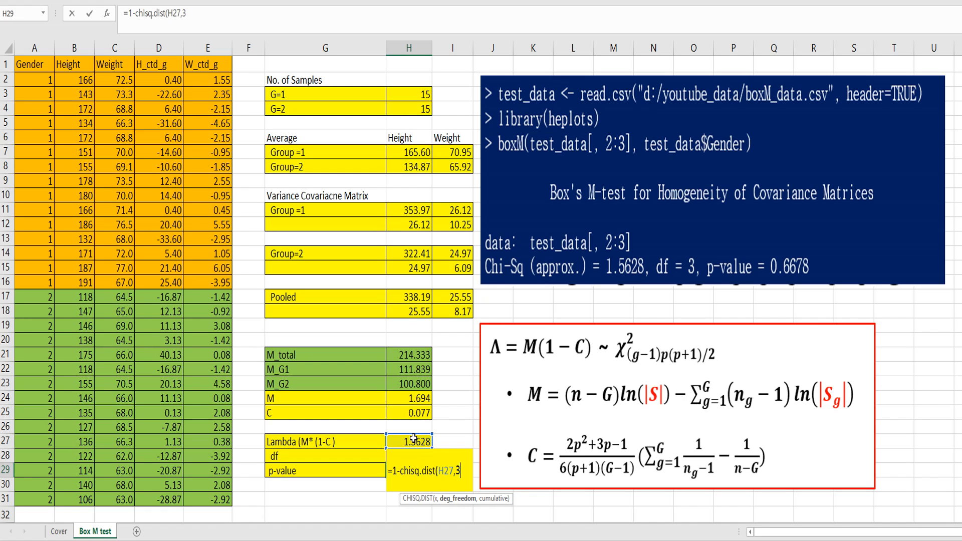
left_click(413, 455)
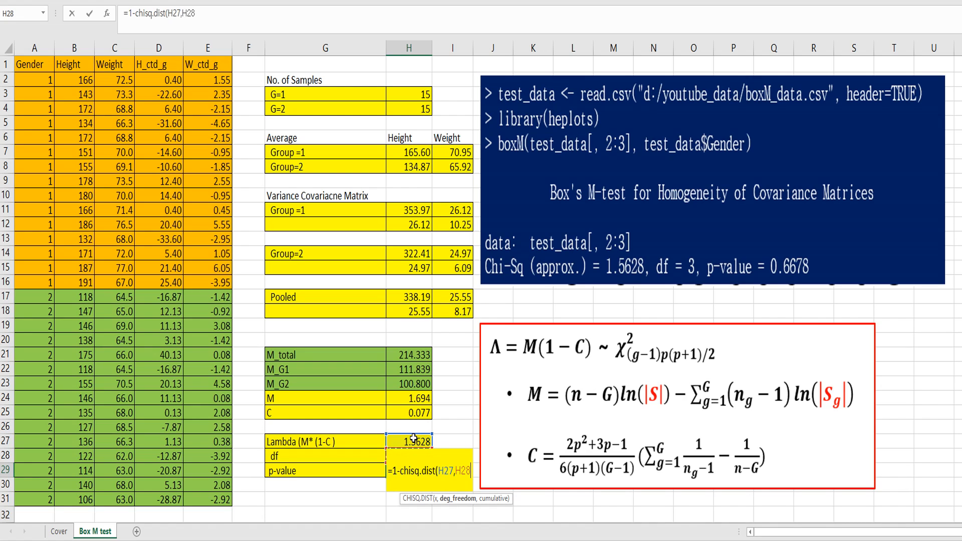
type(",tr")
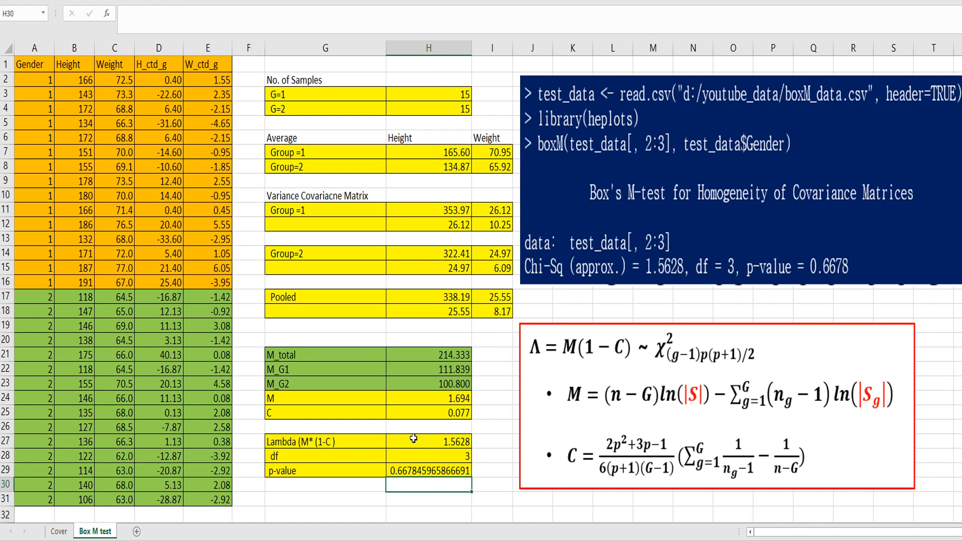
- Reduce the p-value's decimals so it displays 0.667846
left_click(428, 471)
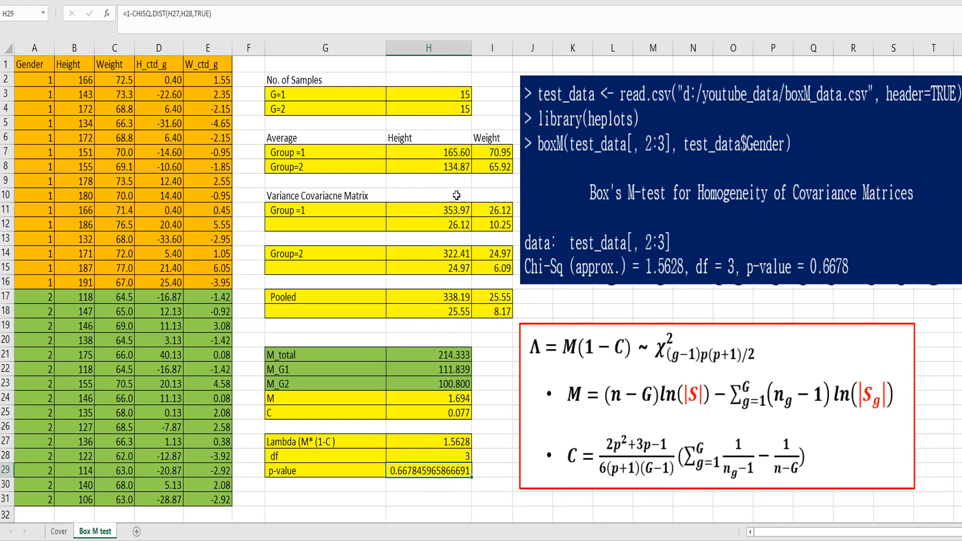
right_click(456, 194)
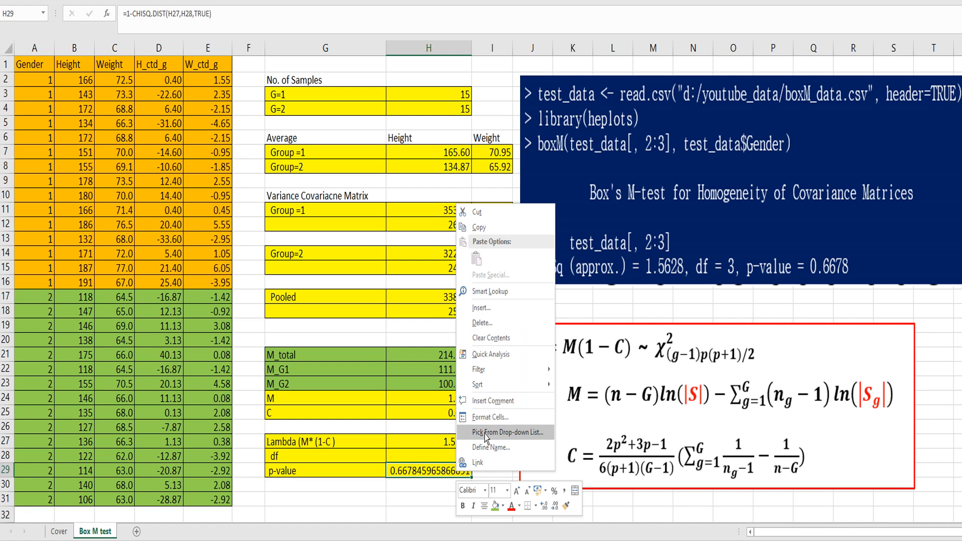
left_click(490, 417)
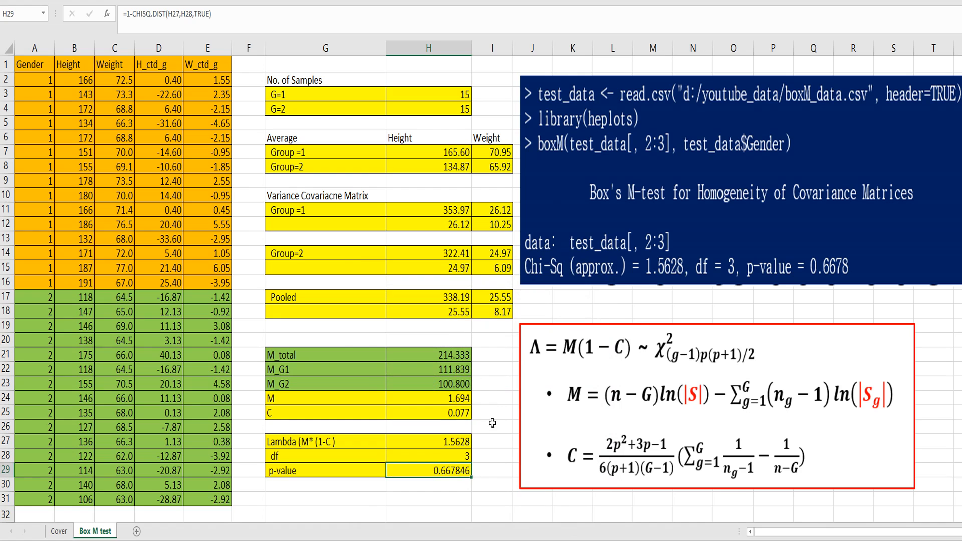
left_click(490, 438)
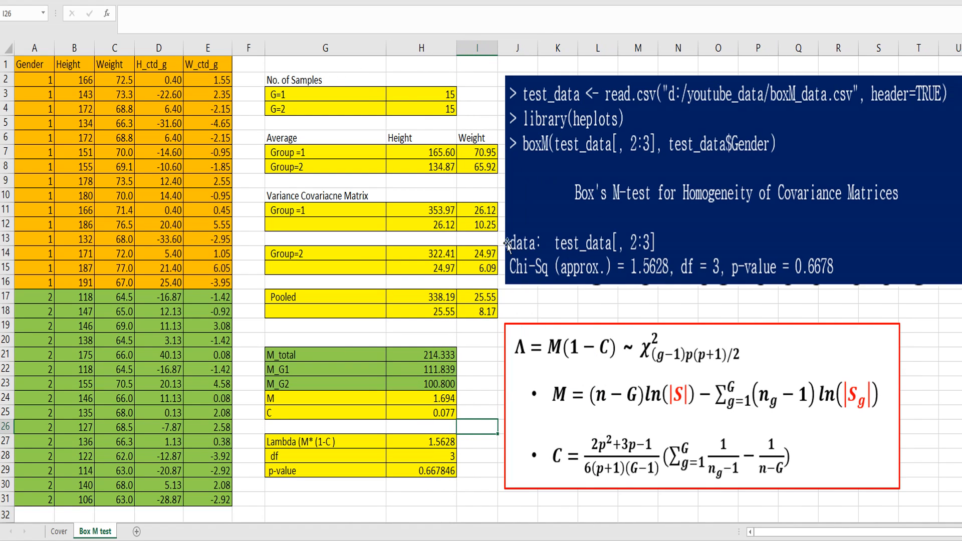
mouse_move(773, 288)
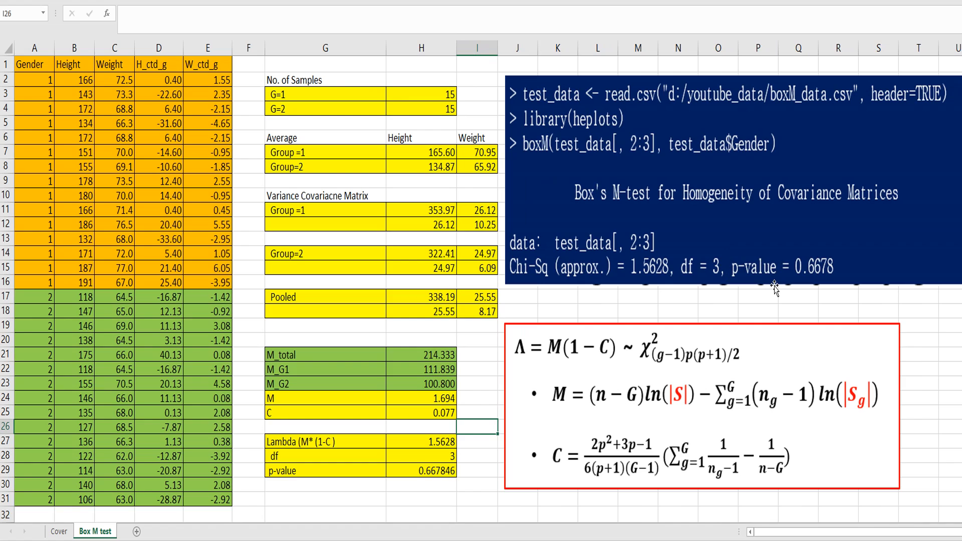
mouse_move(761, 293)
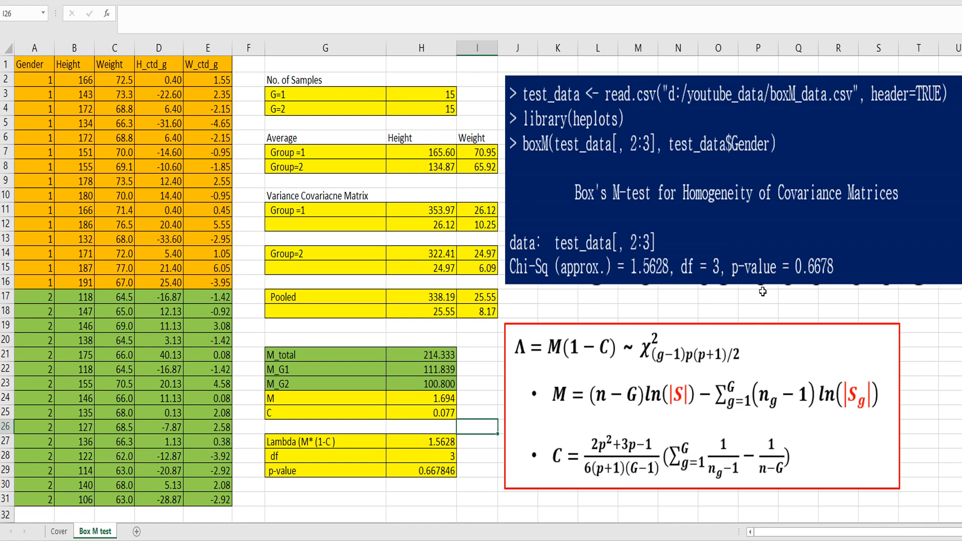
mouse_move(726, 220)
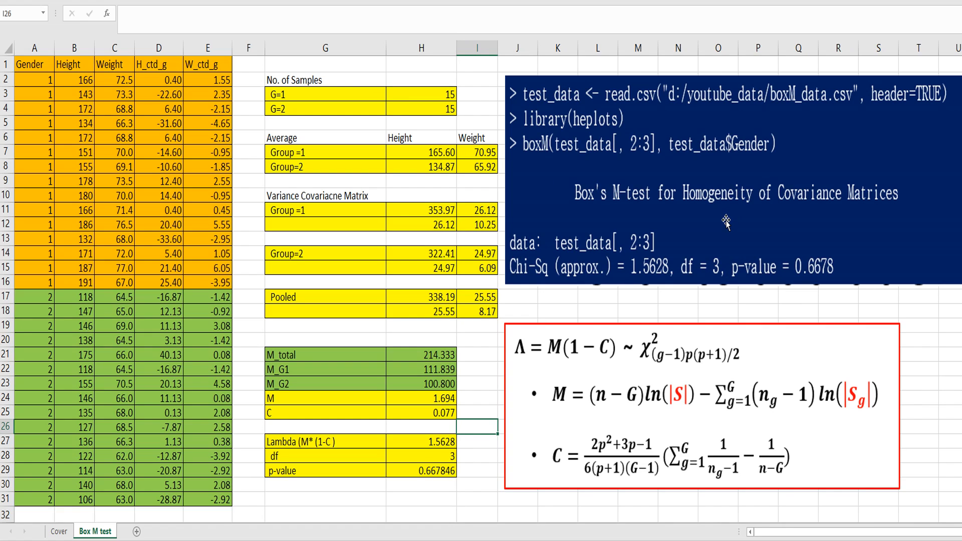
mouse_move(777, 215)
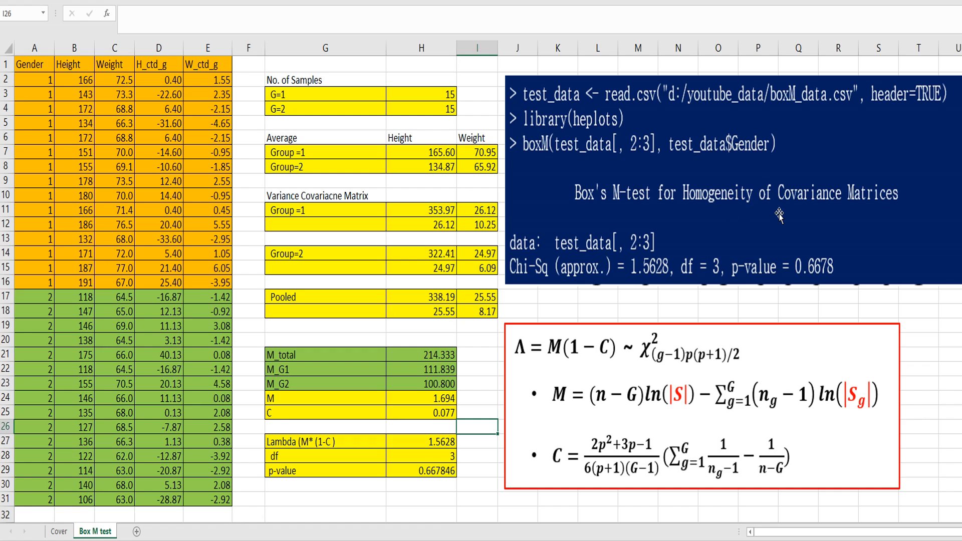
mouse_move(729, 205)
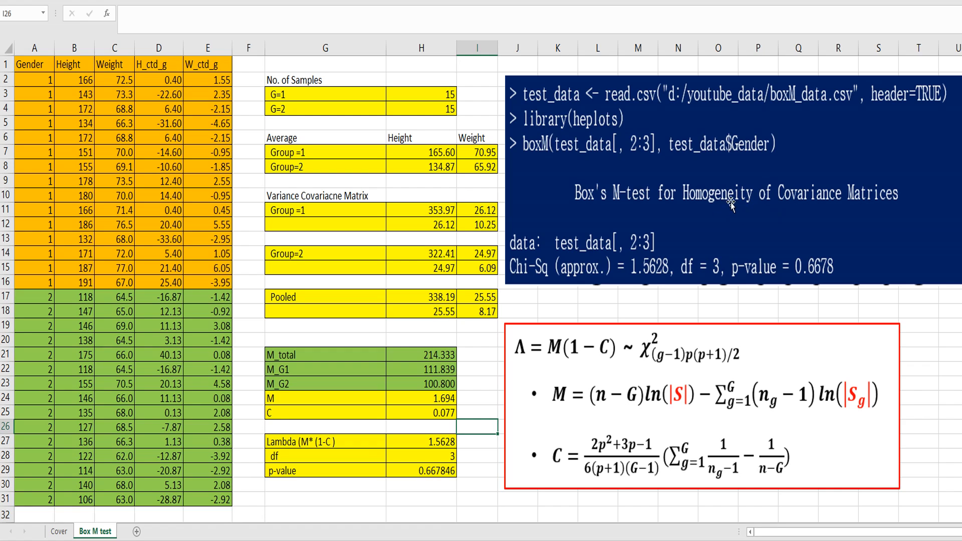
mouse_move(533, 321)
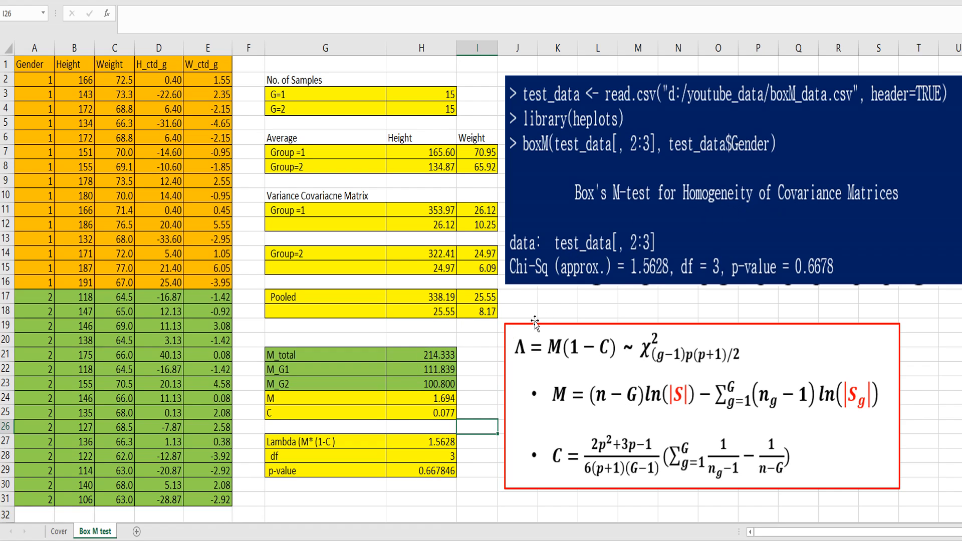
mouse_move(552, 311)
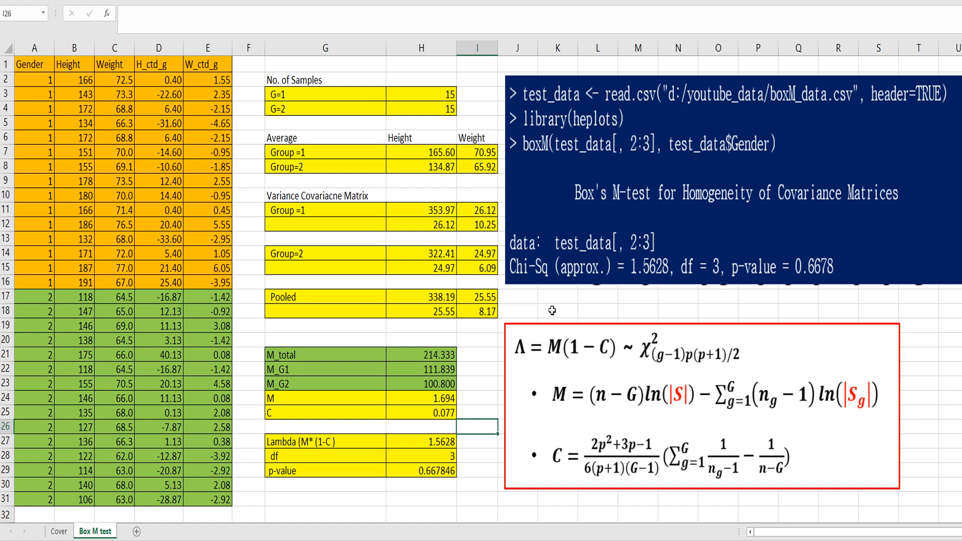
mouse_move(583, 305)
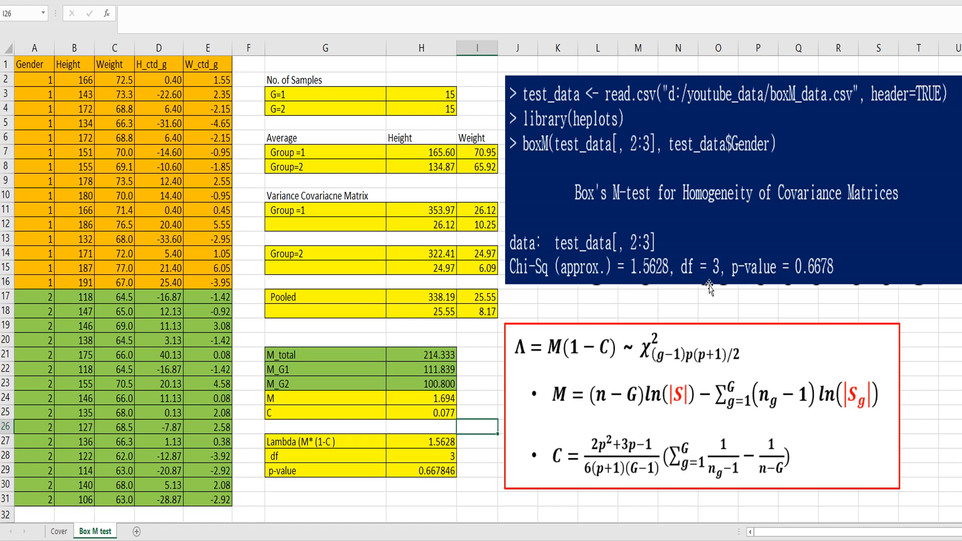
mouse_move(629, 213)
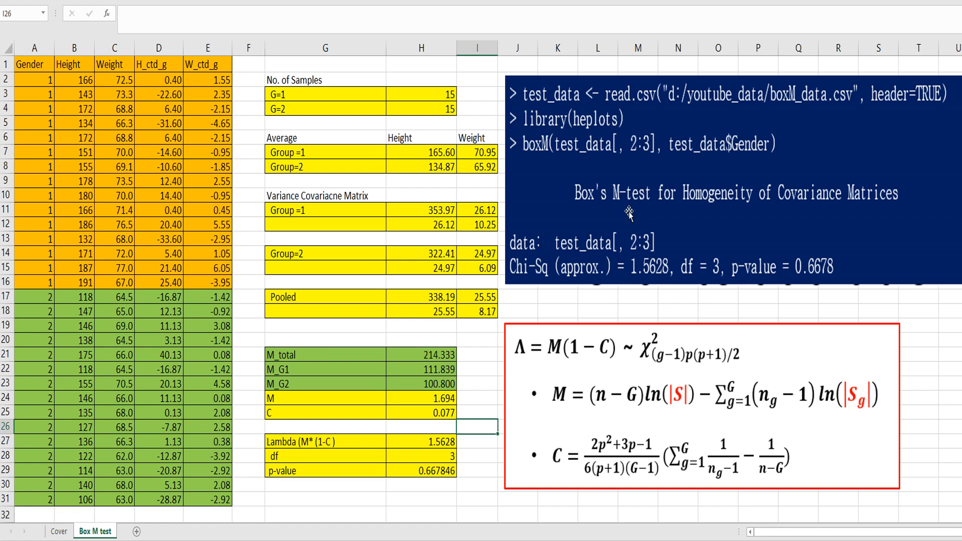
mouse_move(631, 305)
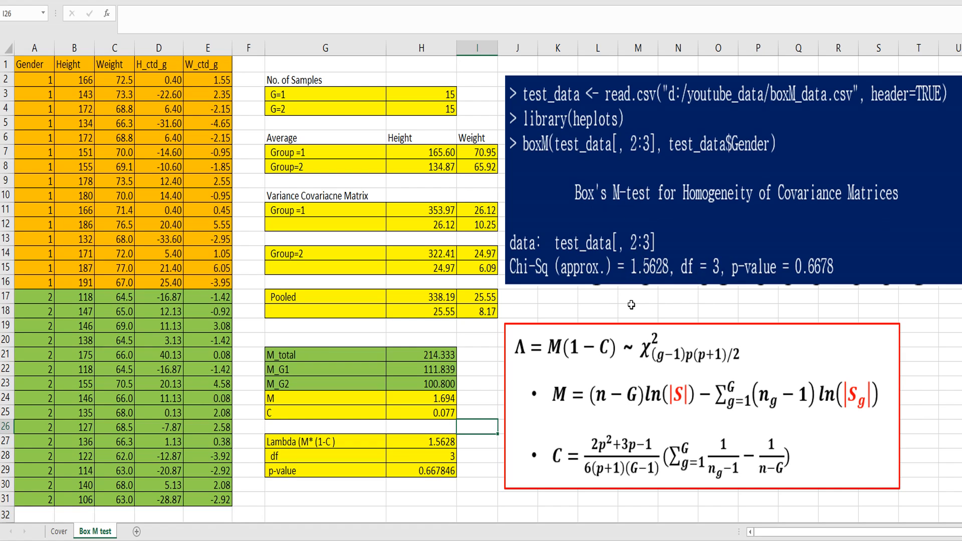
mouse_move(698, 251)
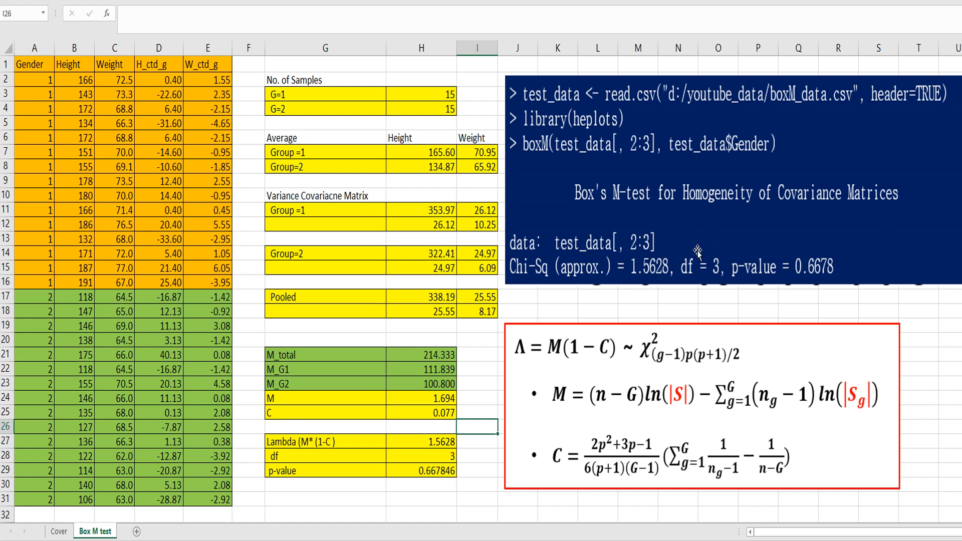
mouse_move(679, 273)
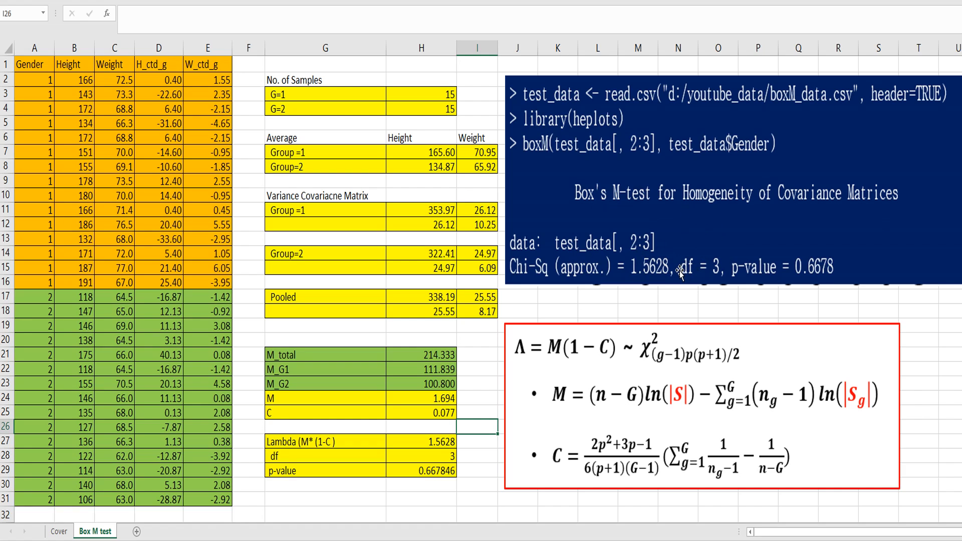